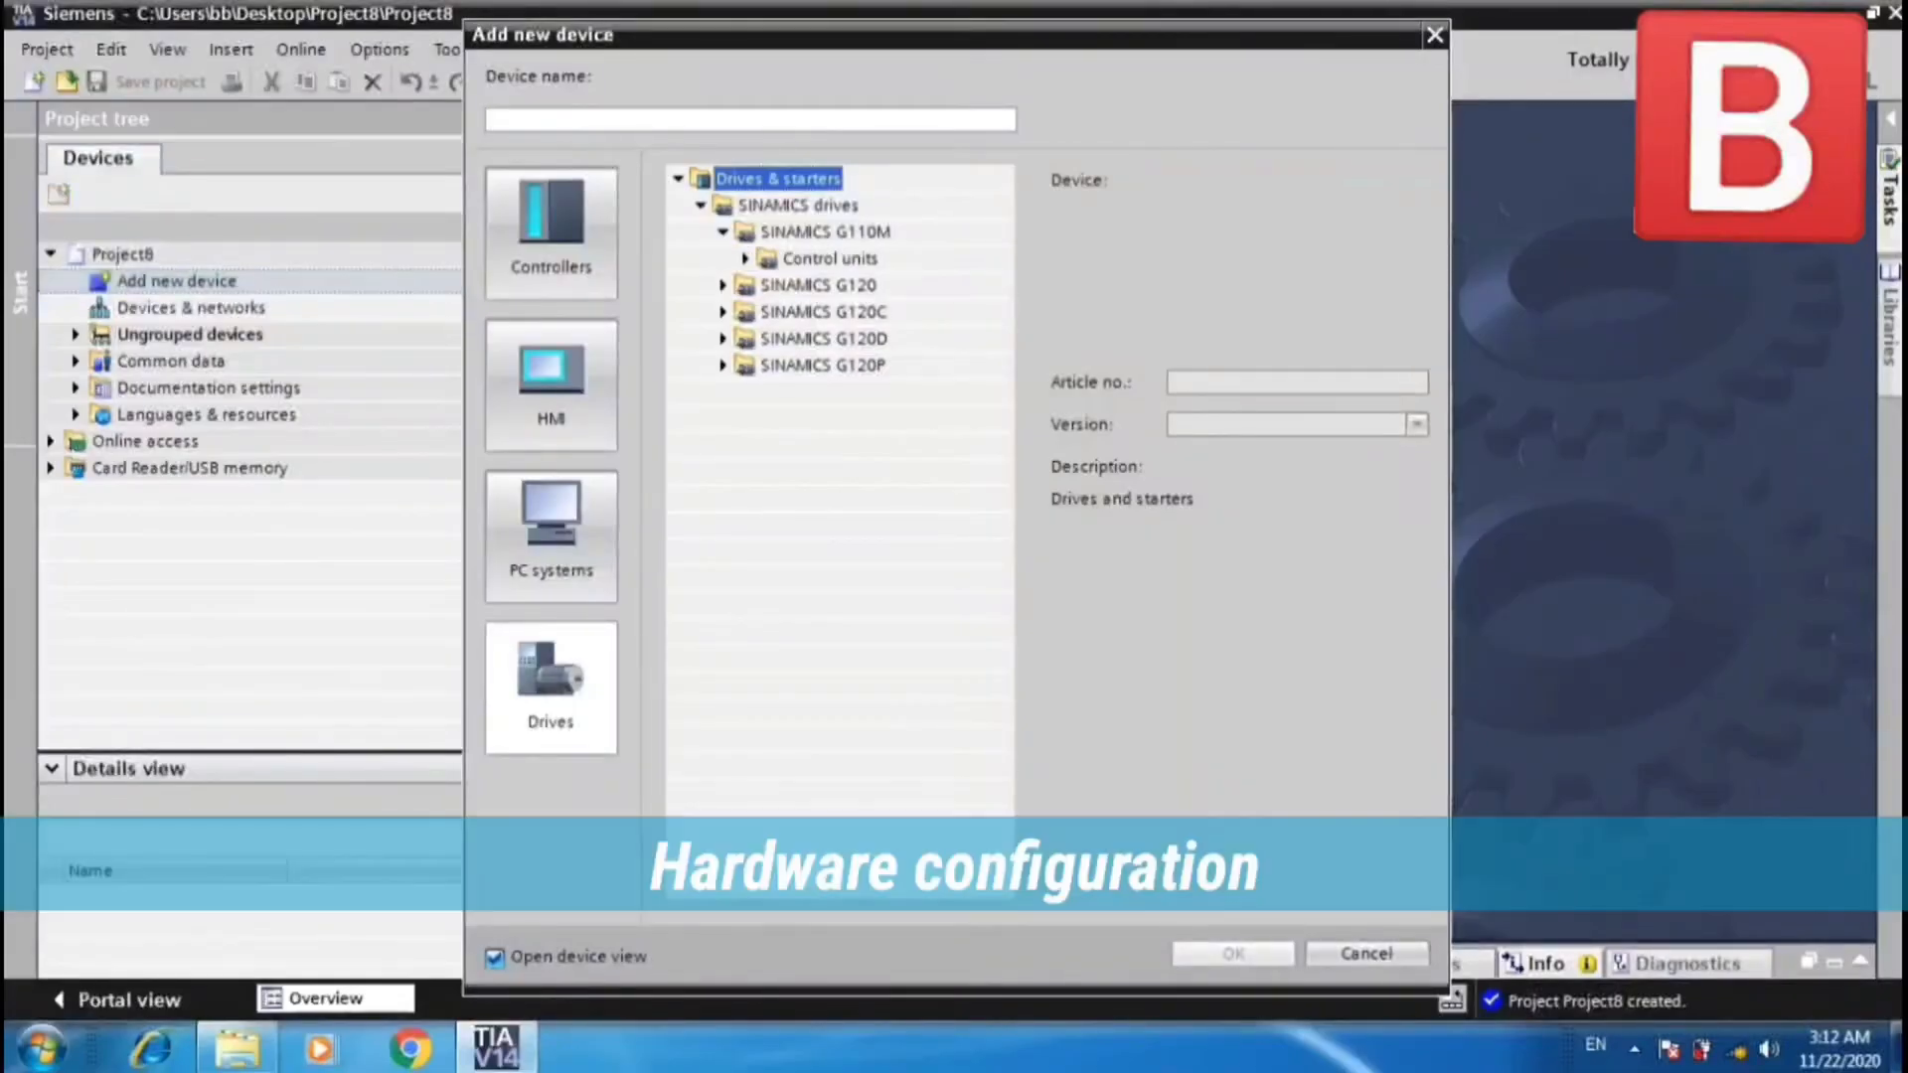
Add an S7-1500 CPU 1511F-1 PN controller to the project as PLC_1.
{"action": "left_click", "coordinate": [551, 225]}
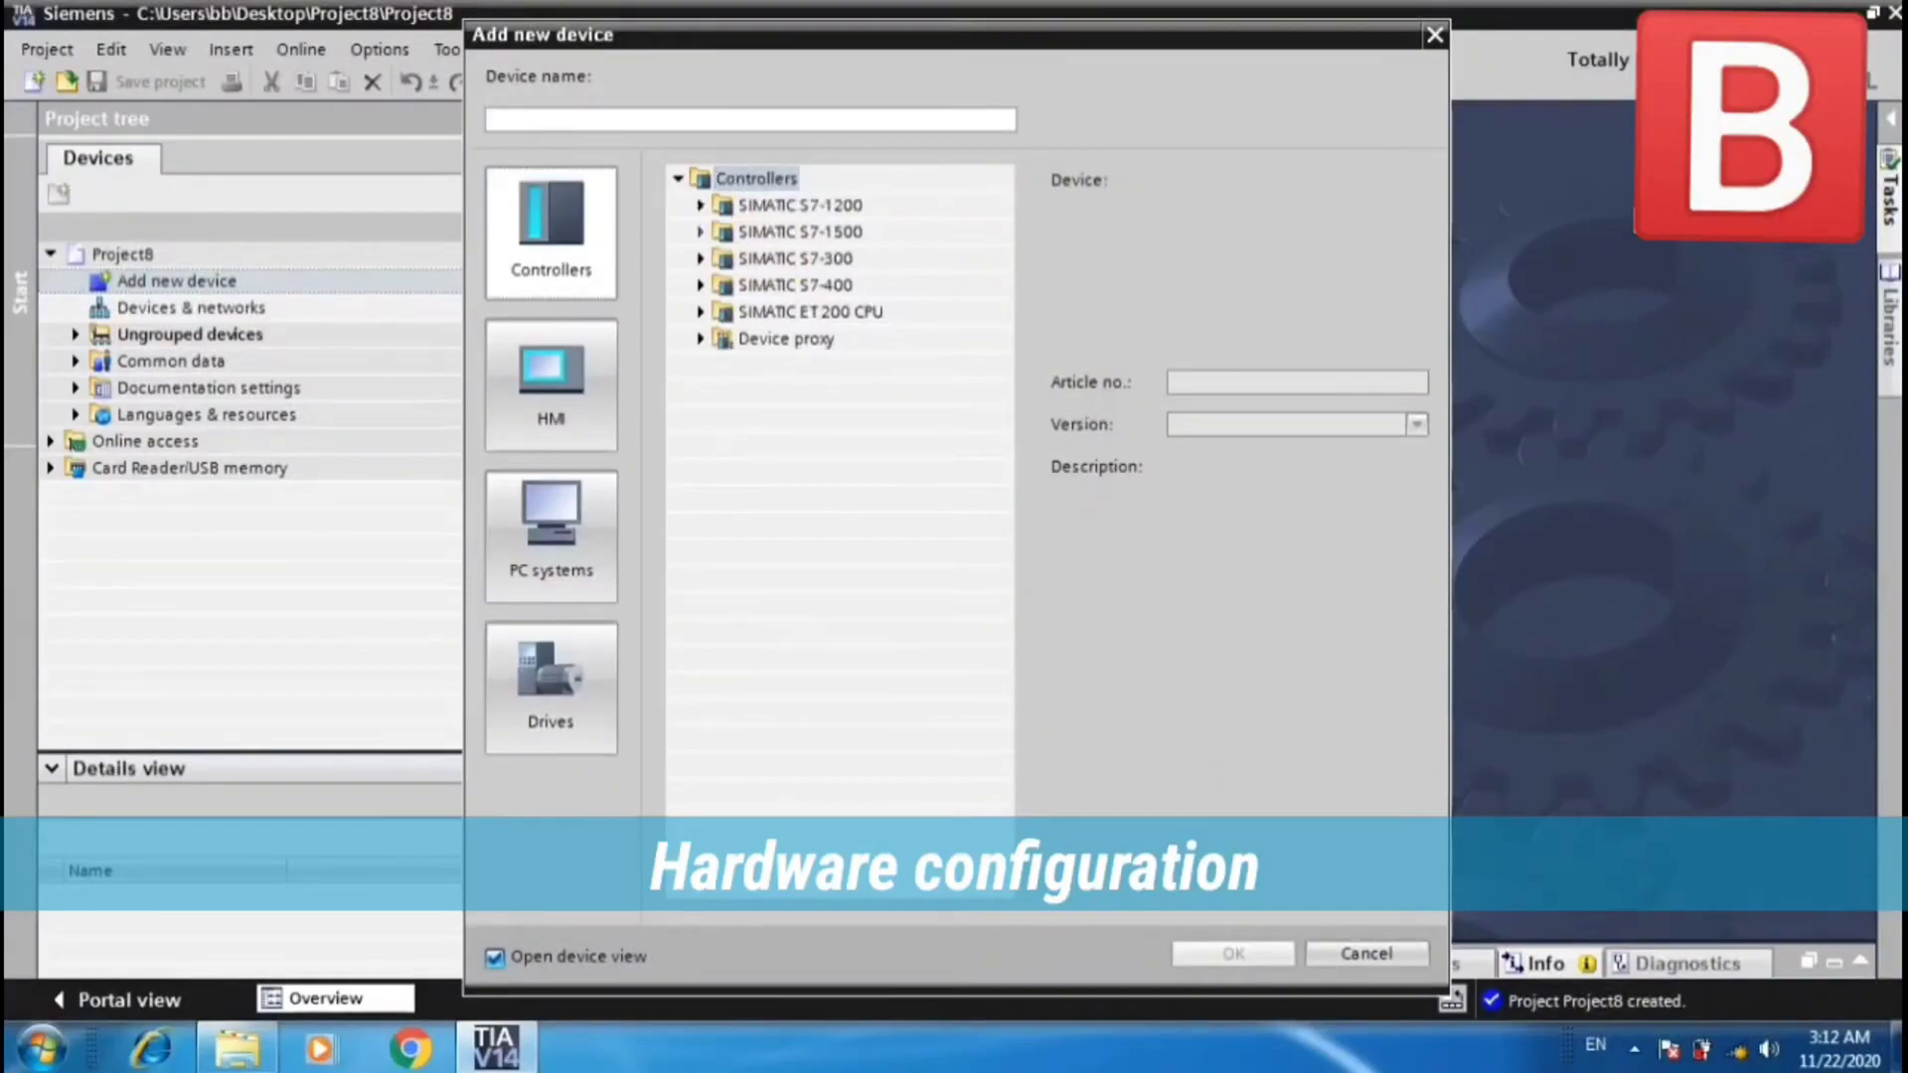
{"action": "left_click", "coordinate": [700, 231]}
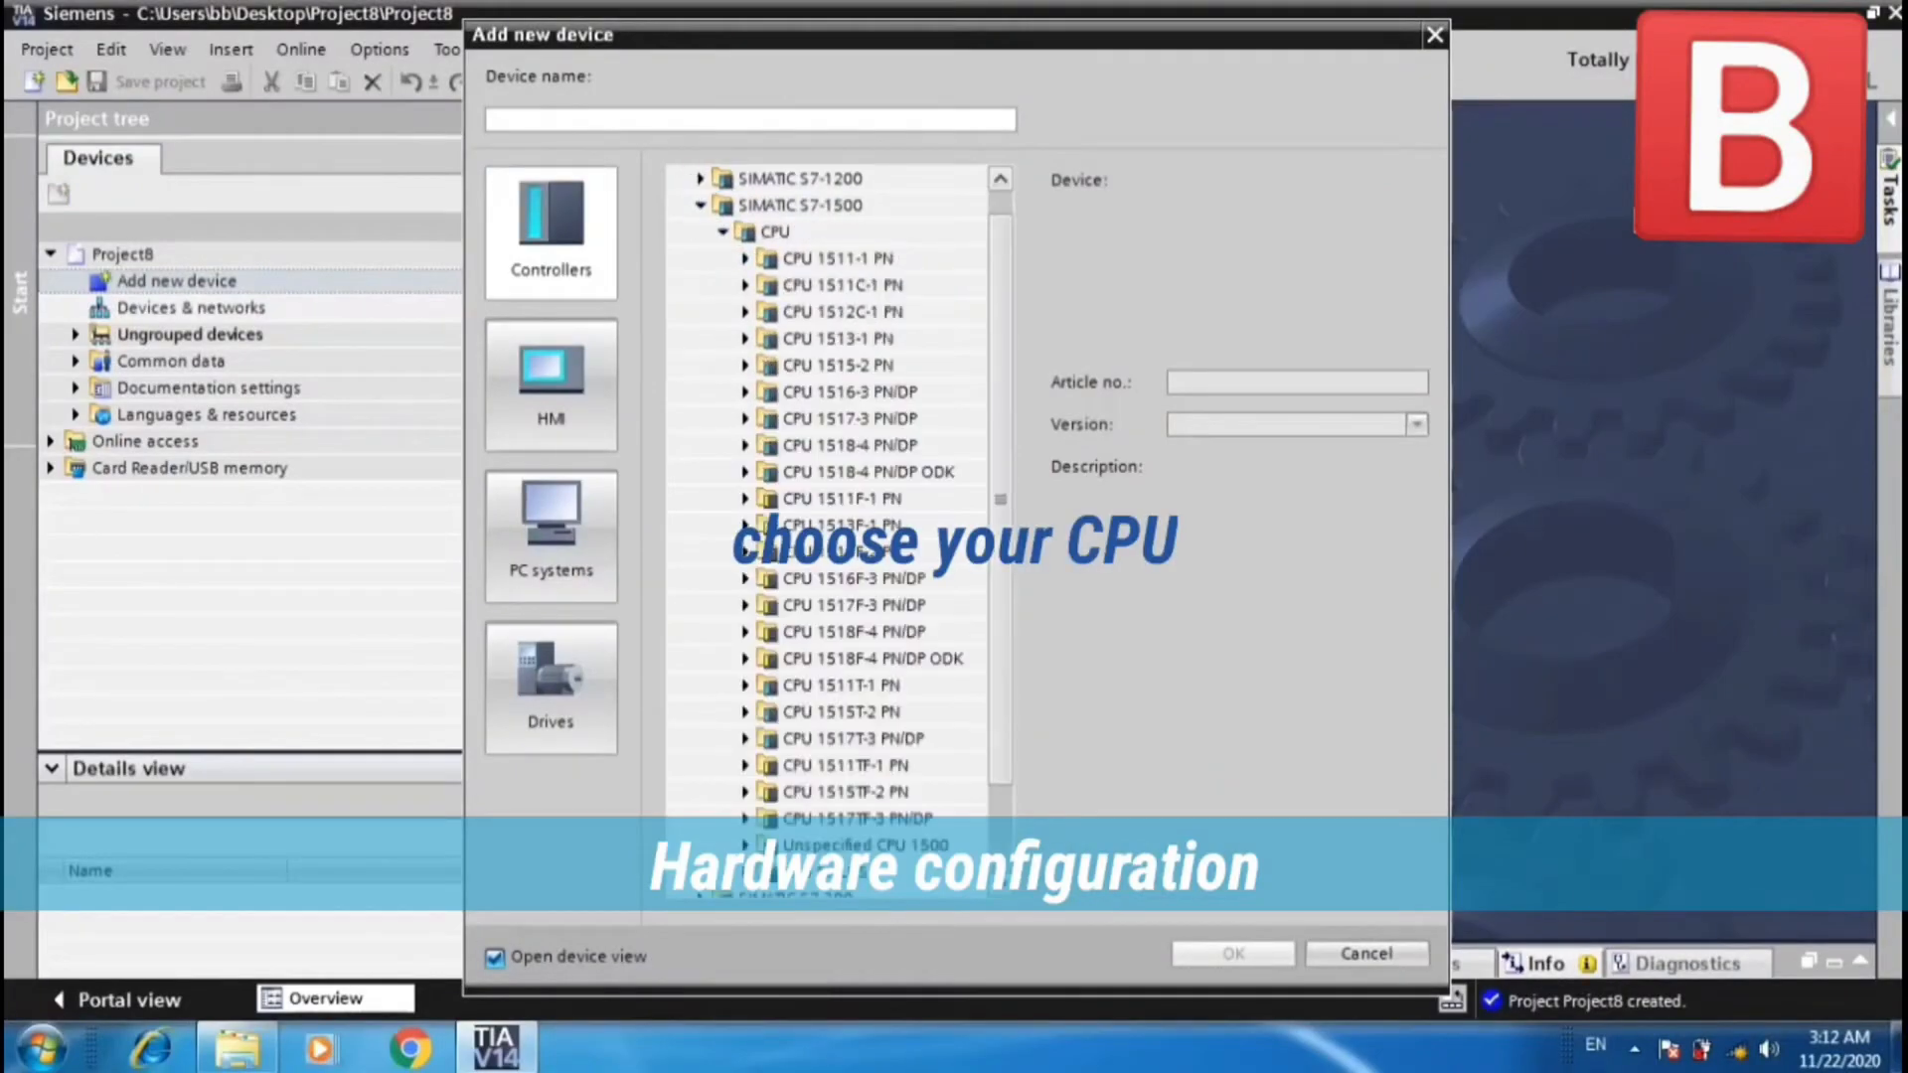
{"action": "left_click", "coordinate": [745, 498]}
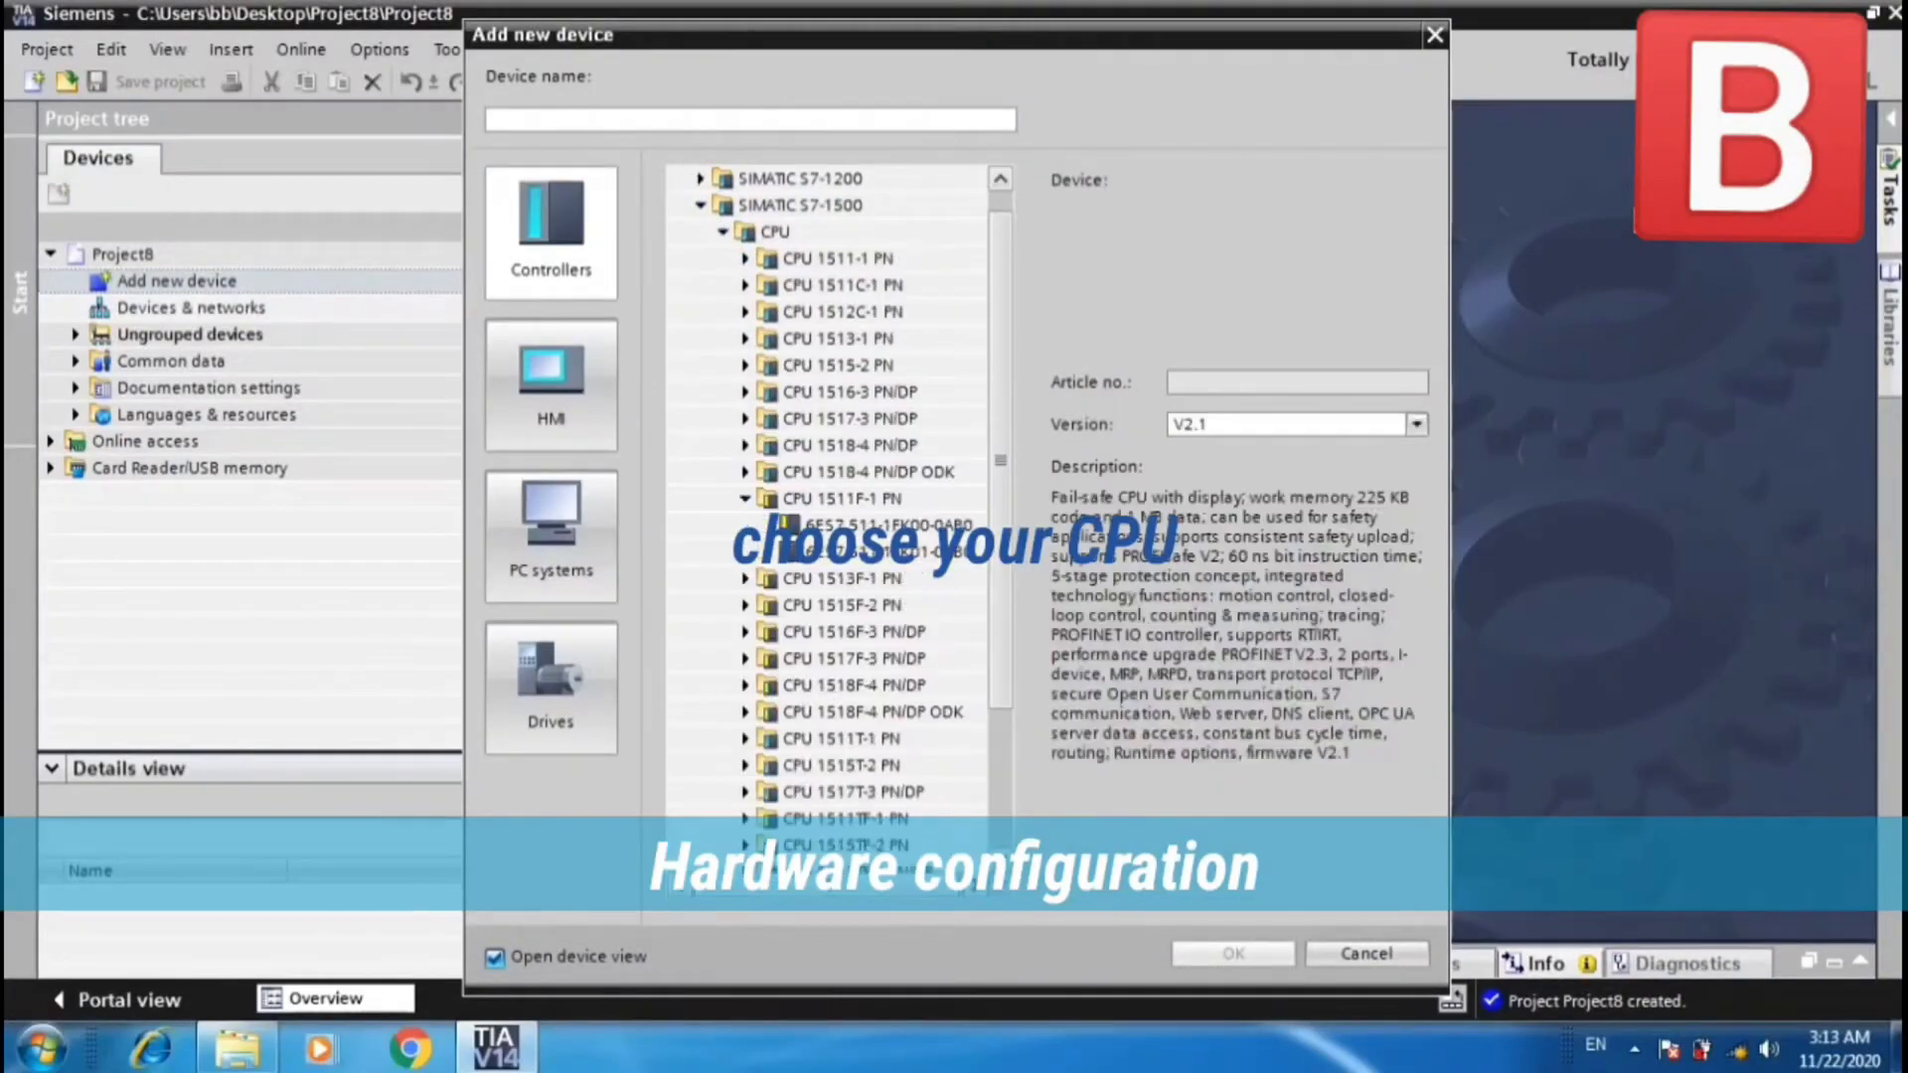
{"action": "left_click", "coordinate": [877, 524]}
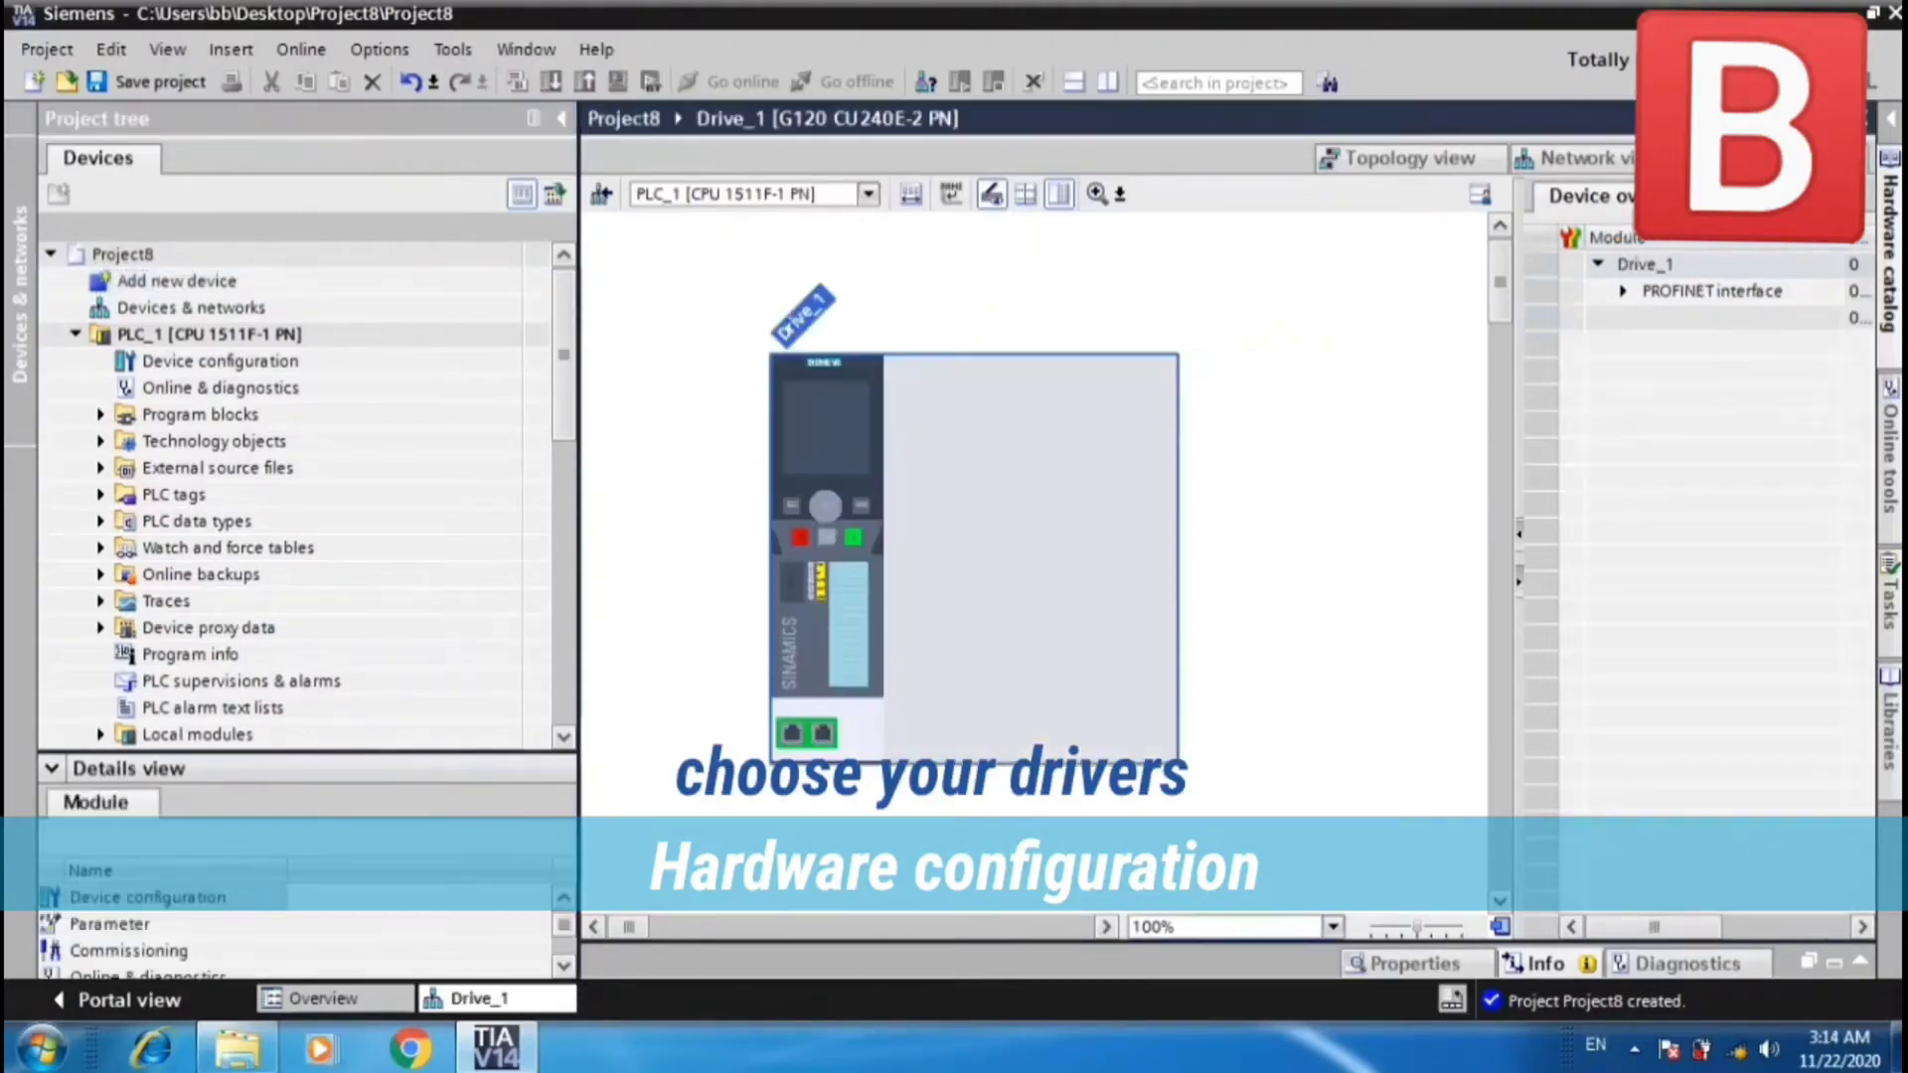
Add a second SINAMICS G120 CU240E-2 PN control unit as Drive_2.
{"action": "left_click", "coordinate": [175, 281]}
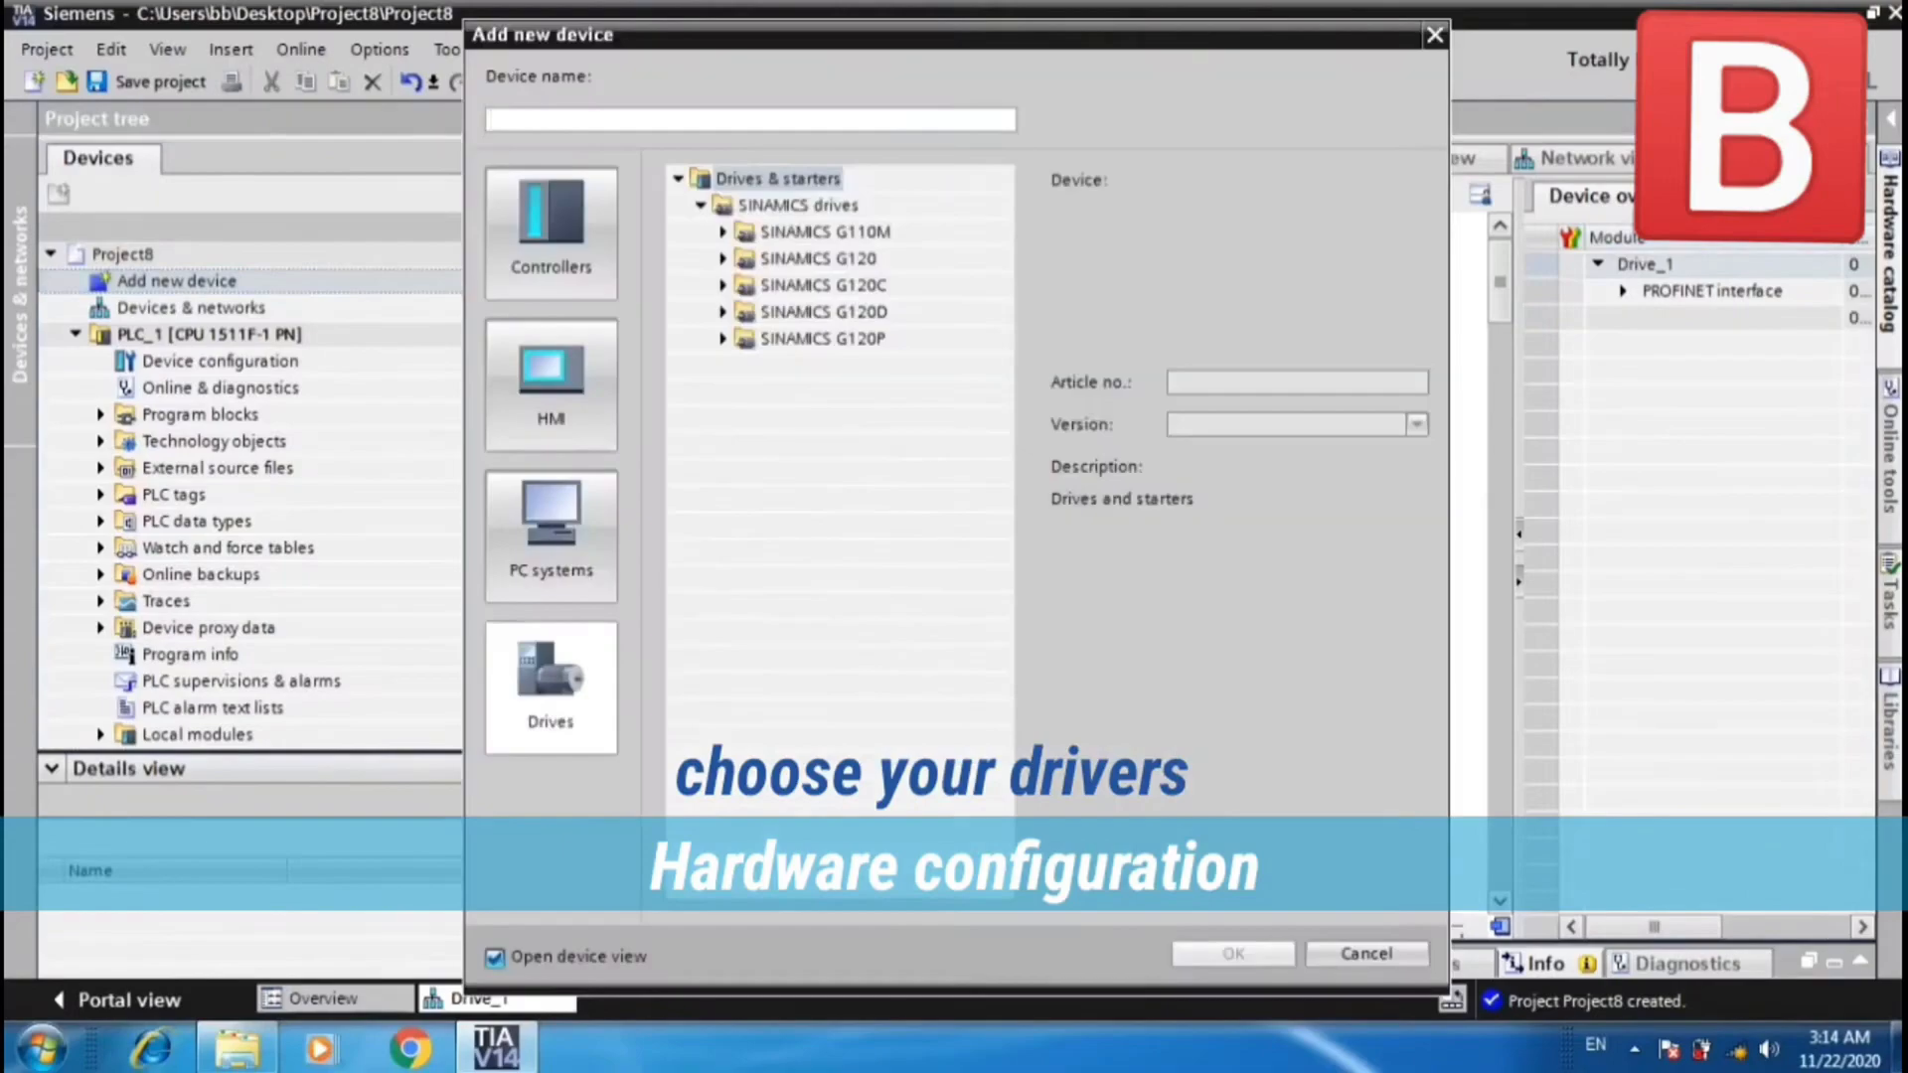
{"action": "left_click", "coordinate": [851, 392]}
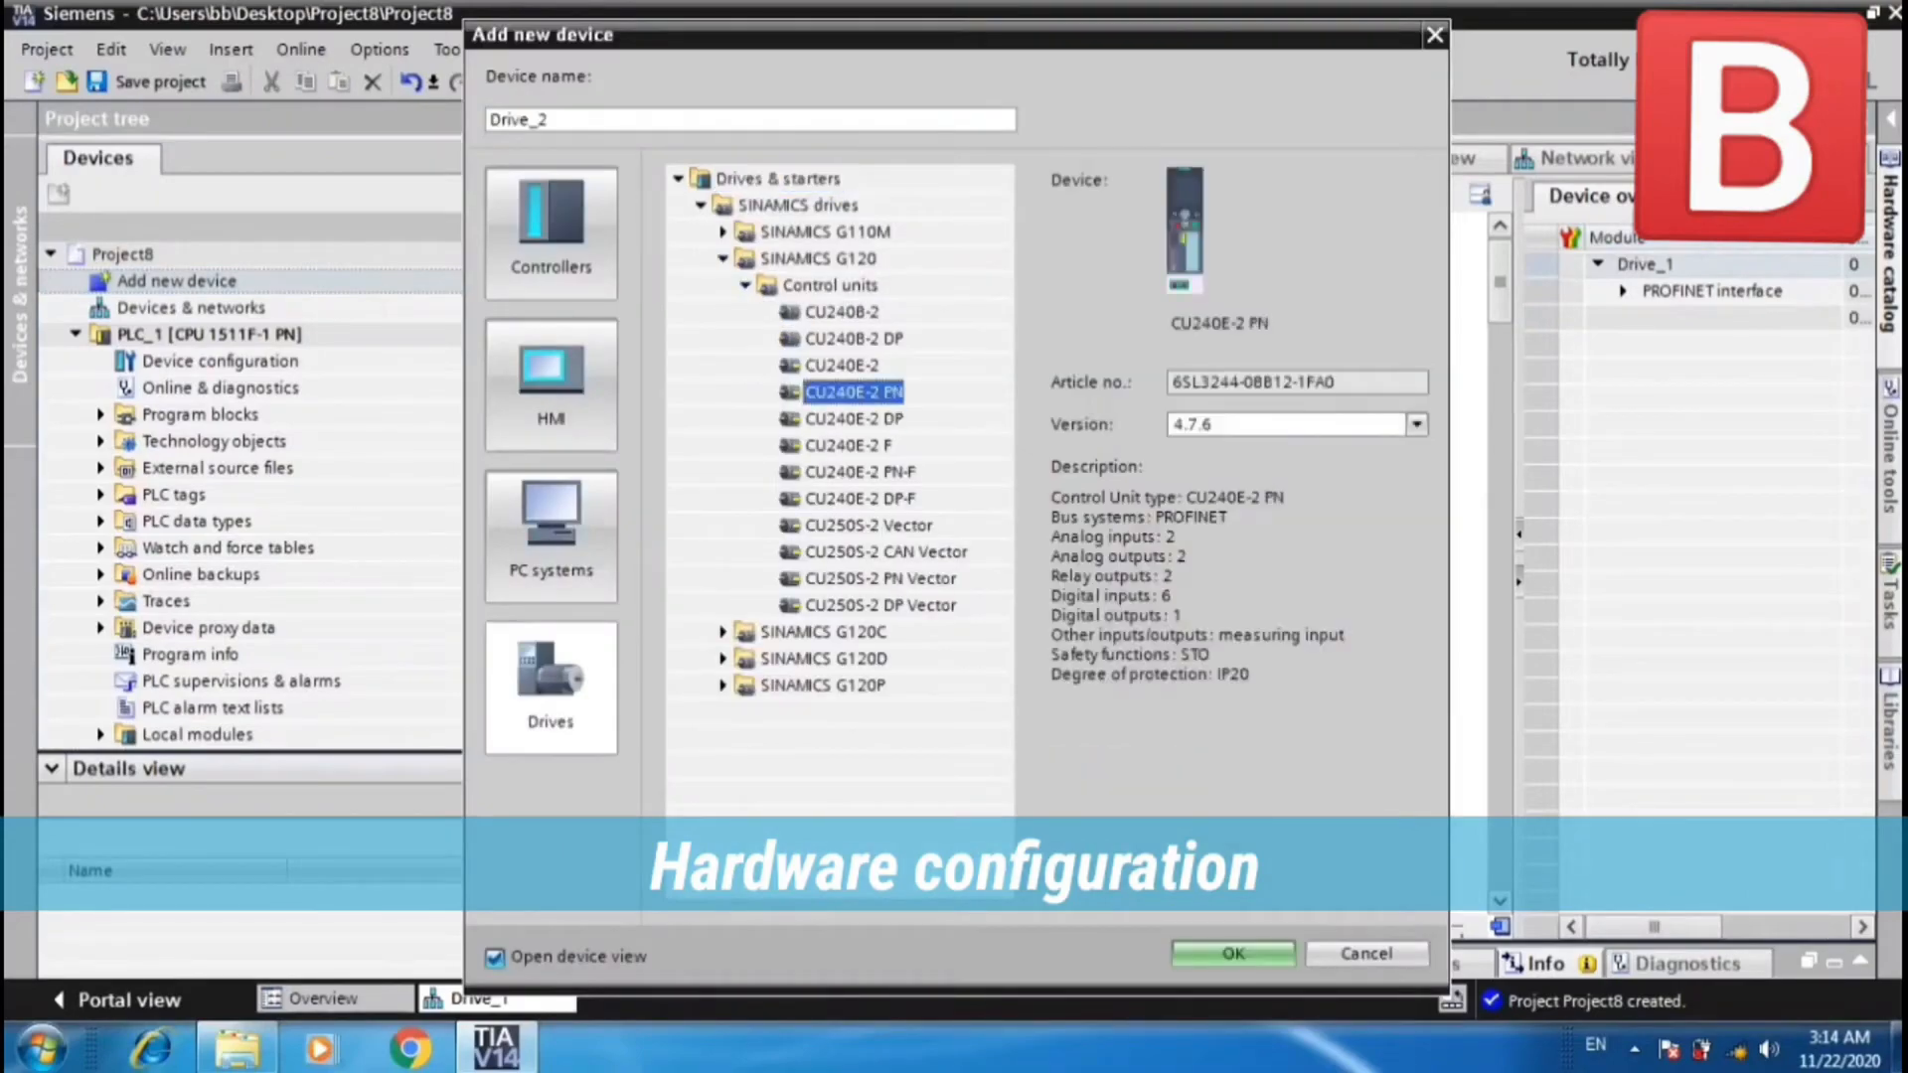
{"action": "left_click", "coordinate": [1232, 953]}
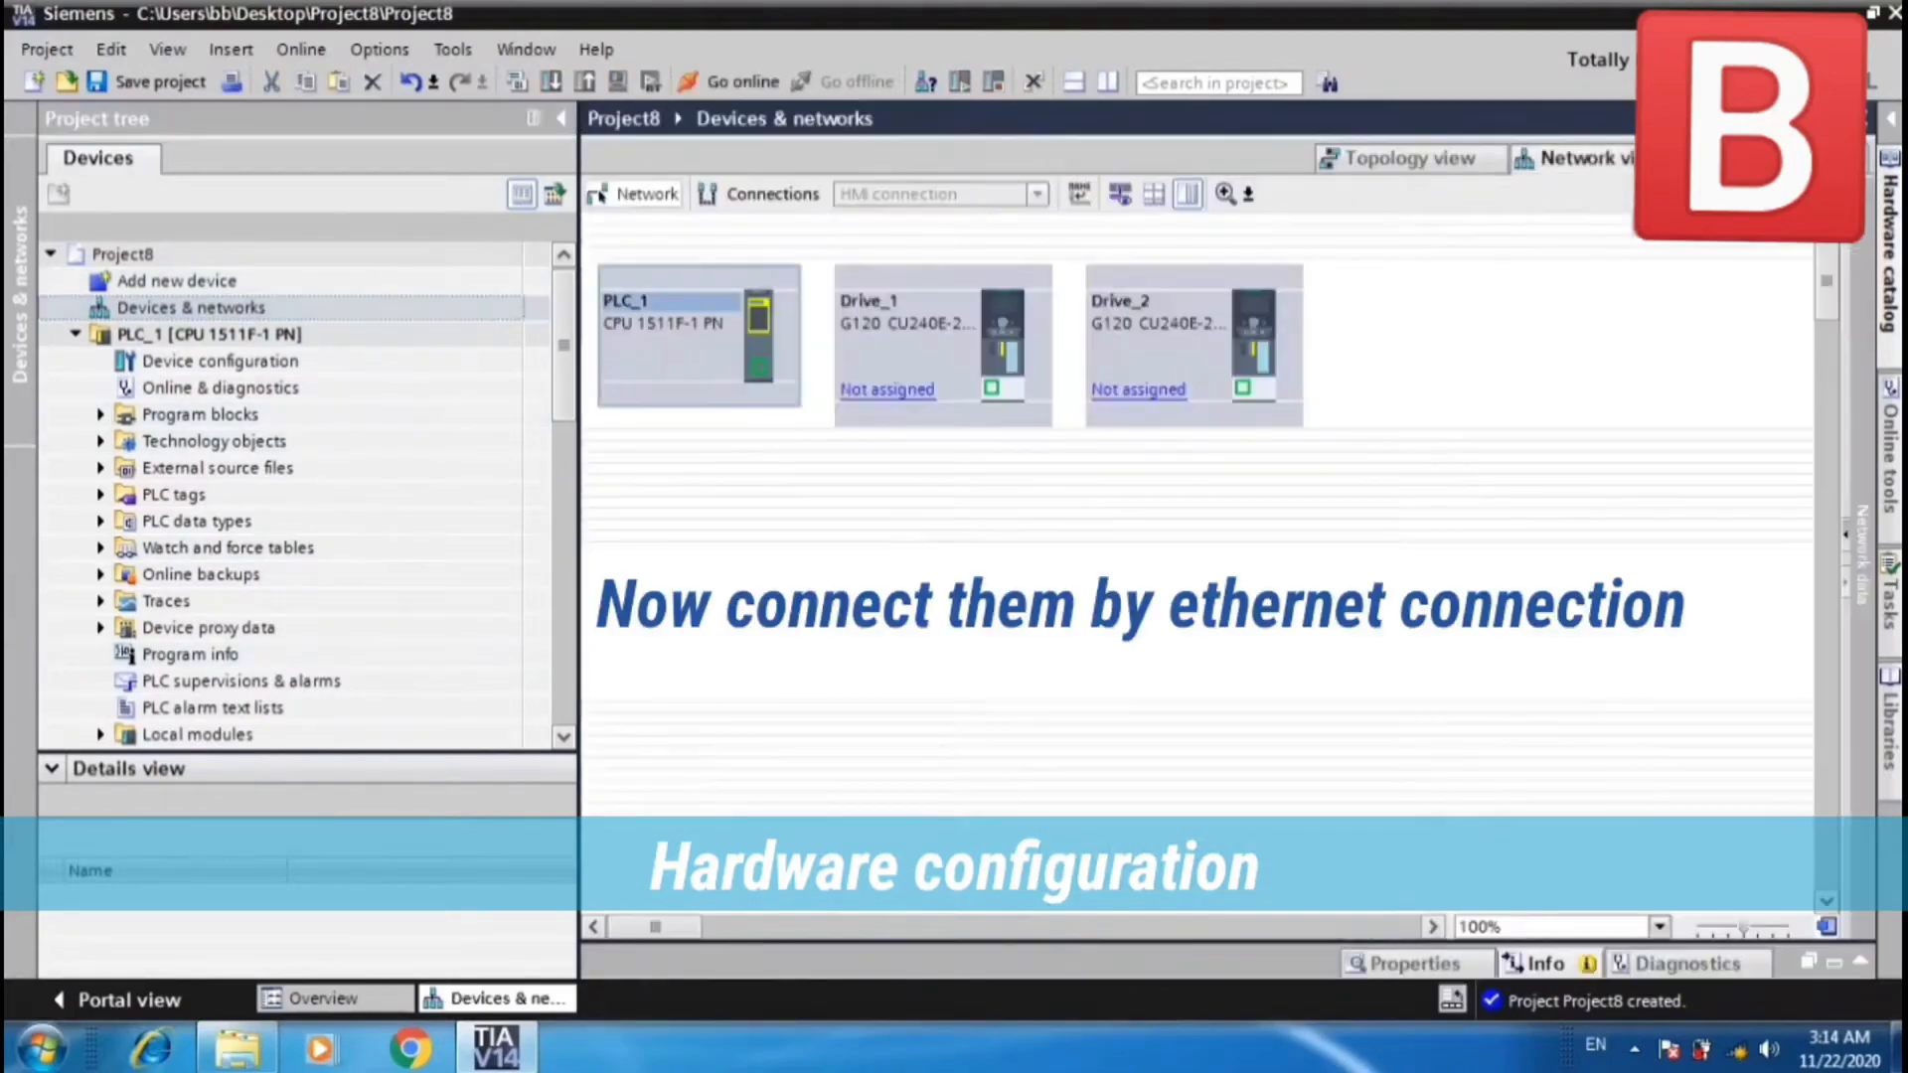
Link PLC_1's PROFINET port to Drive_1 and Drive_2, forming subnet PN/IE_1.
{"action": "left_click_drag", "start_coordinate": [760, 368], "coordinate": [992, 390]}
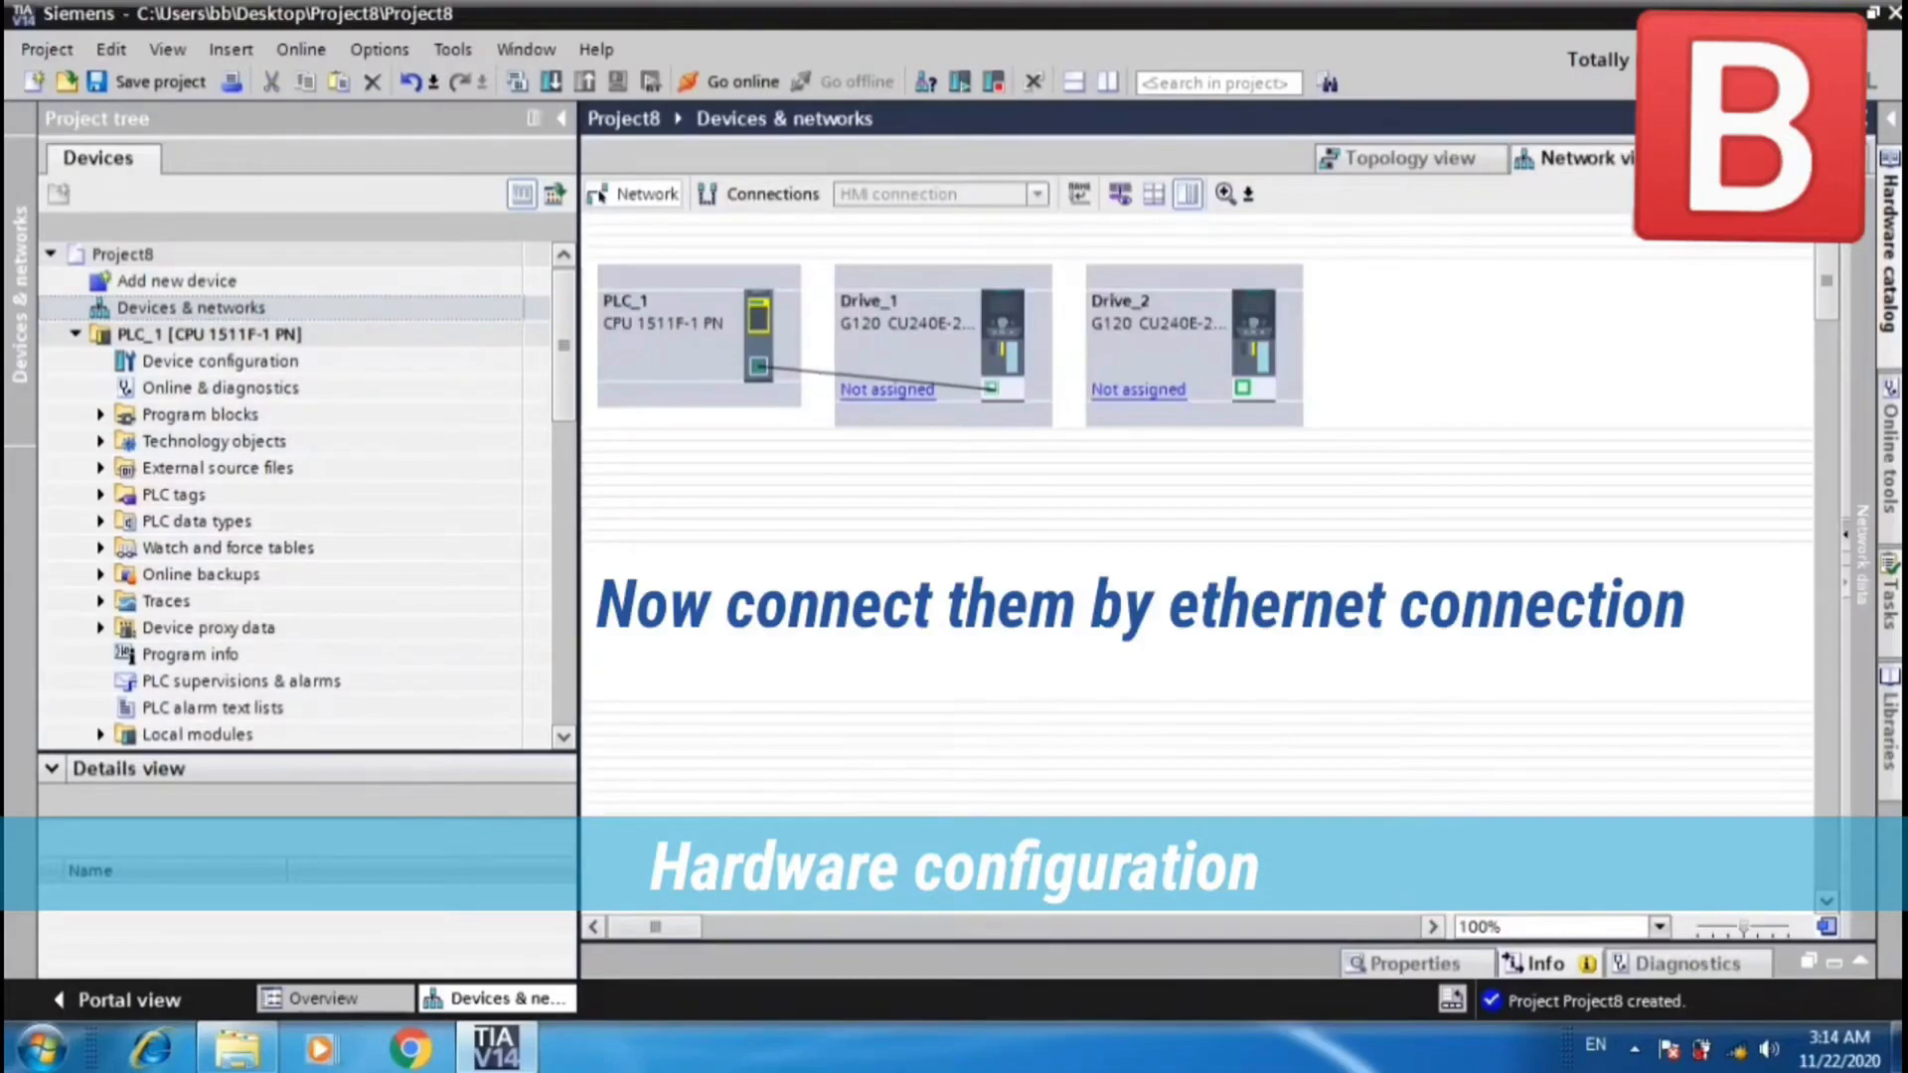
{"action": "left_click_drag", "start_coordinate": [791, 365], "coordinate": [990, 390]}
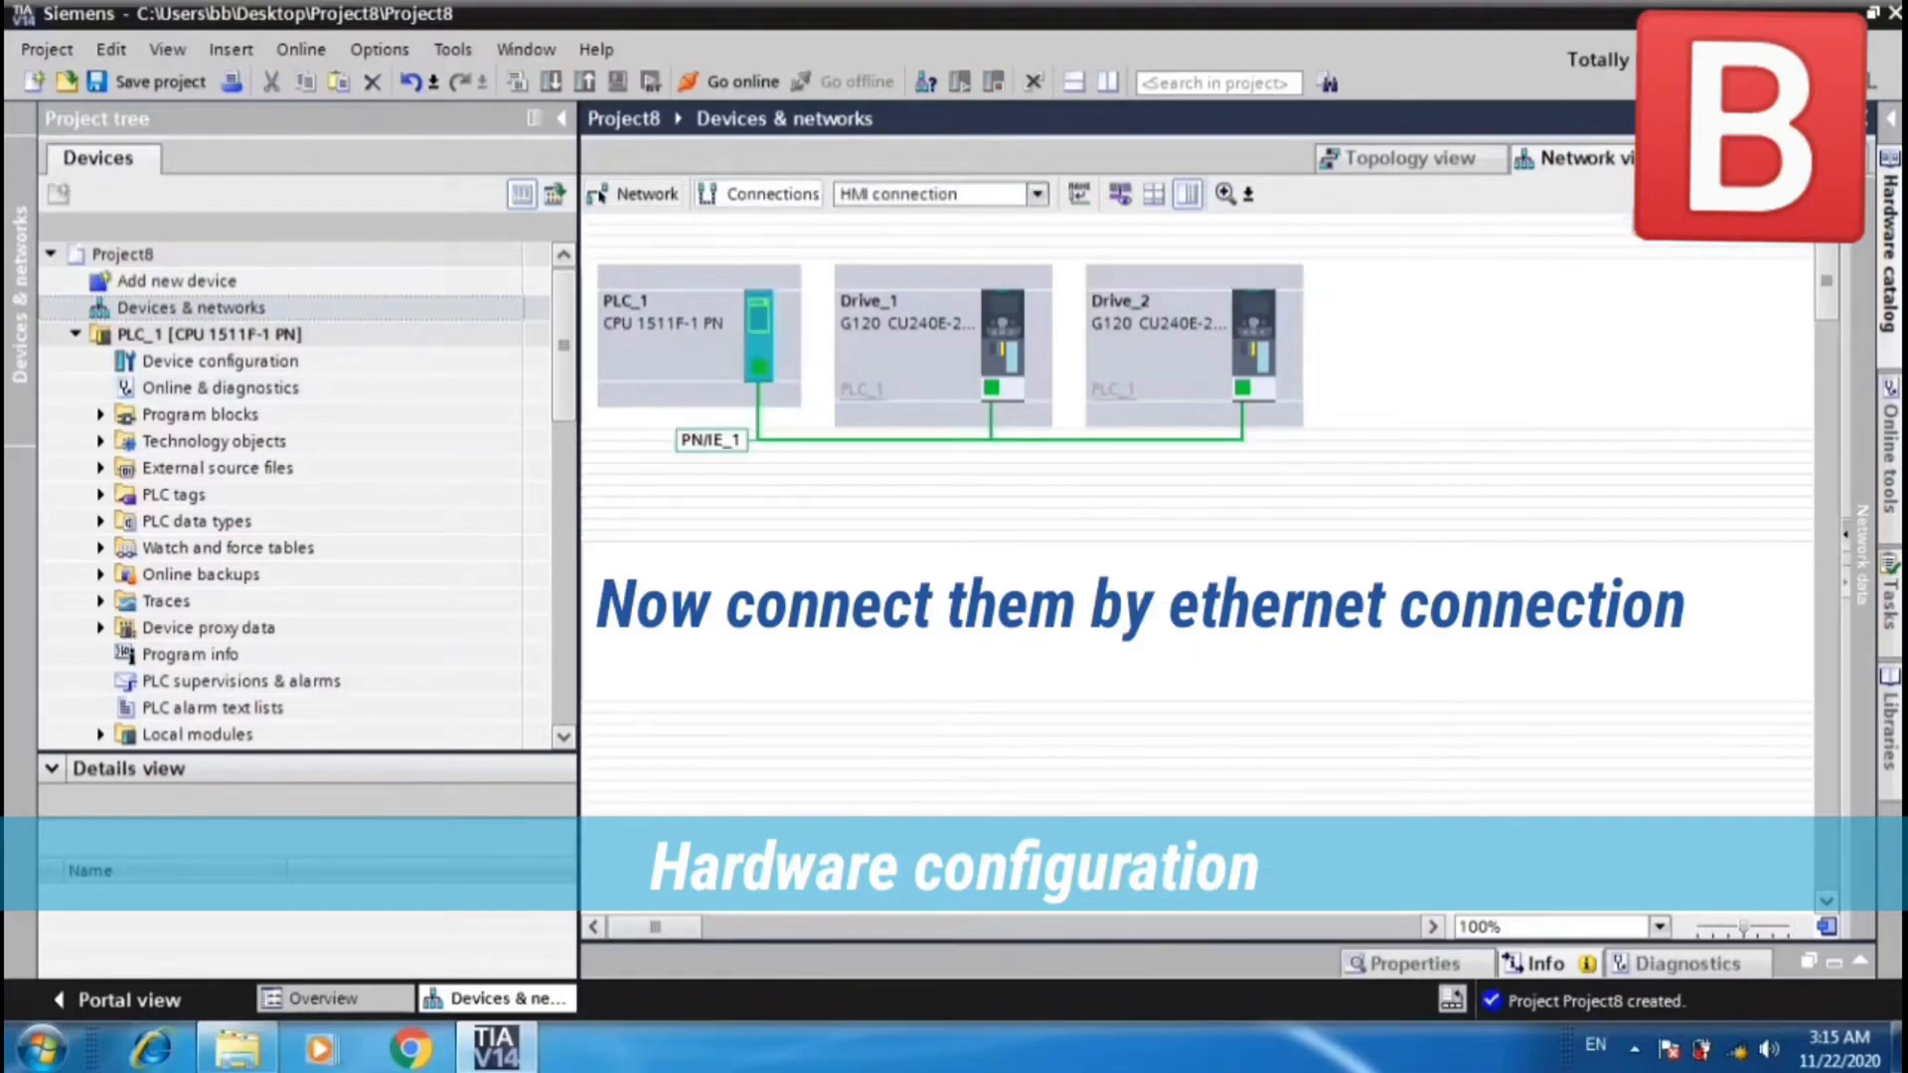
{"action": "left_click", "coordinate": [1037, 194]}
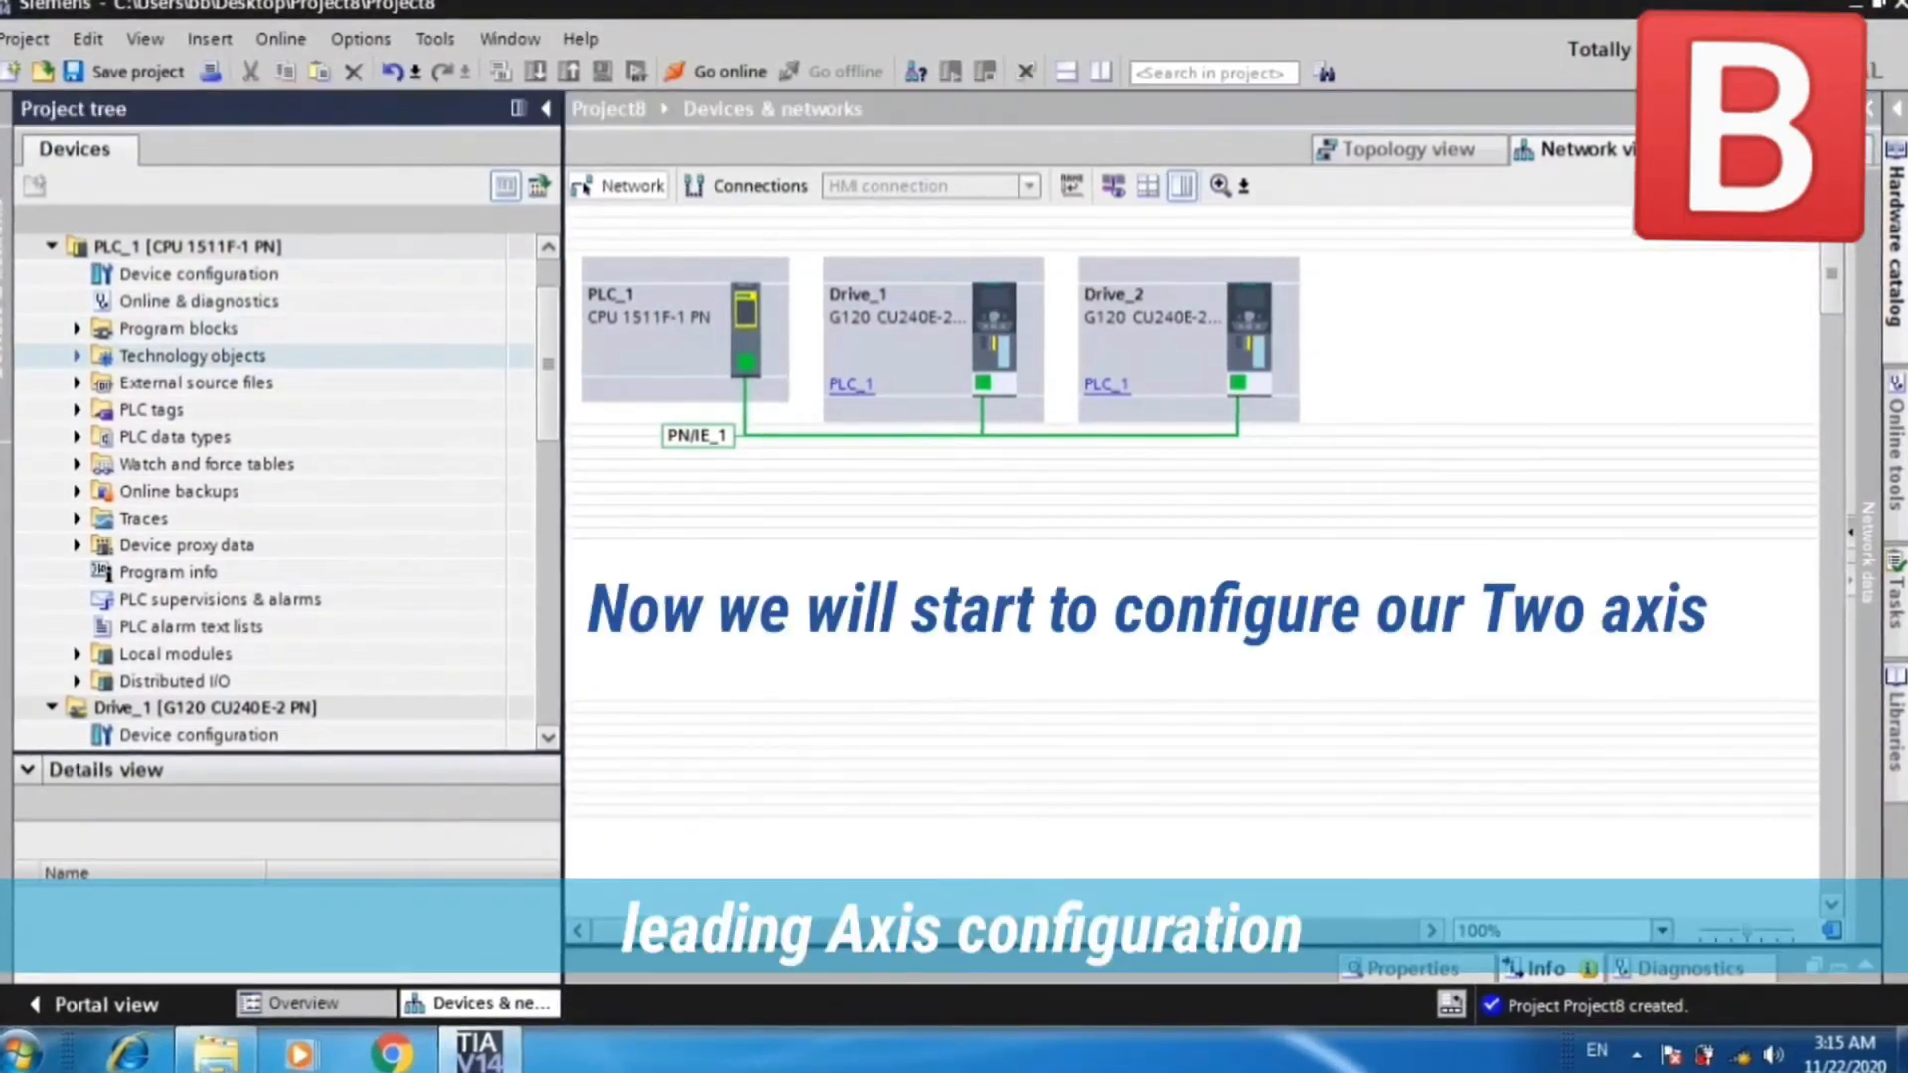
Add a TO_PositioningAxis technology object, PositioningAxis_1, under PLC_1.
{"action": "left_click", "coordinate": [79, 354]}
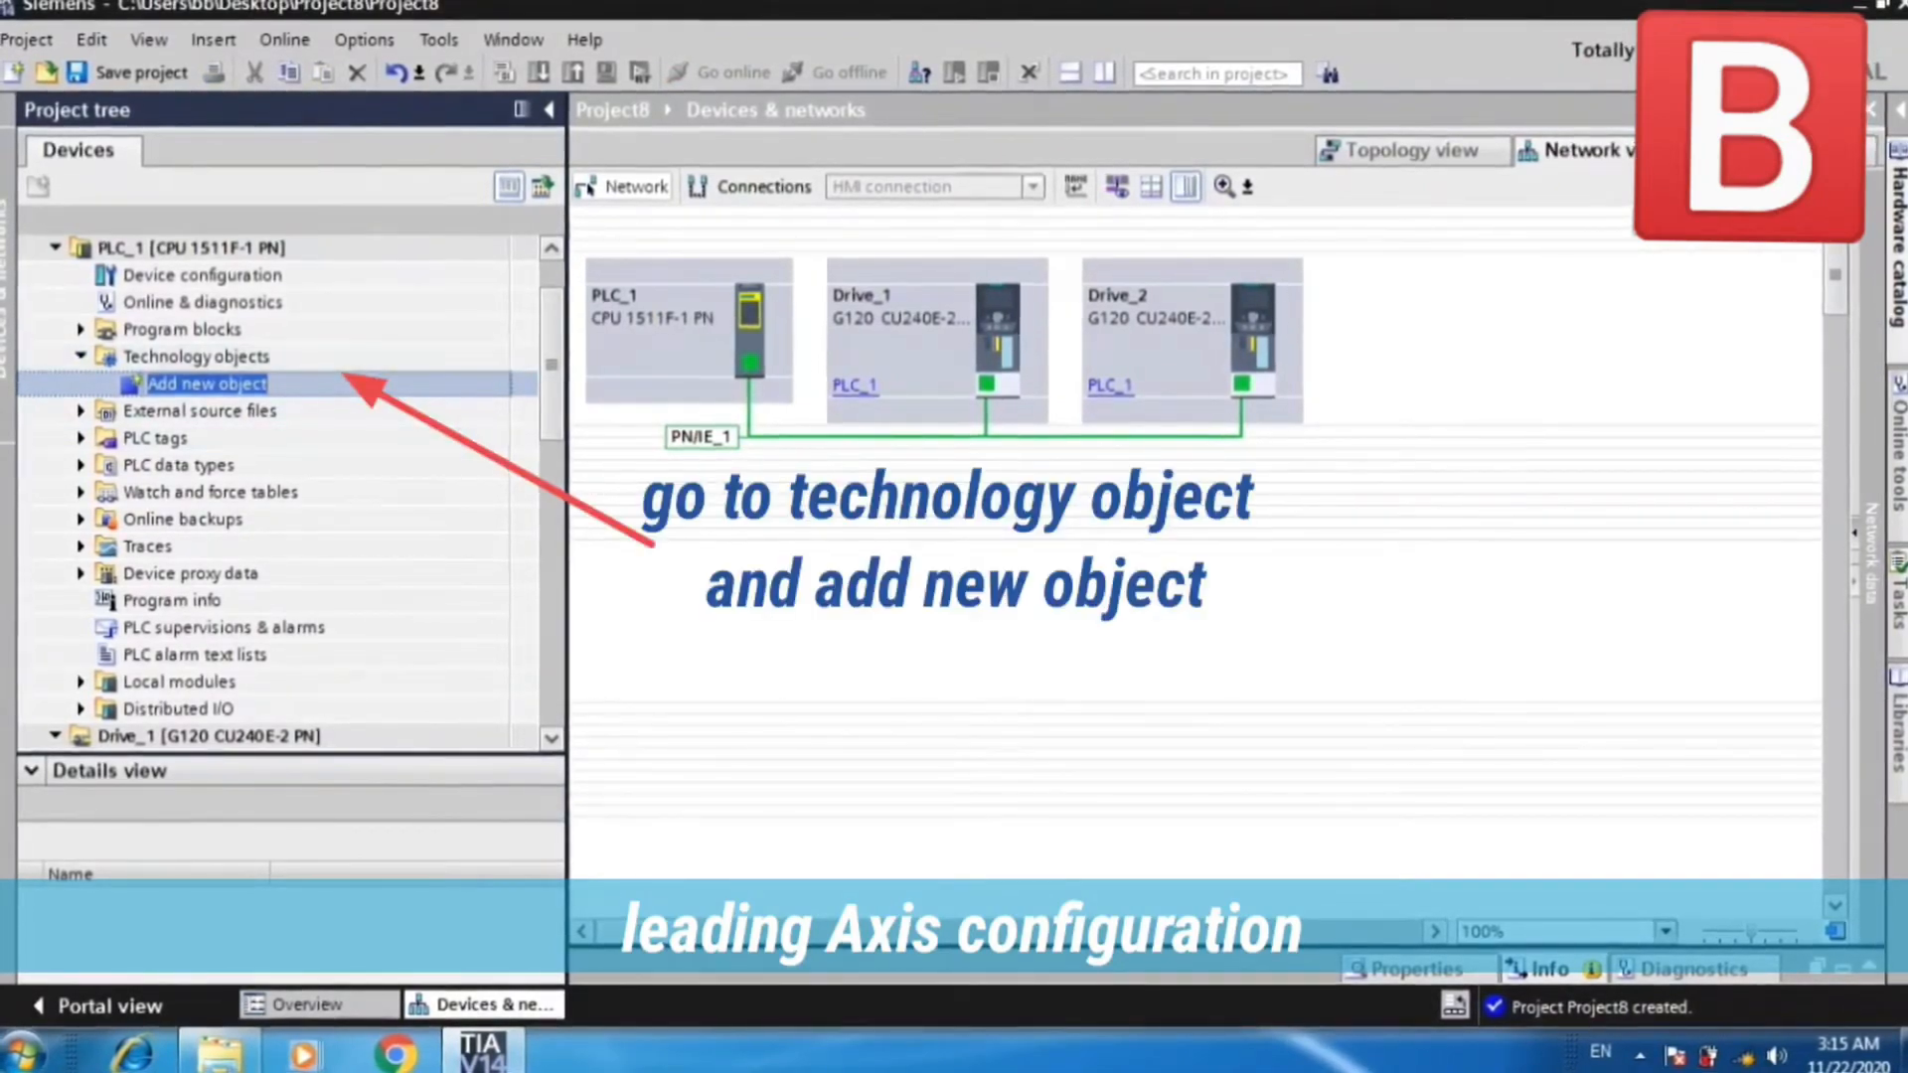
{"action": "double_click", "coordinate": [208, 383]}
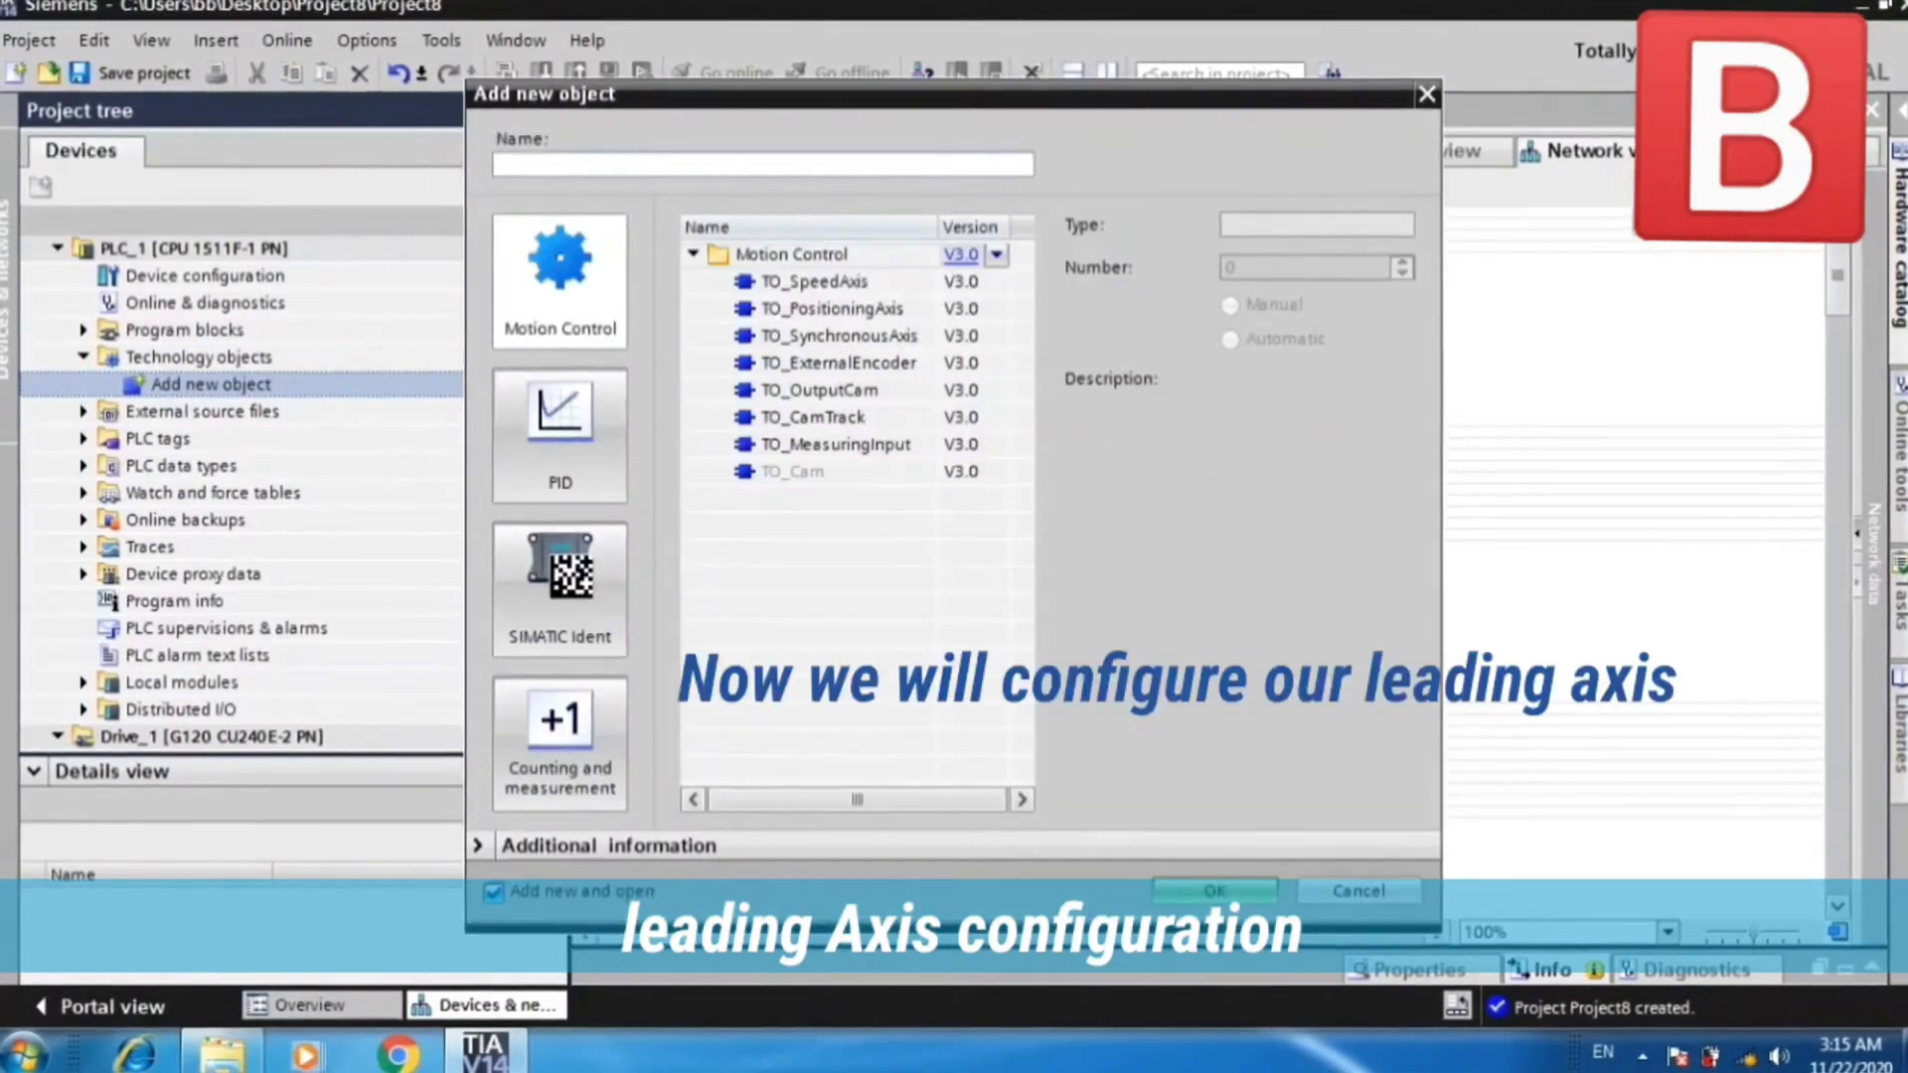
{"action": "left_click", "coordinate": [829, 308]}
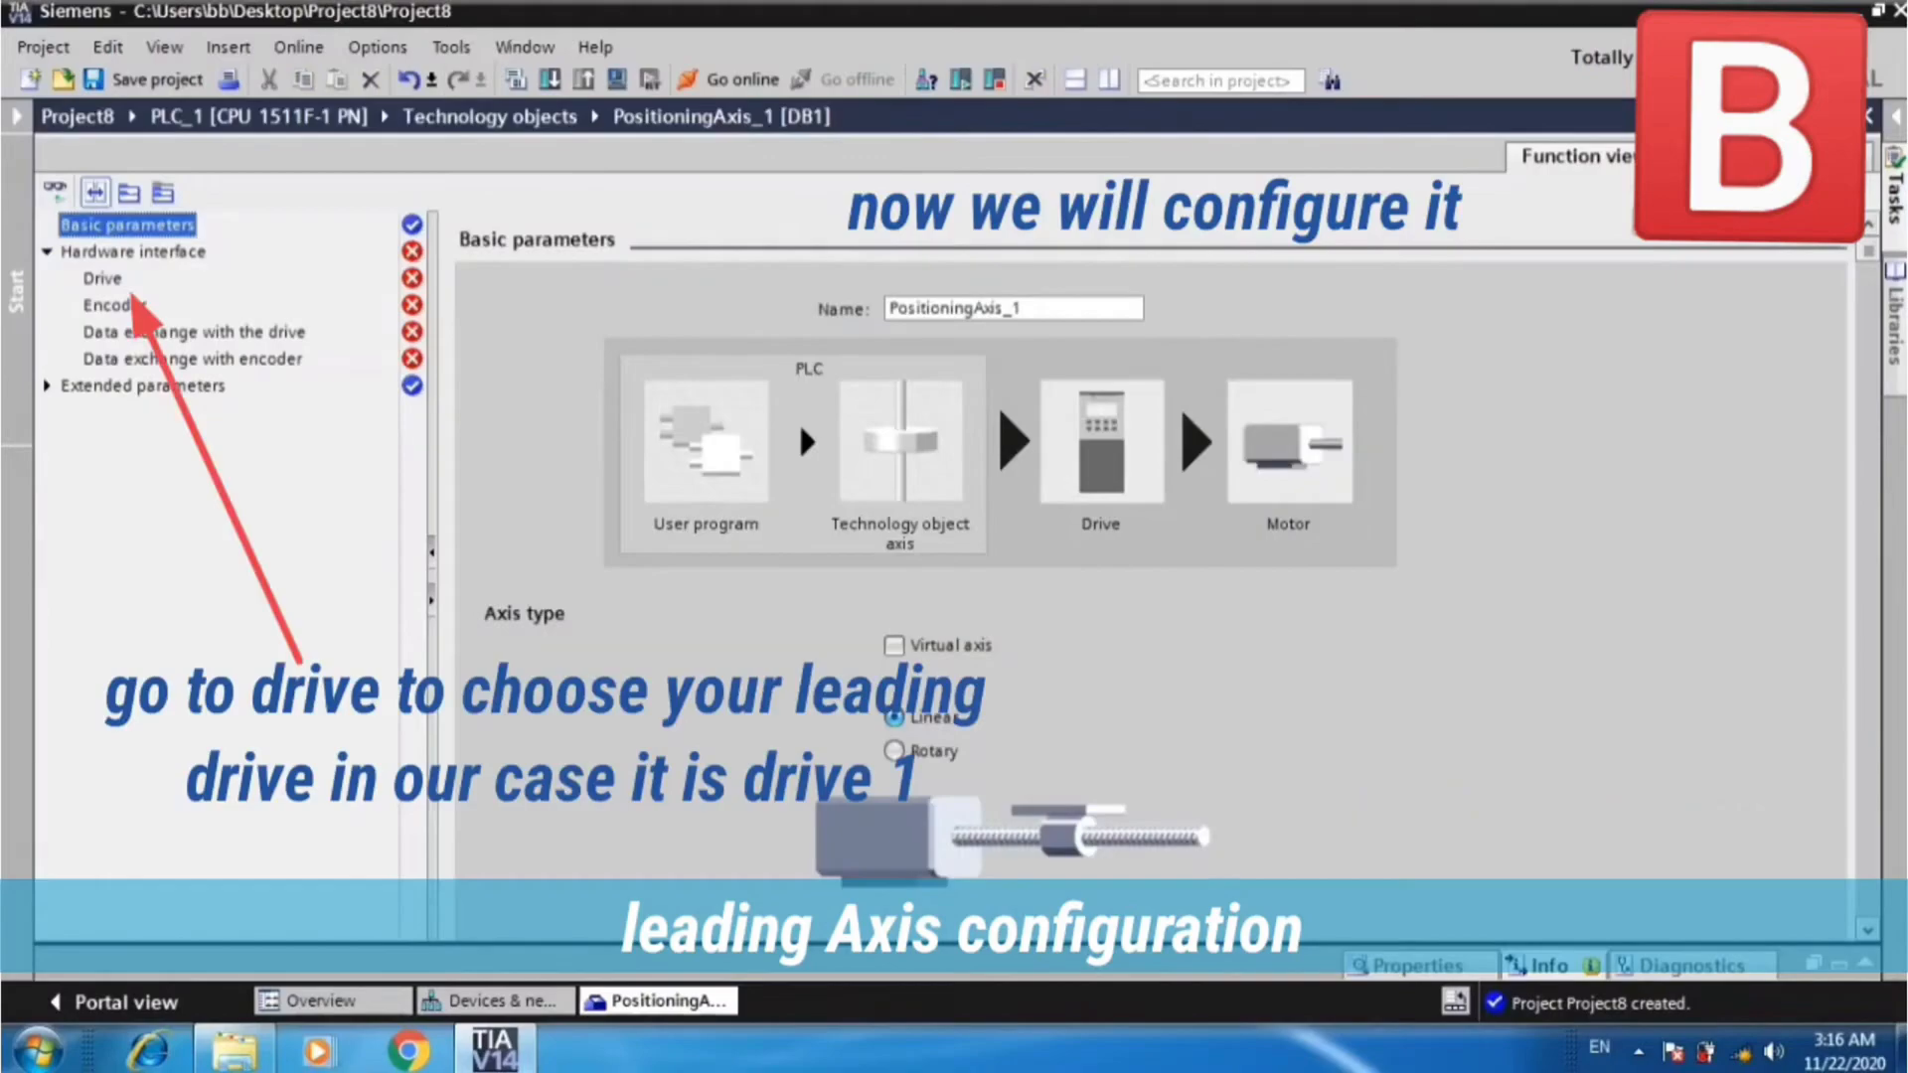
Assign Drive_1 as PositioningAxis_1's PROFIdrive drive.
{"action": "left_click", "coordinate": [100, 278]}
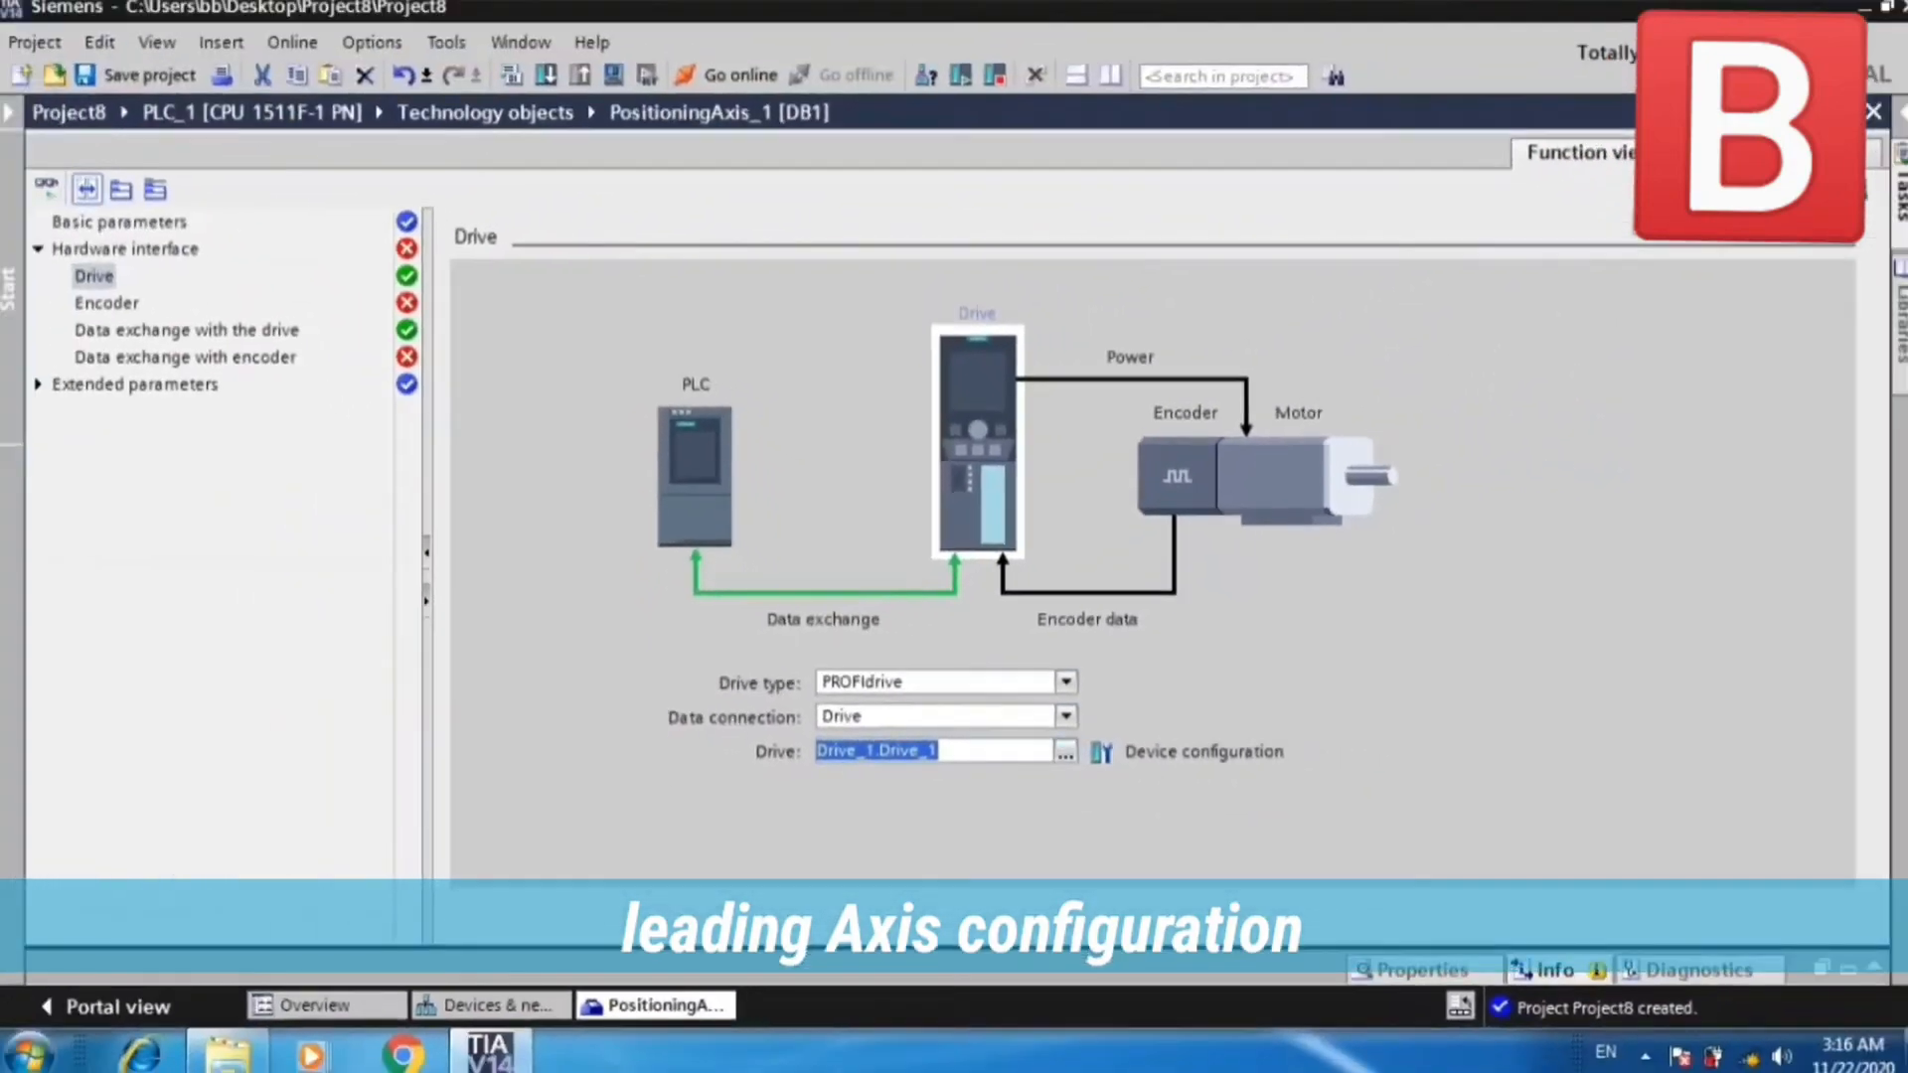
{"action": "left_click", "coordinate": [121, 221]}
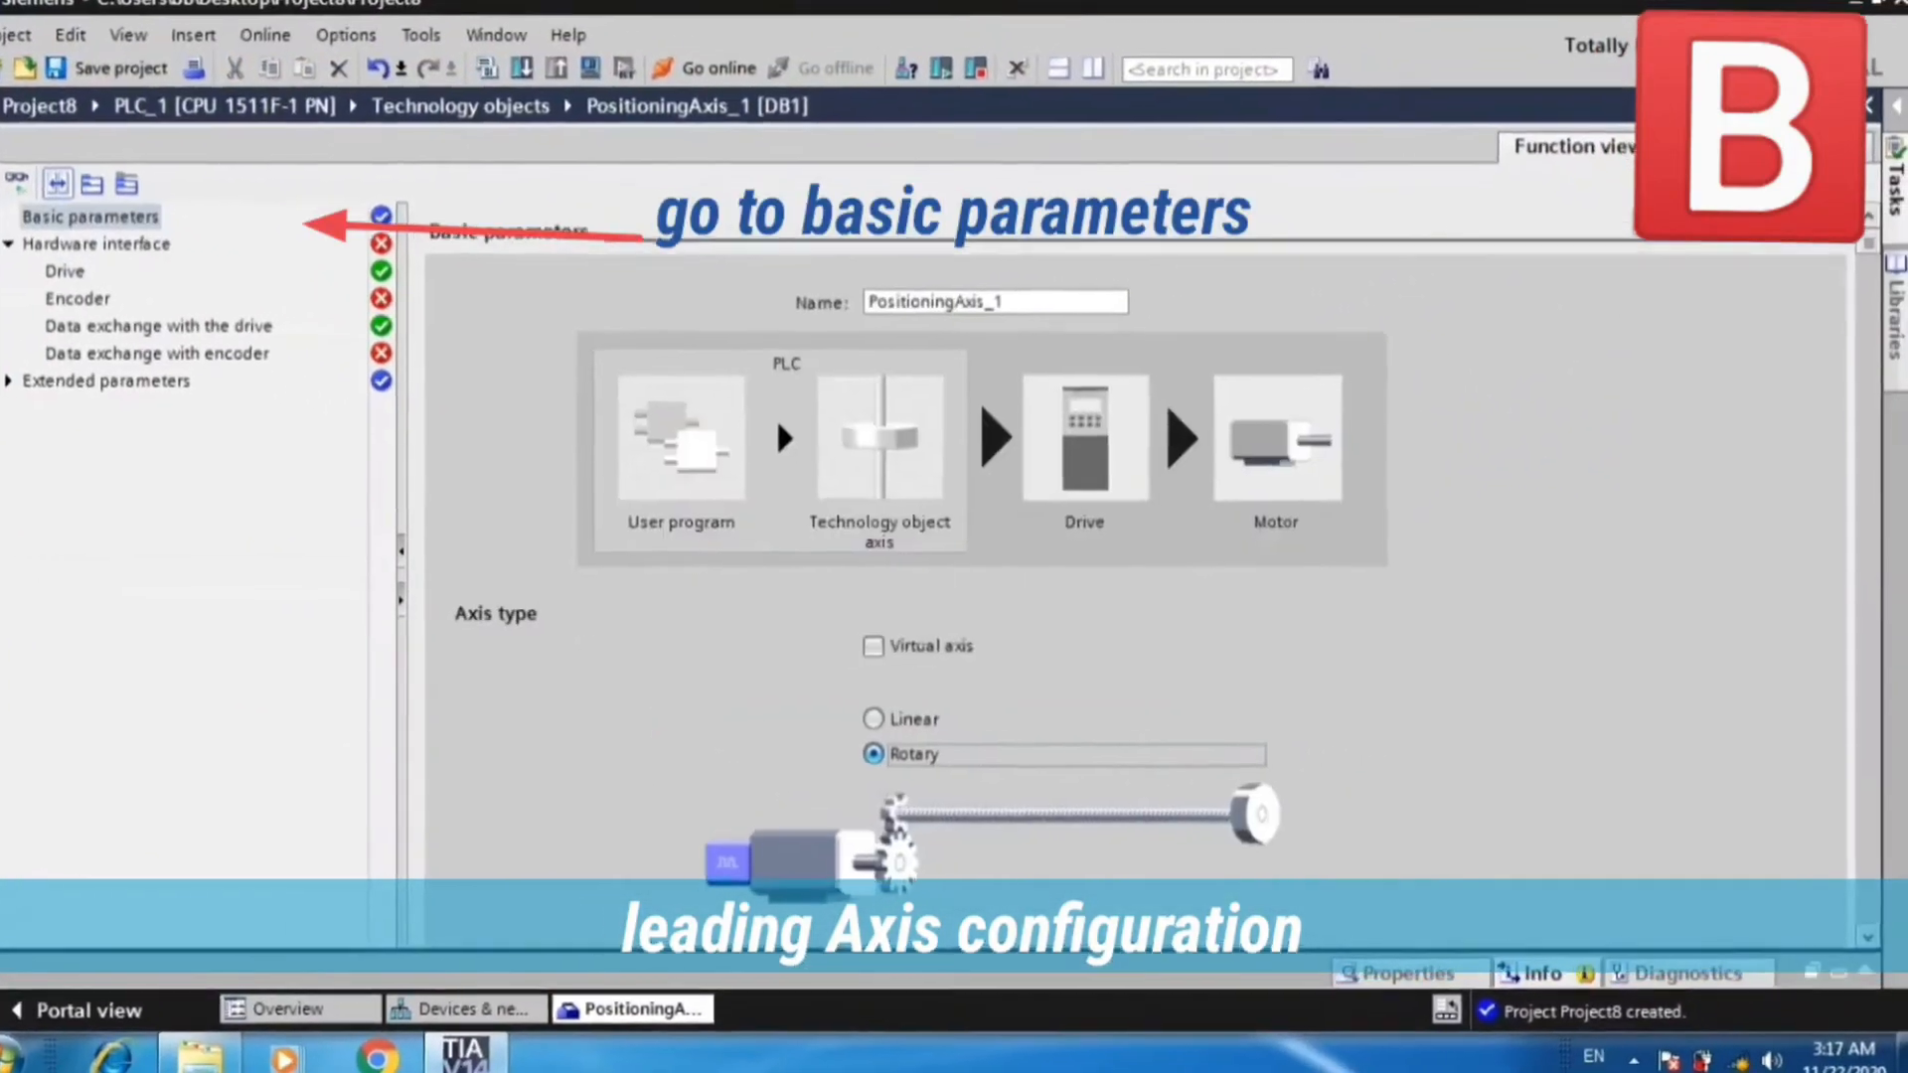
Make PositioningAxis_1 a linear axis with modulo and simulation enabled.
{"action": "scroll", "scroll_direction": "down", "scroll_amount": 3}
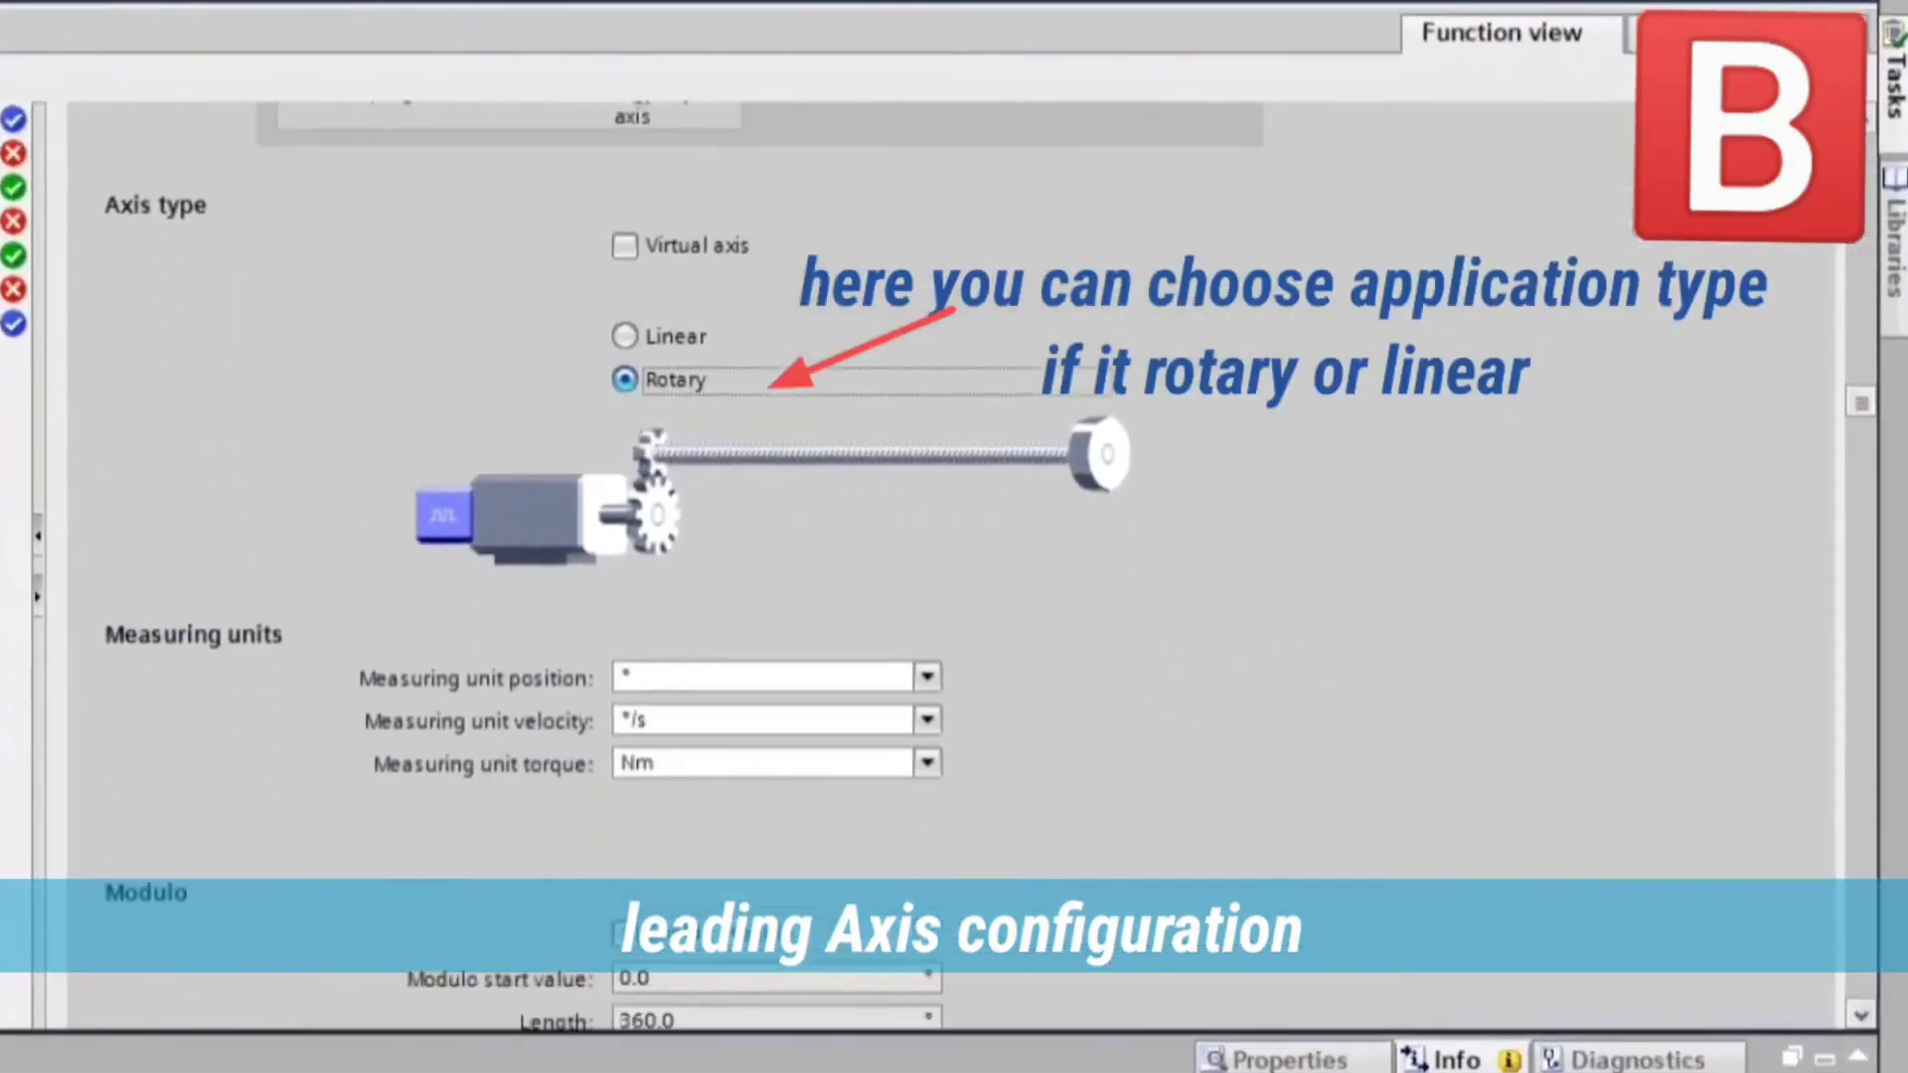
{"action": "scroll", "scroll_direction": "down", "scroll_amount": 3}
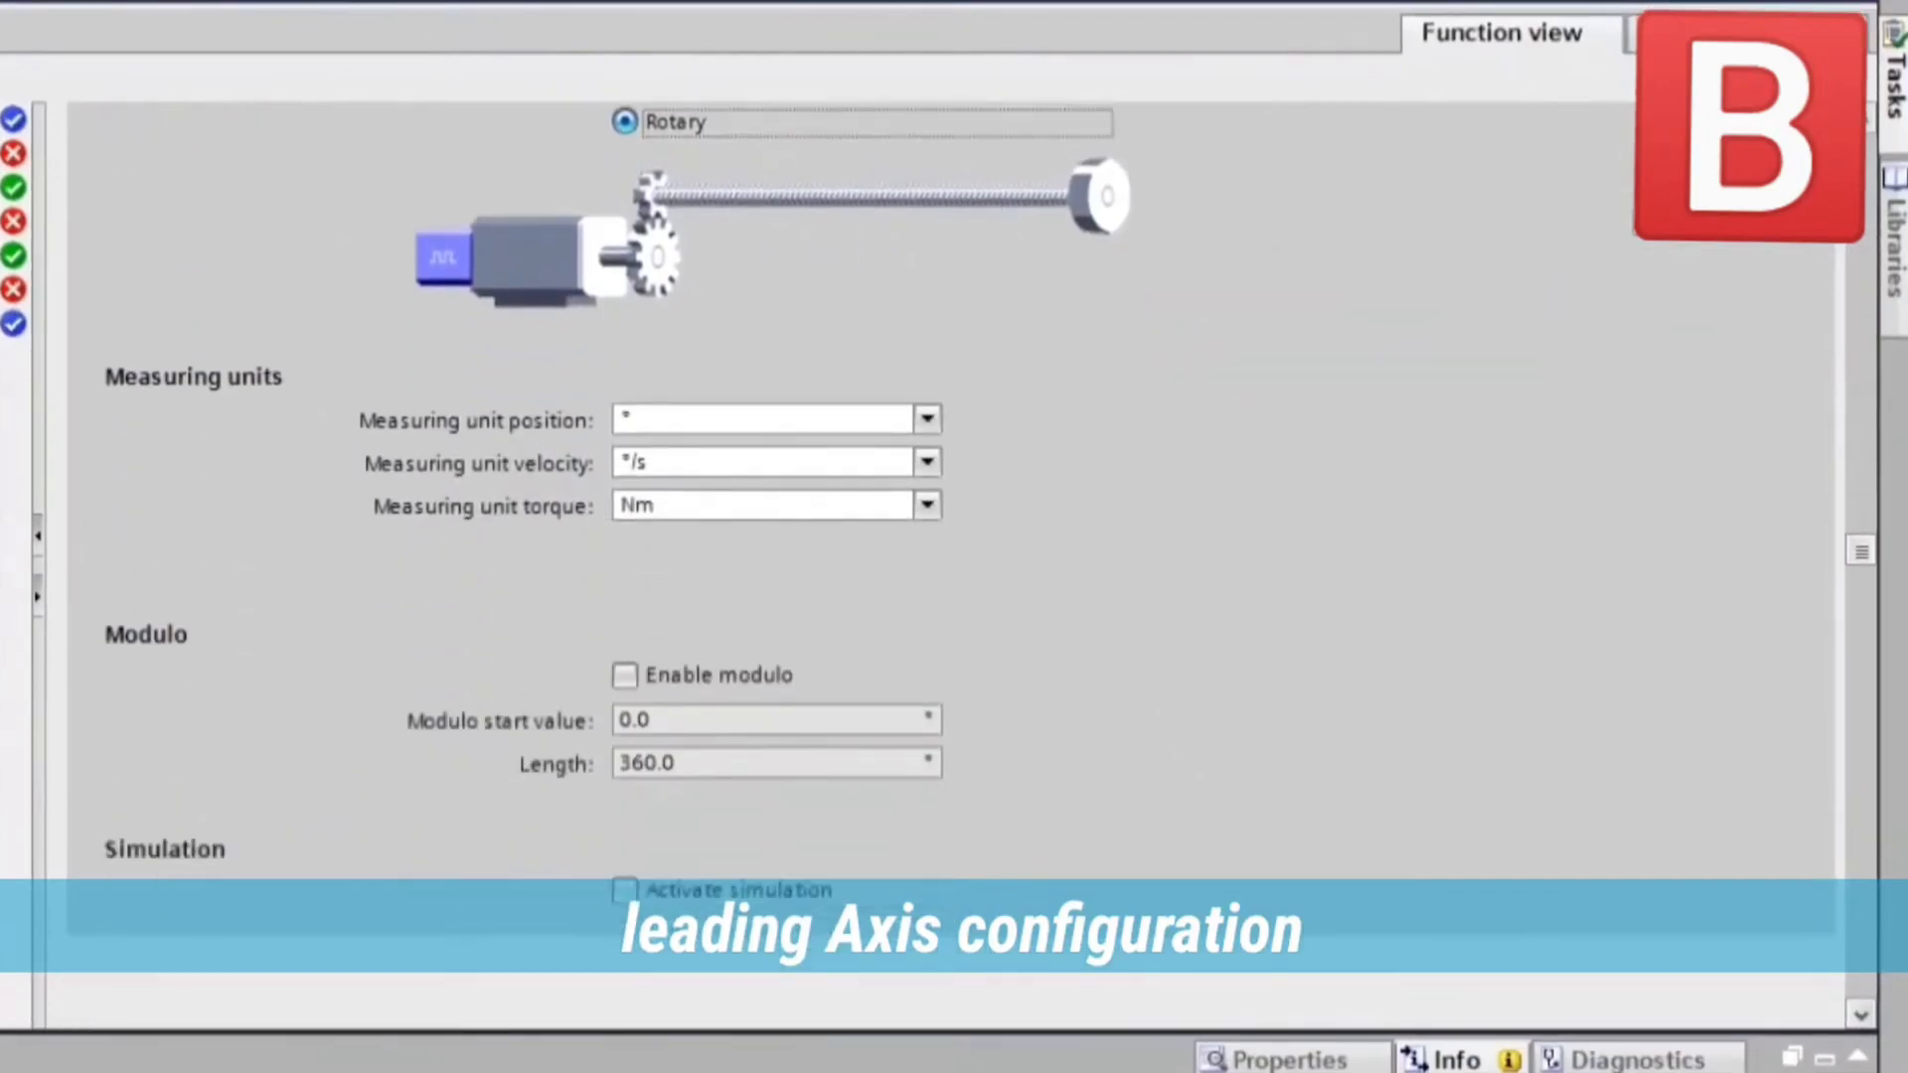
{"action": "left_click", "coordinate": [621, 164]}
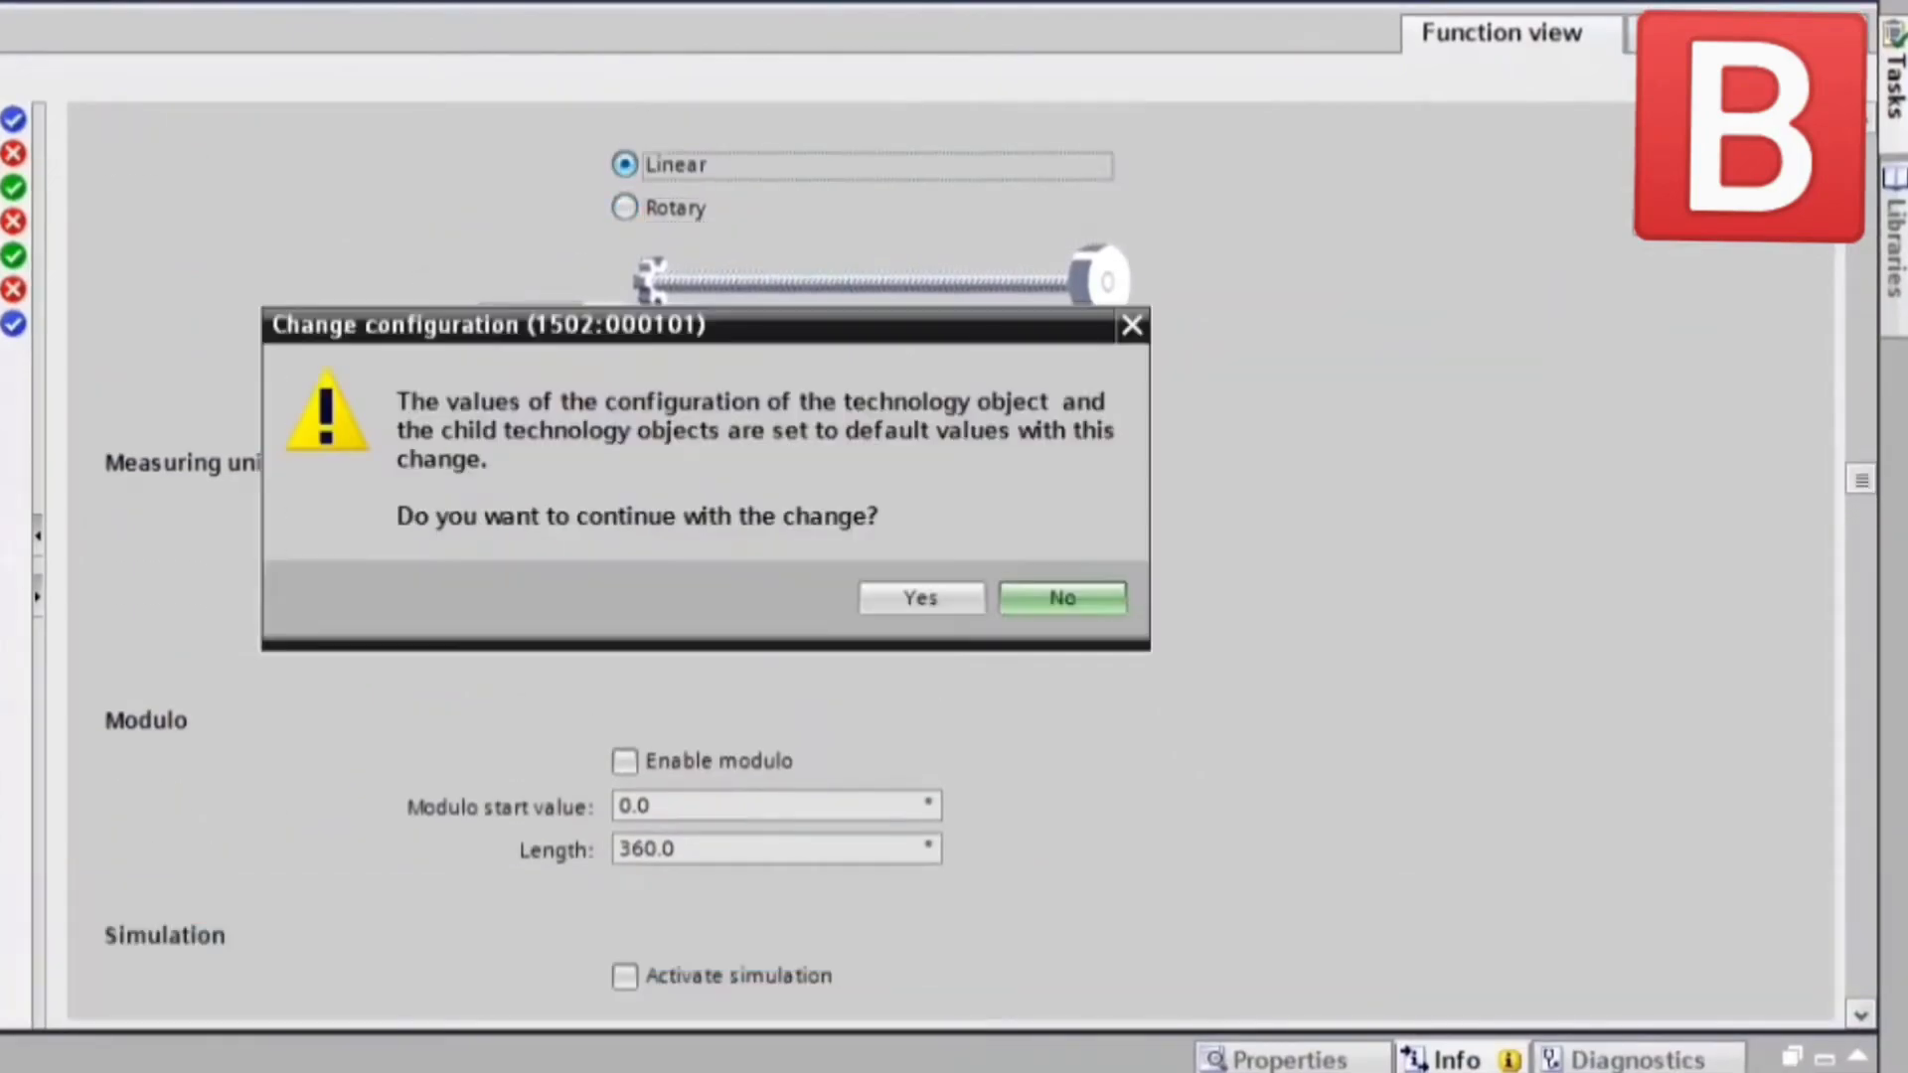
{"action": "left_click", "coordinate": [921, 598]}
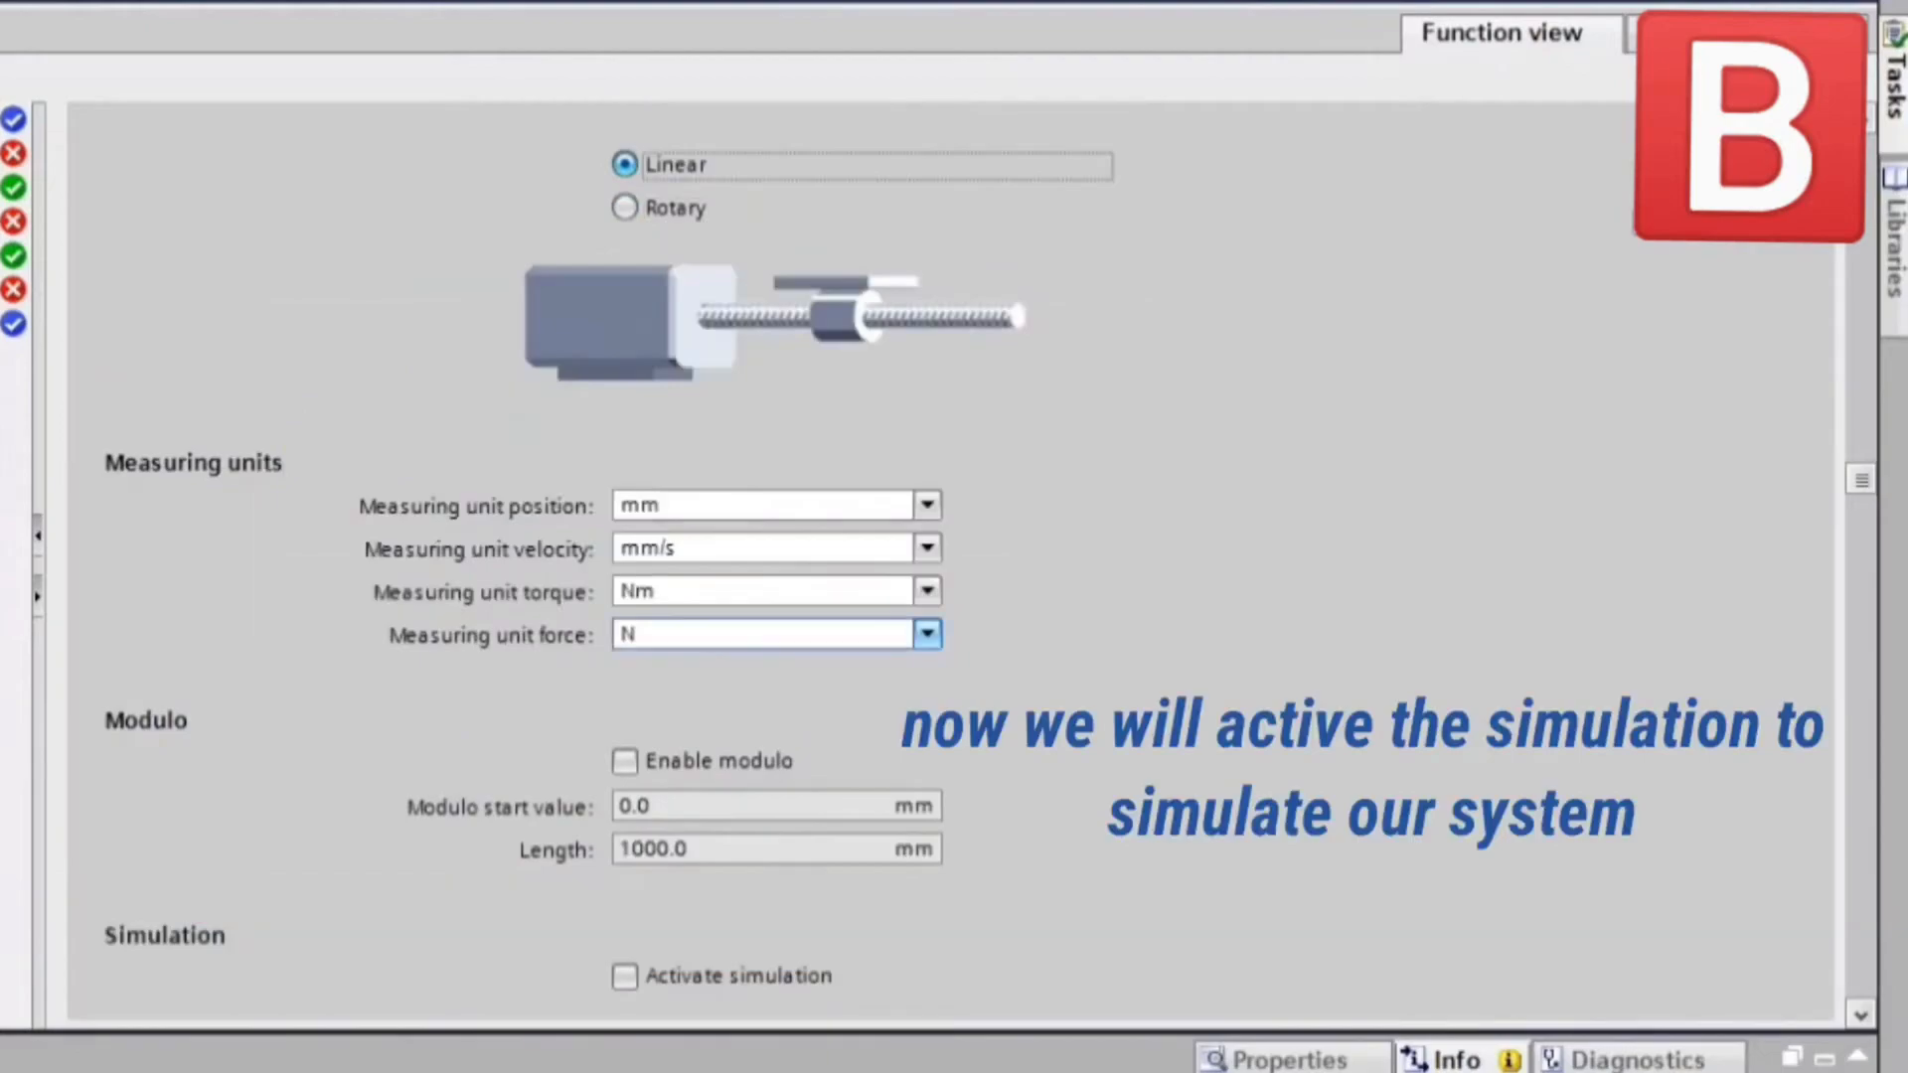
{"action": "left_click", "coordinate": [624, 761]}
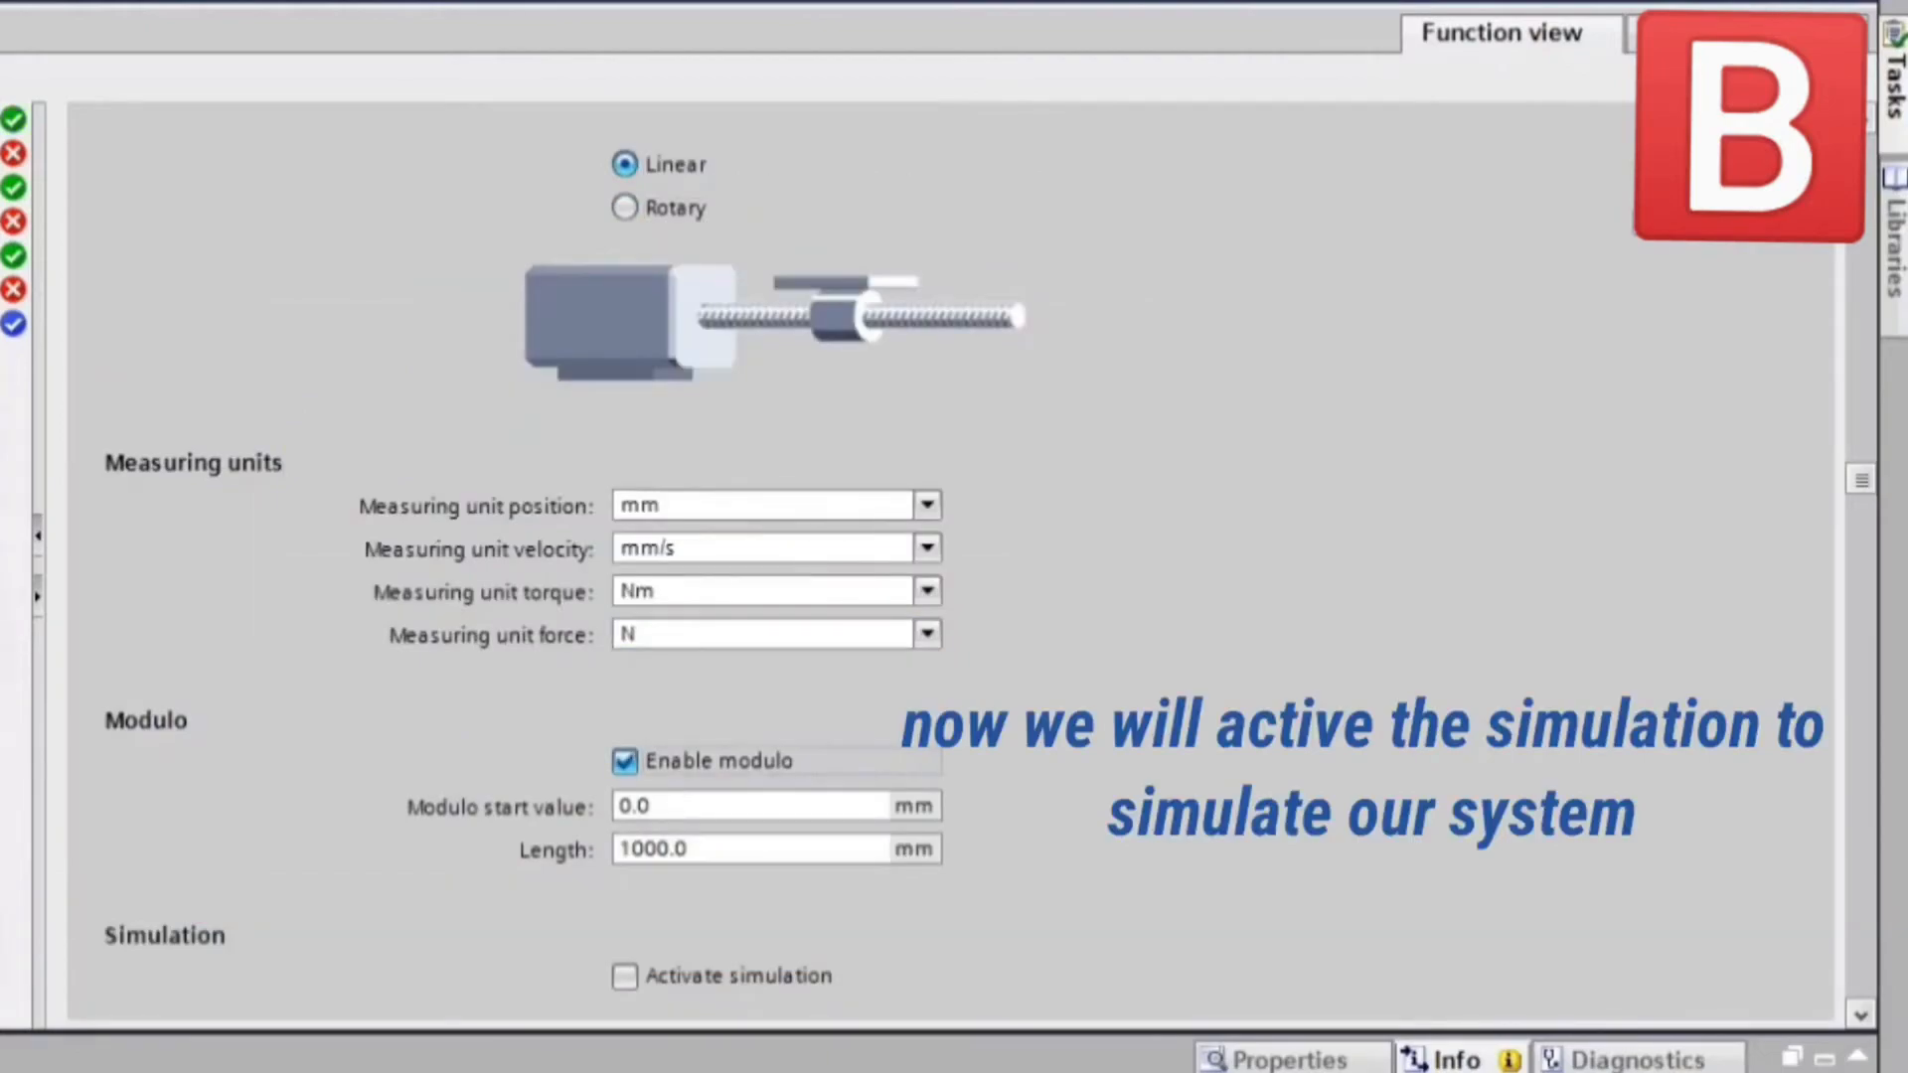
{"action": "left_click", "coordinate": [624, 975]}
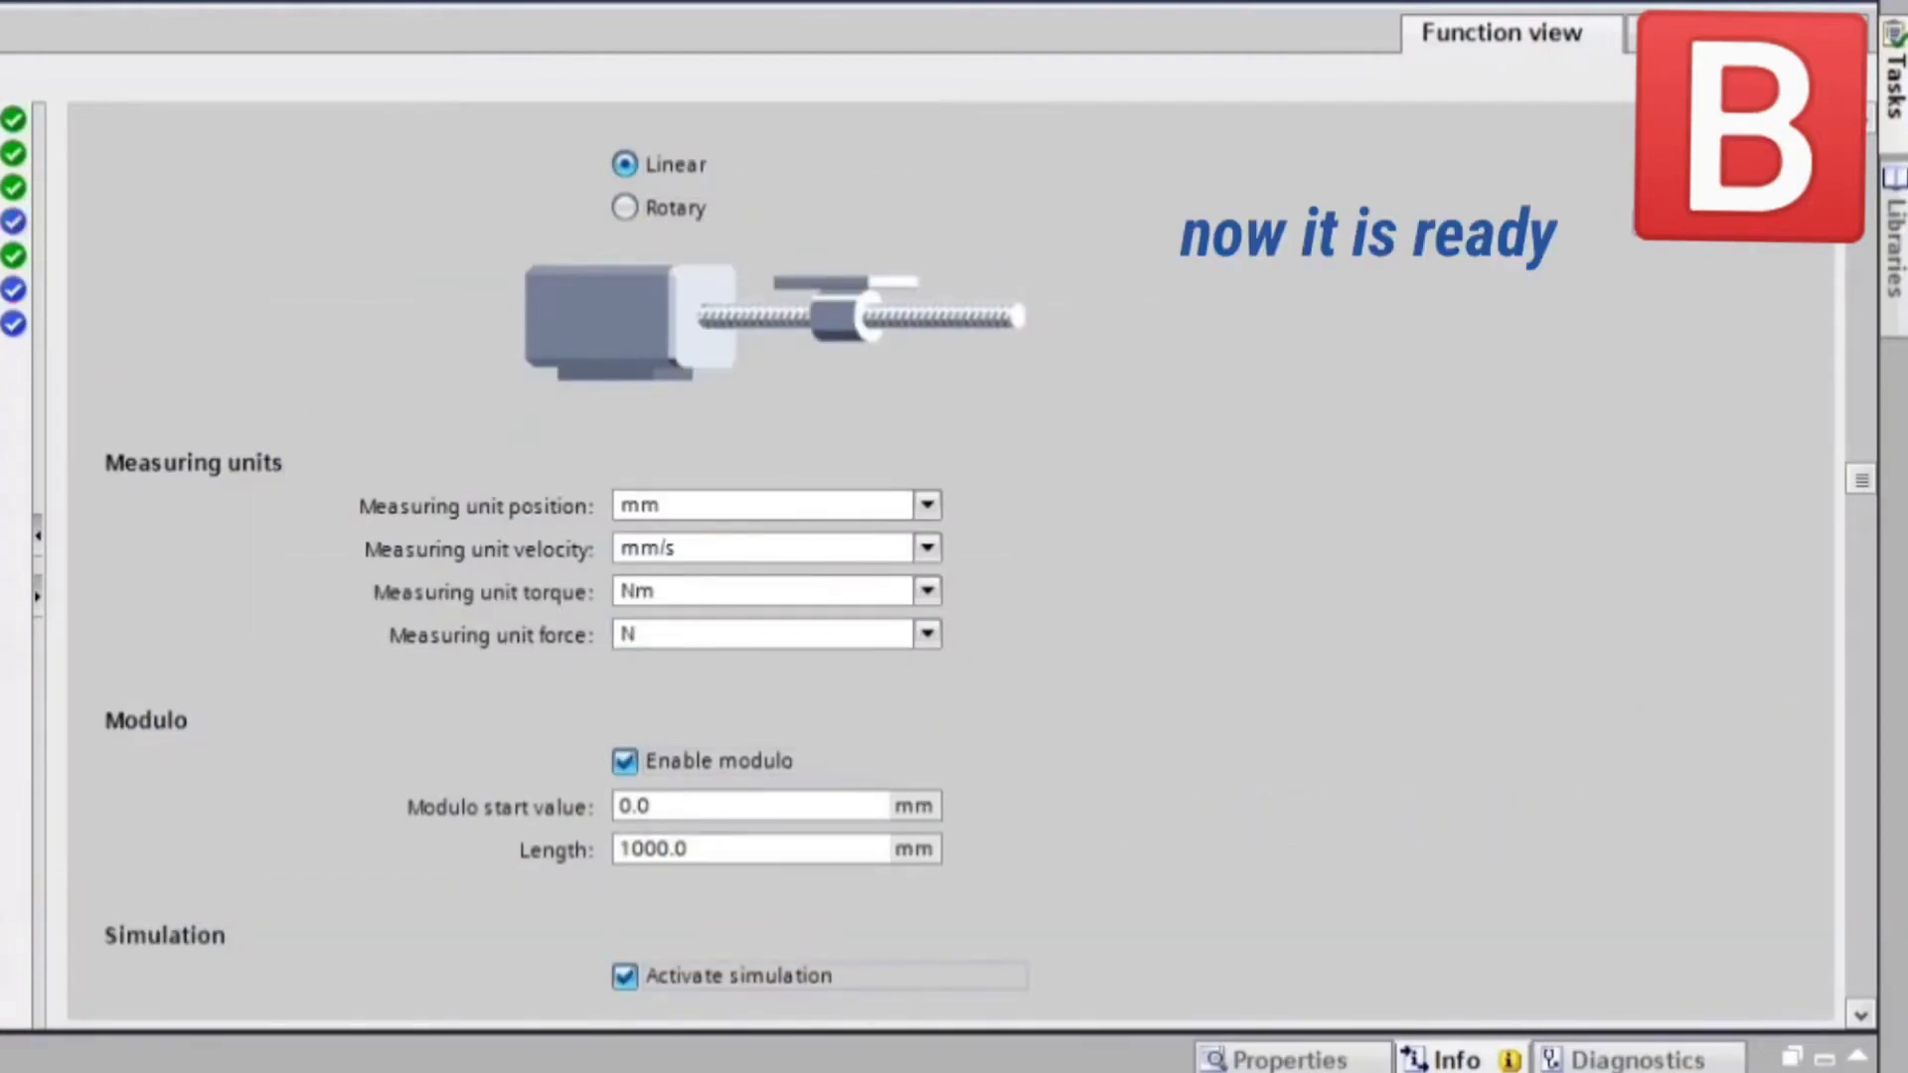
{"action": "scroll", "scroll_direction": "down", "scroll_amount": 3}
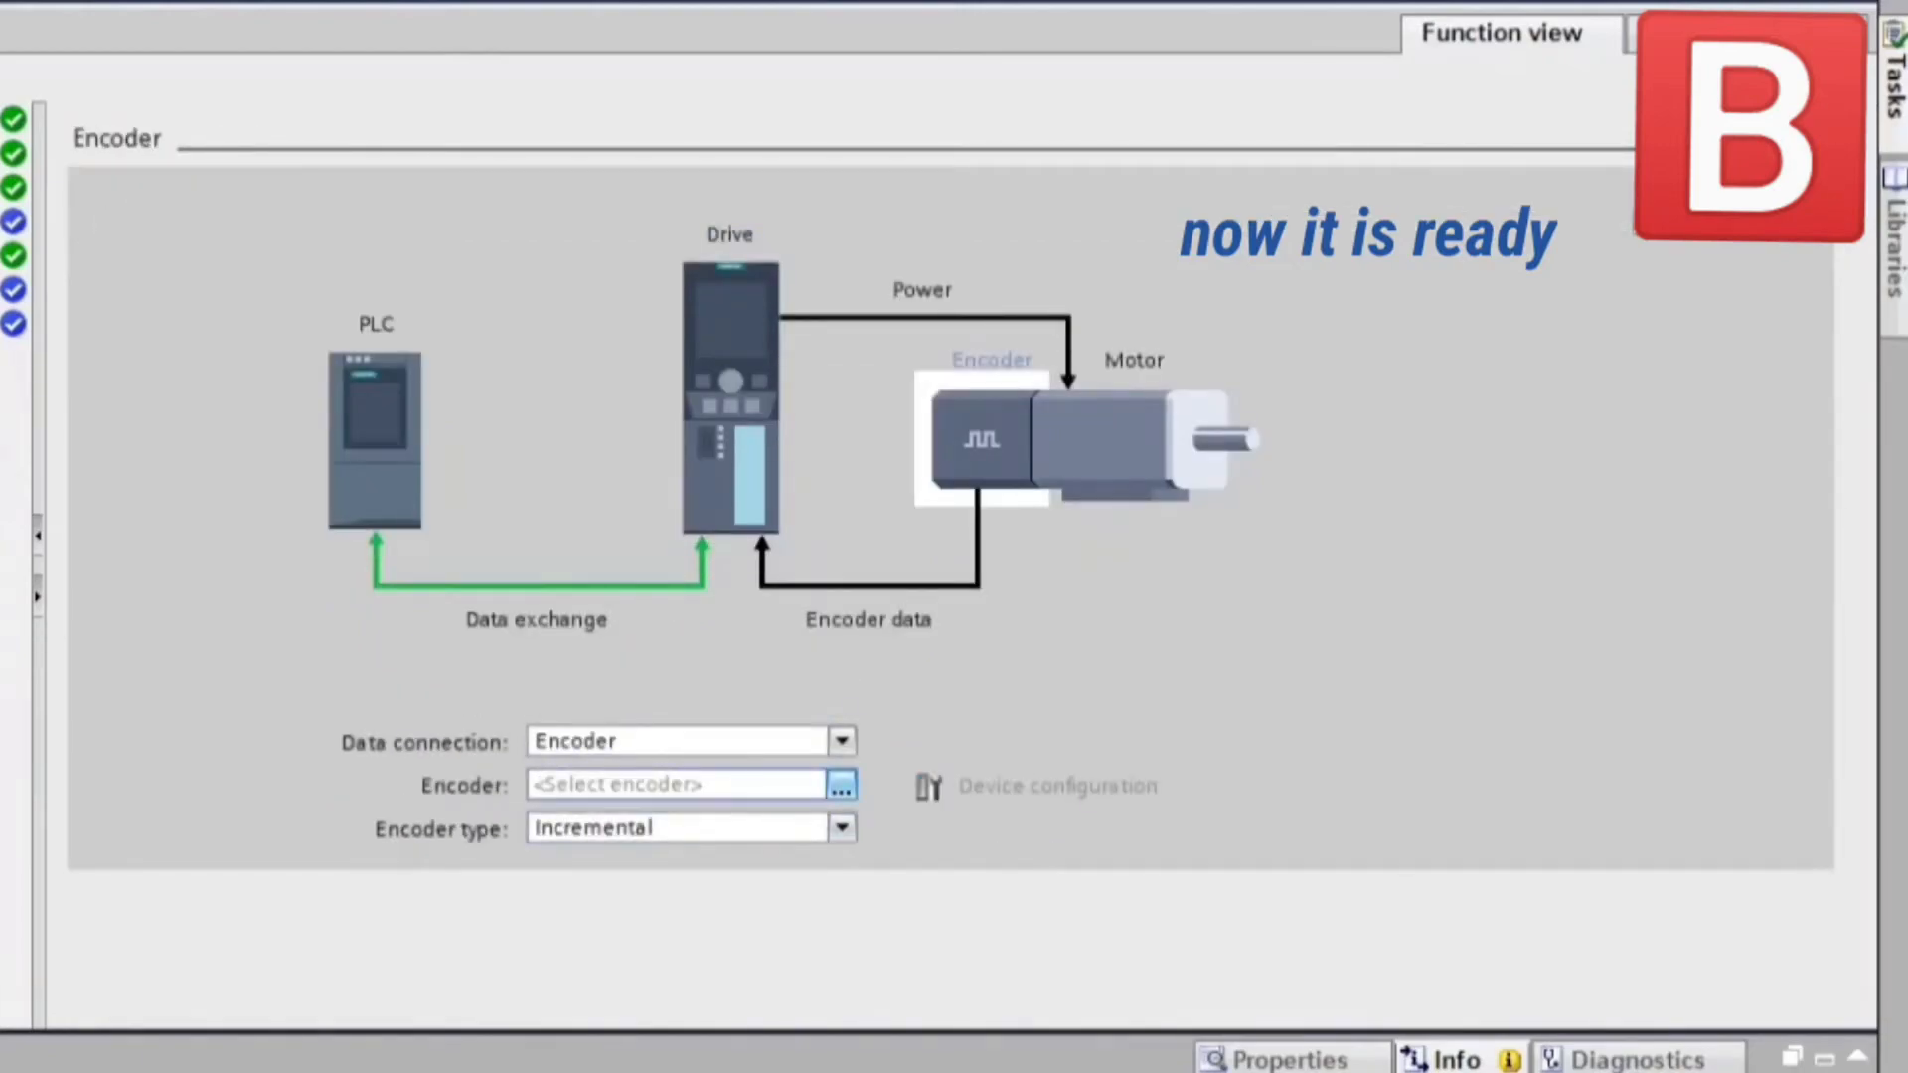
Browse PROFINET IO-System (100) devices to select PositioningAxis_1's encoder.
{"action": "left_click", "coordinate": [841, 784]}
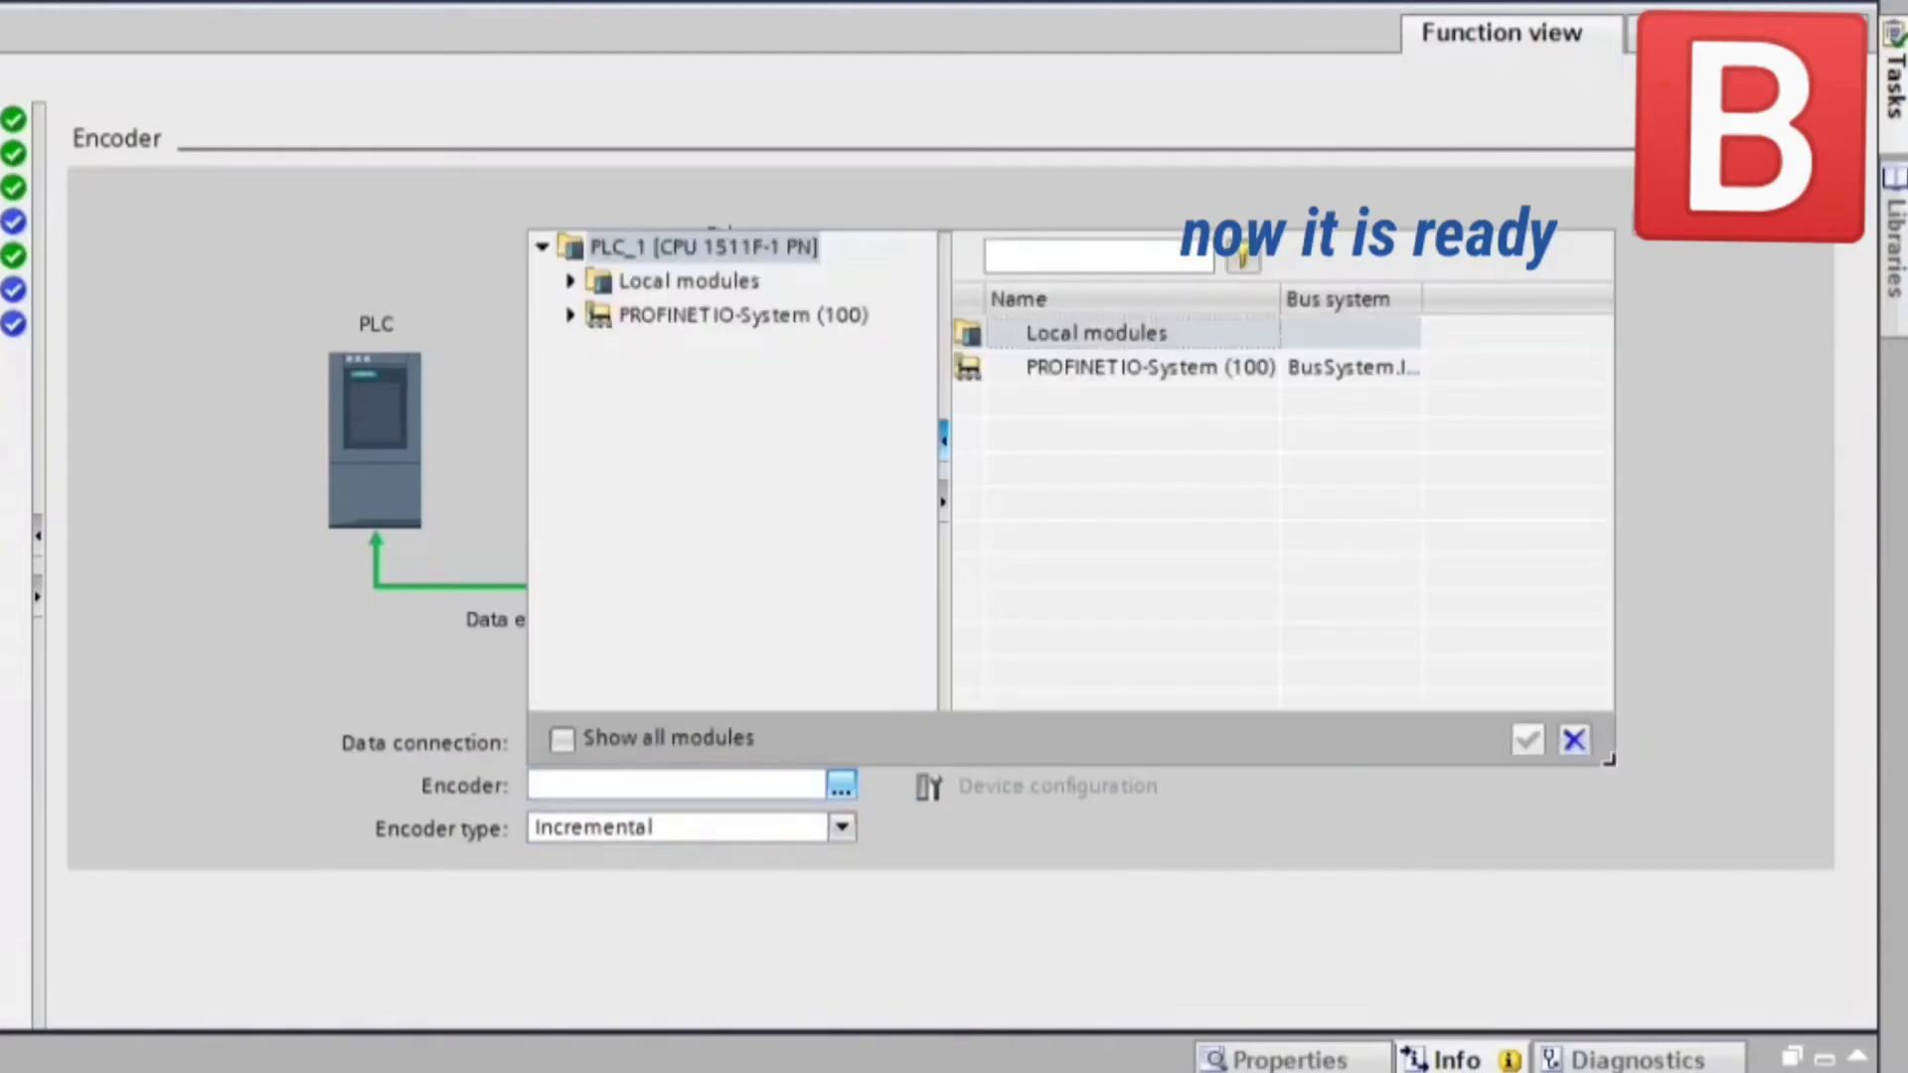
{"action": "left_click", "coordinate": [705, 247]}
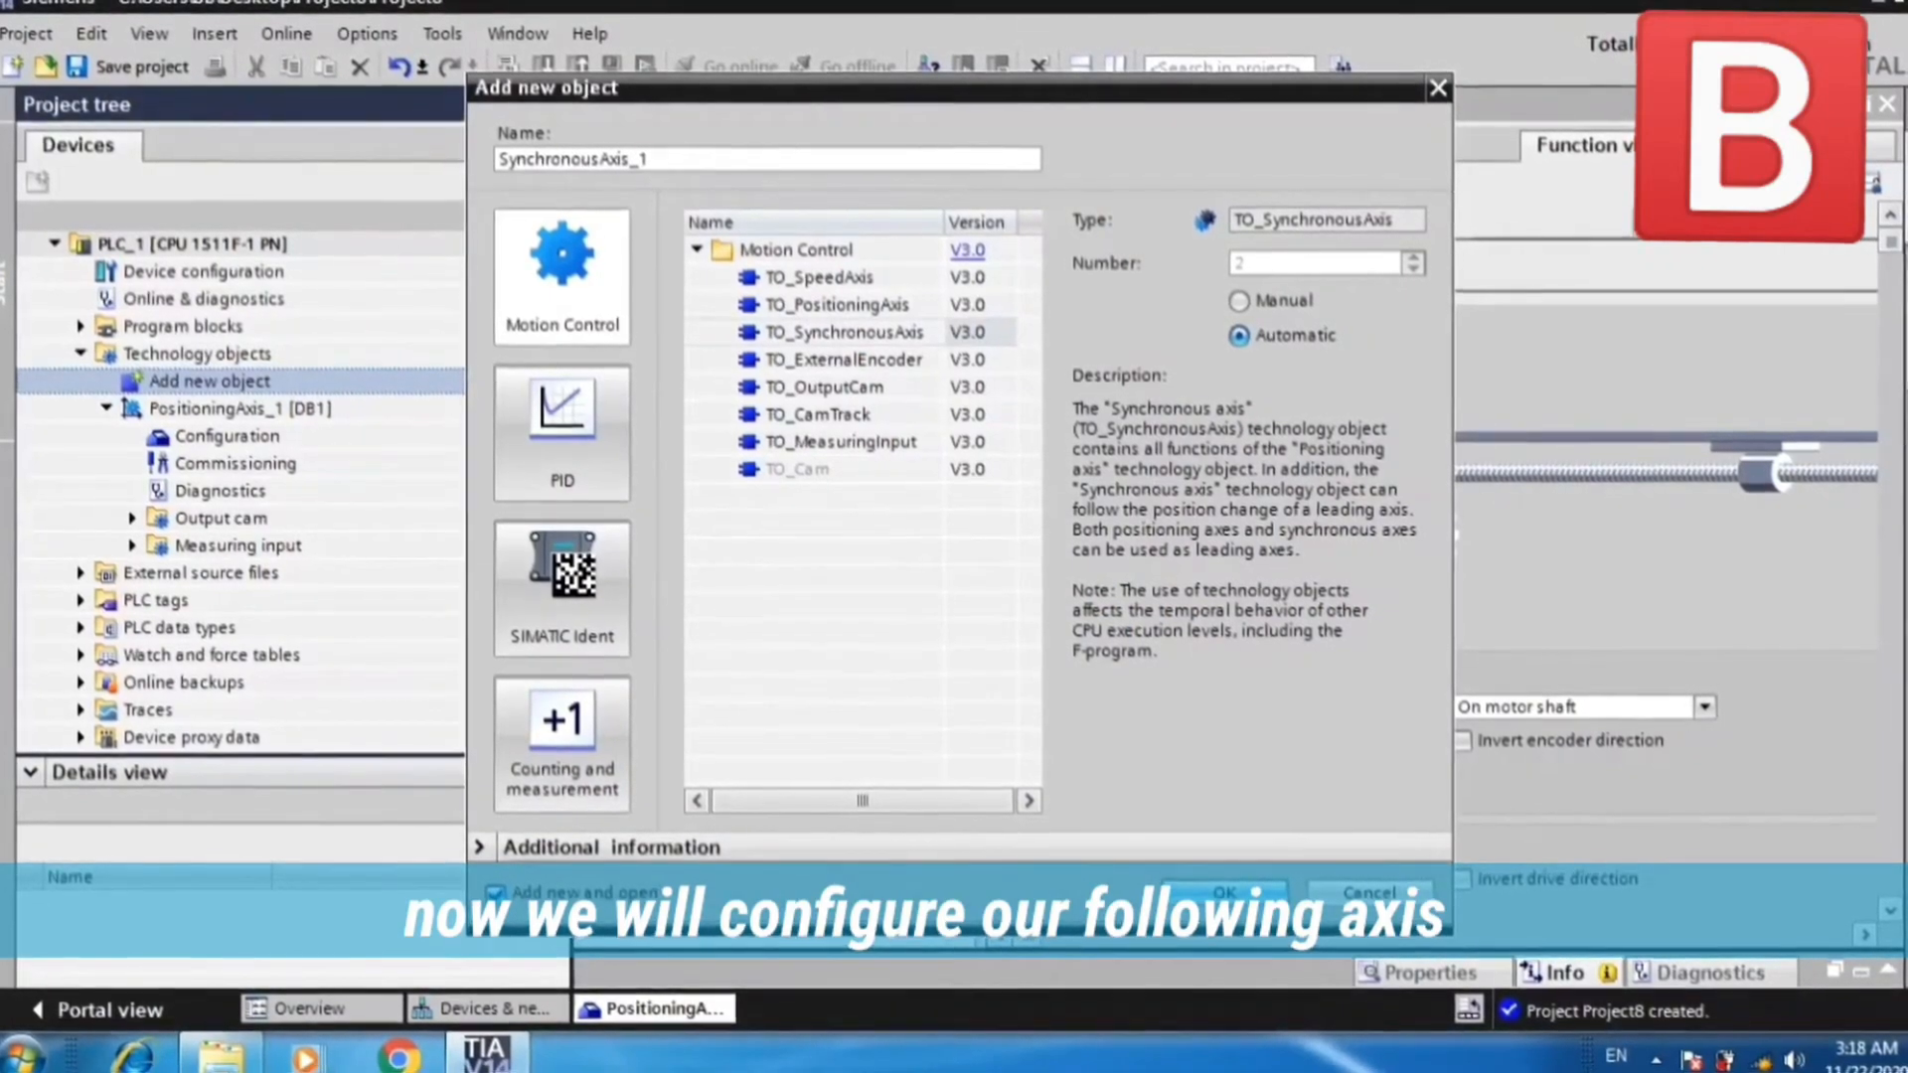
Confirm adding the TO_SynchronousAxis object named SynchronousAxis_1.
{"action": "left_click", "coordinate": [1229, 891]}
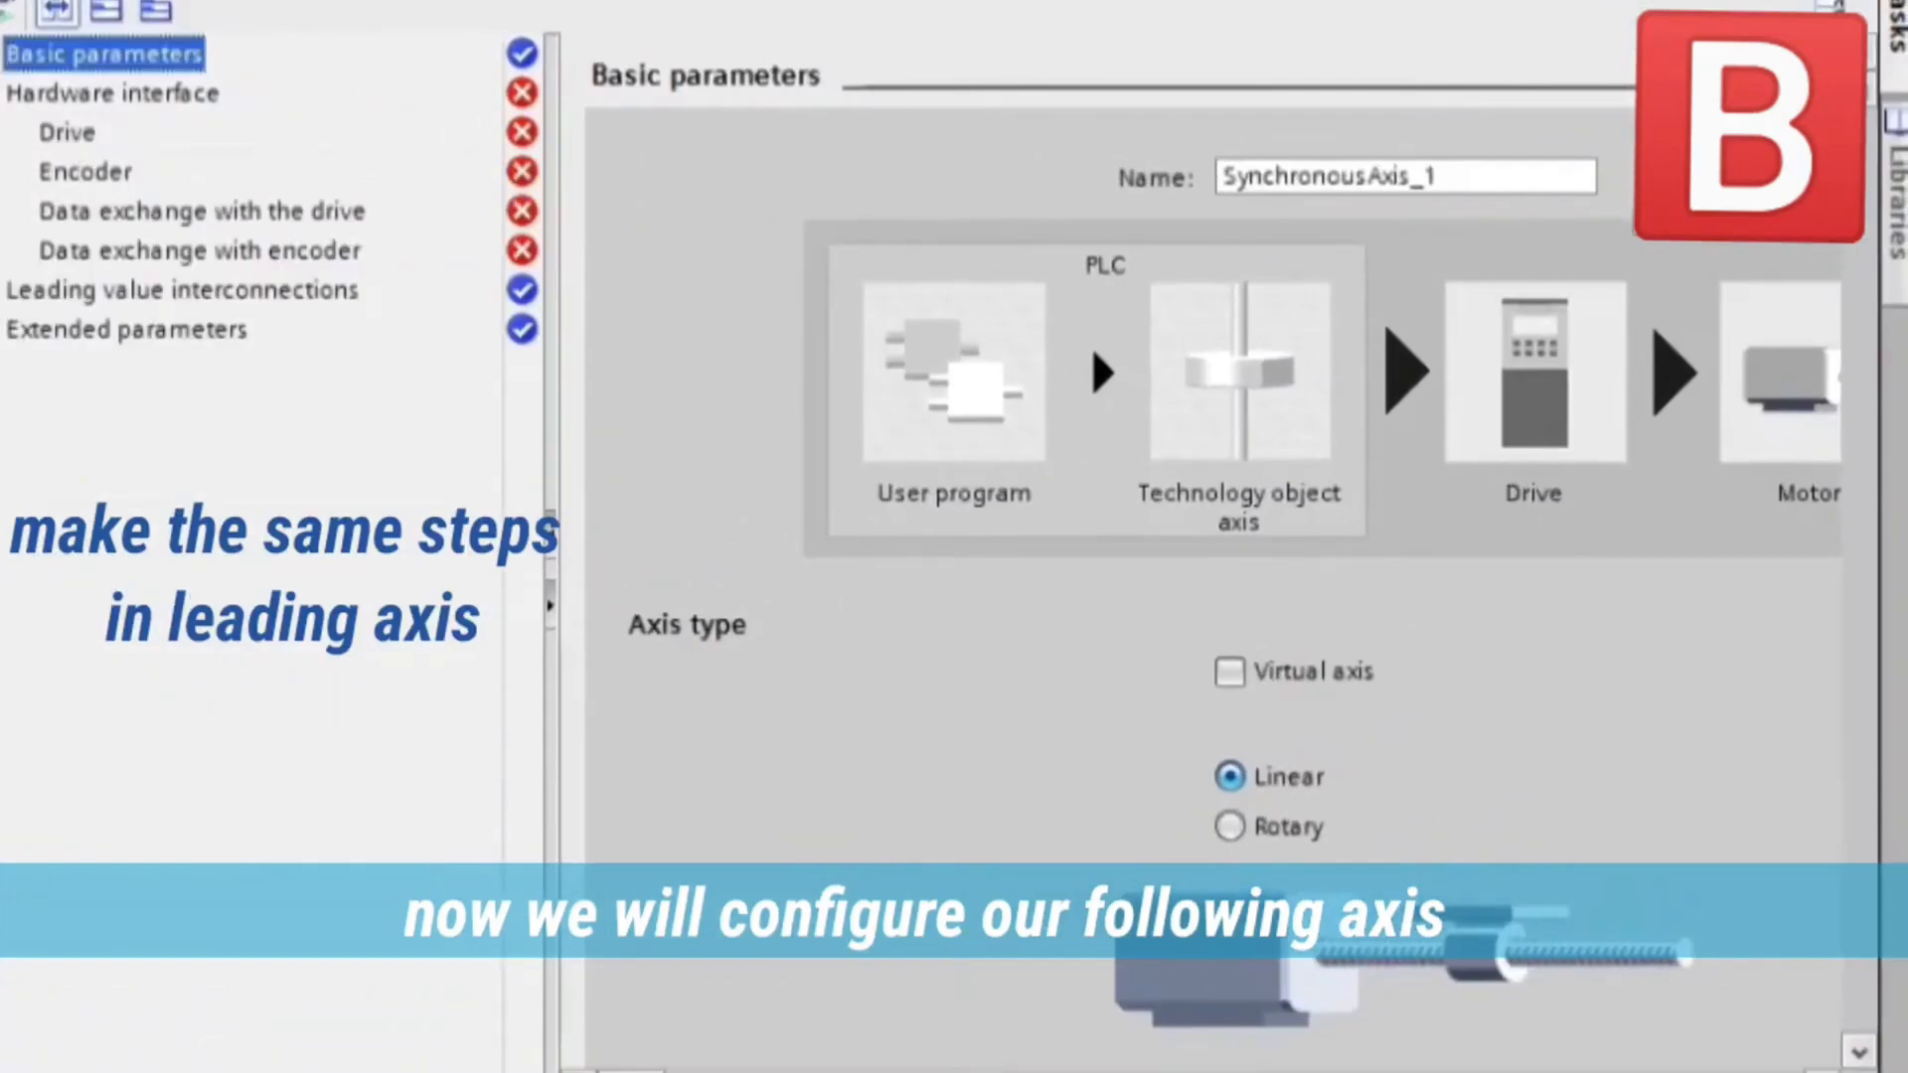
Assign Drive_2 as SynchronousAxis_1's PROFIdrive drive.
{"action": "left_click", "coordinate": [64, 131]}
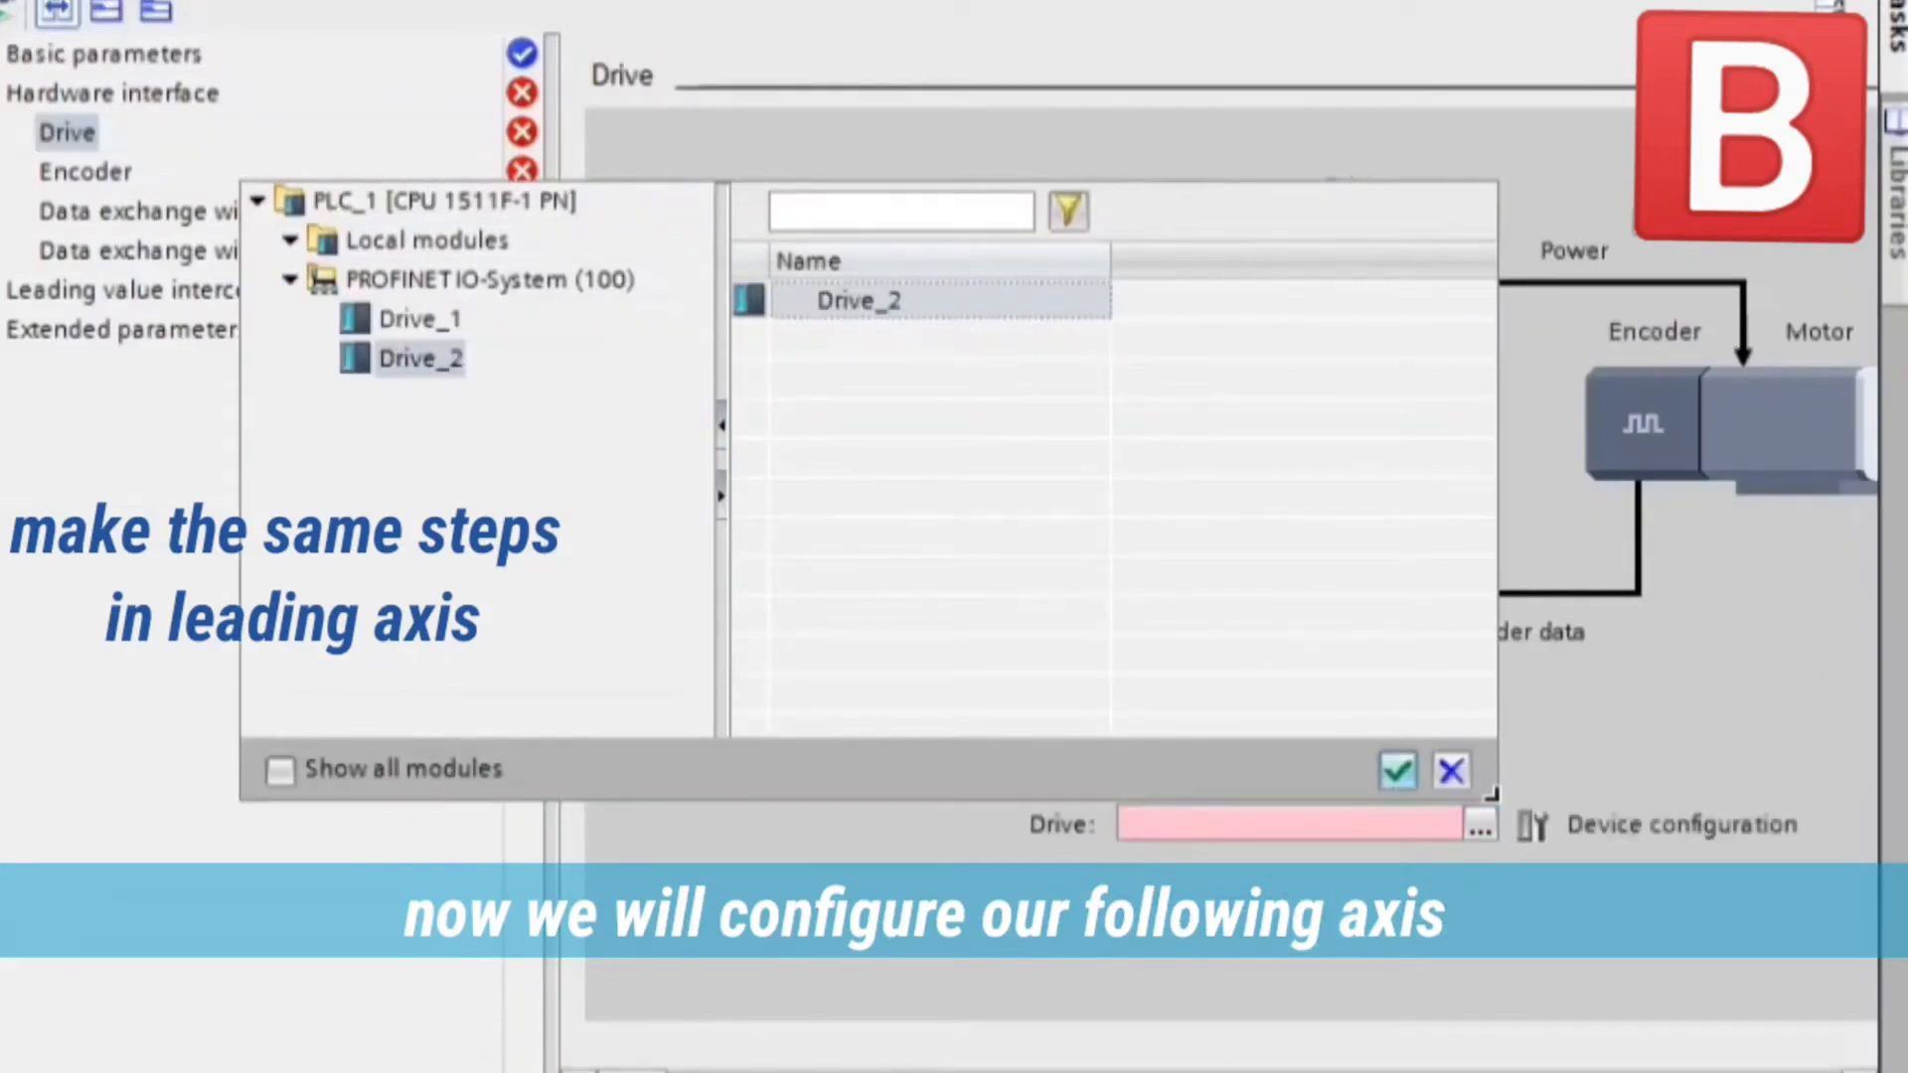
{"action": "left_click", "coordinate": [1397, 770]}
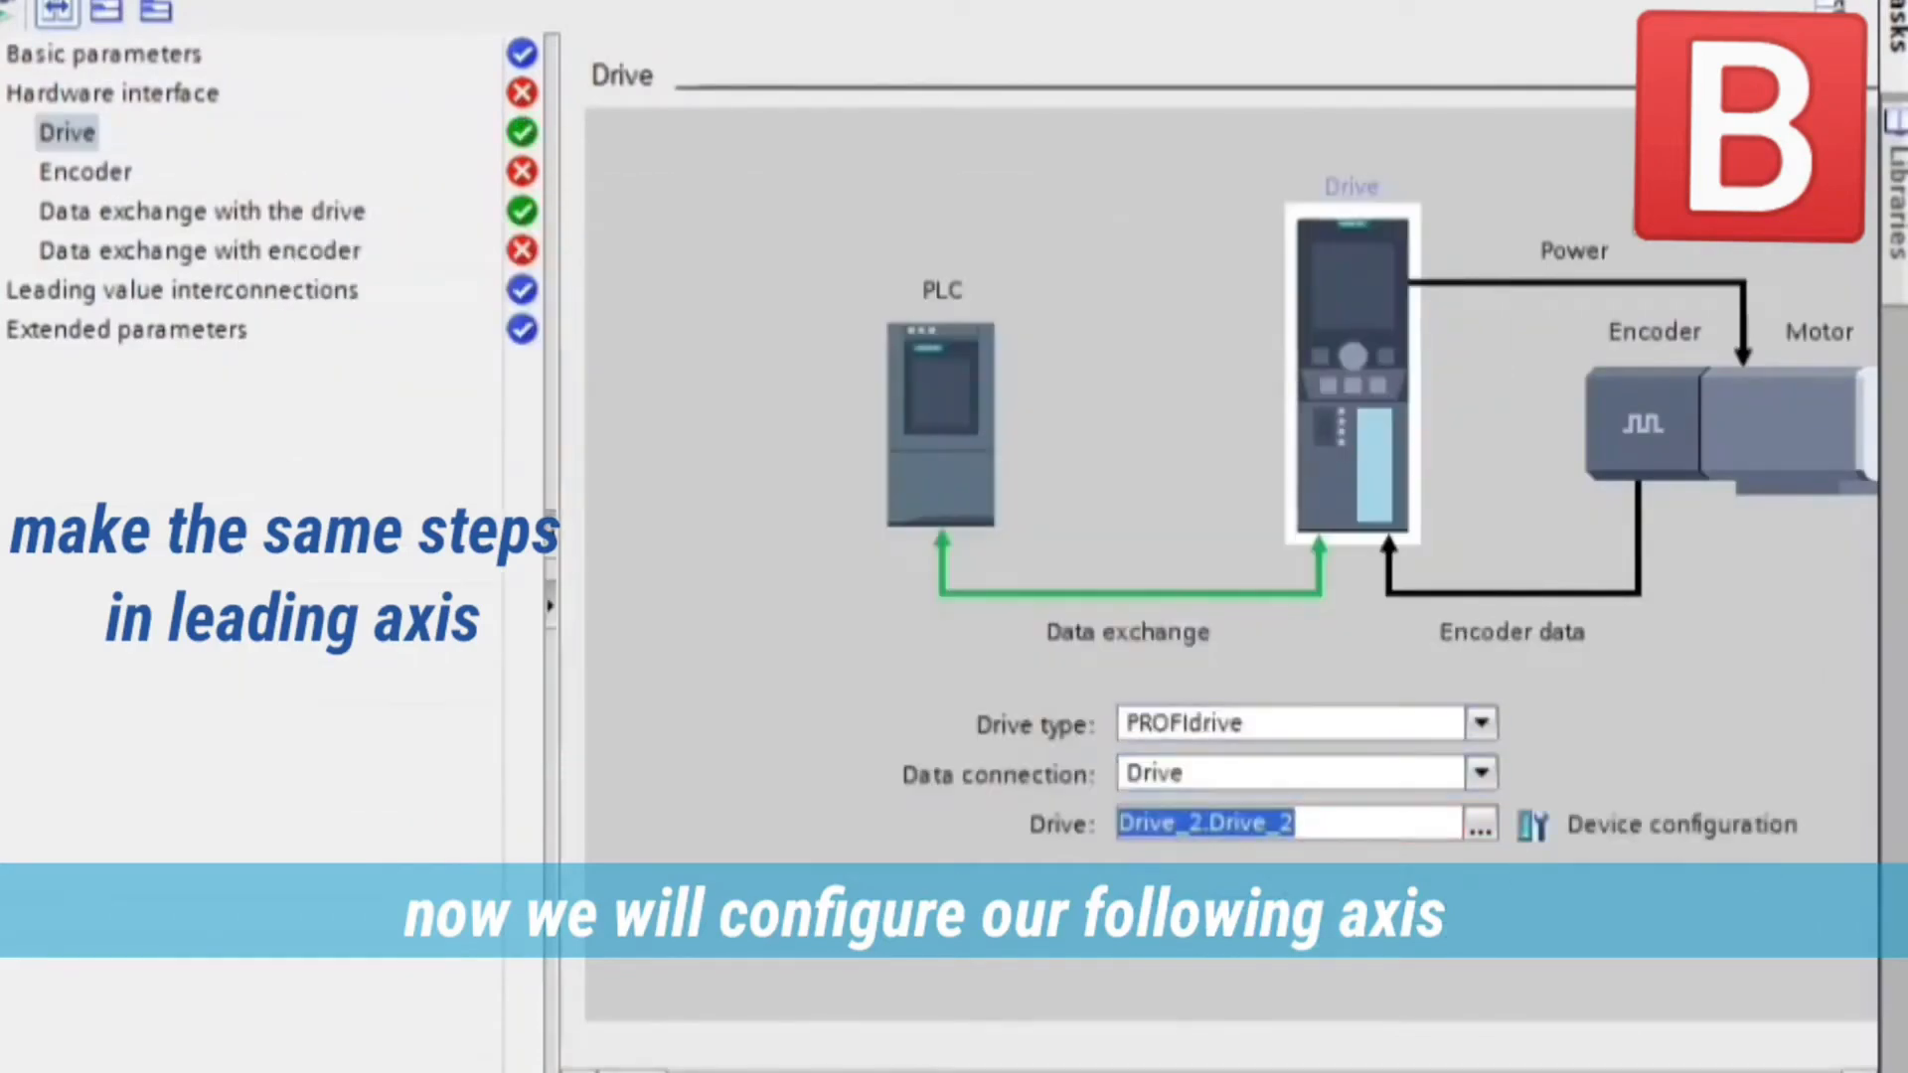
{"action": "left_click", "coordinate": [105, 53]}
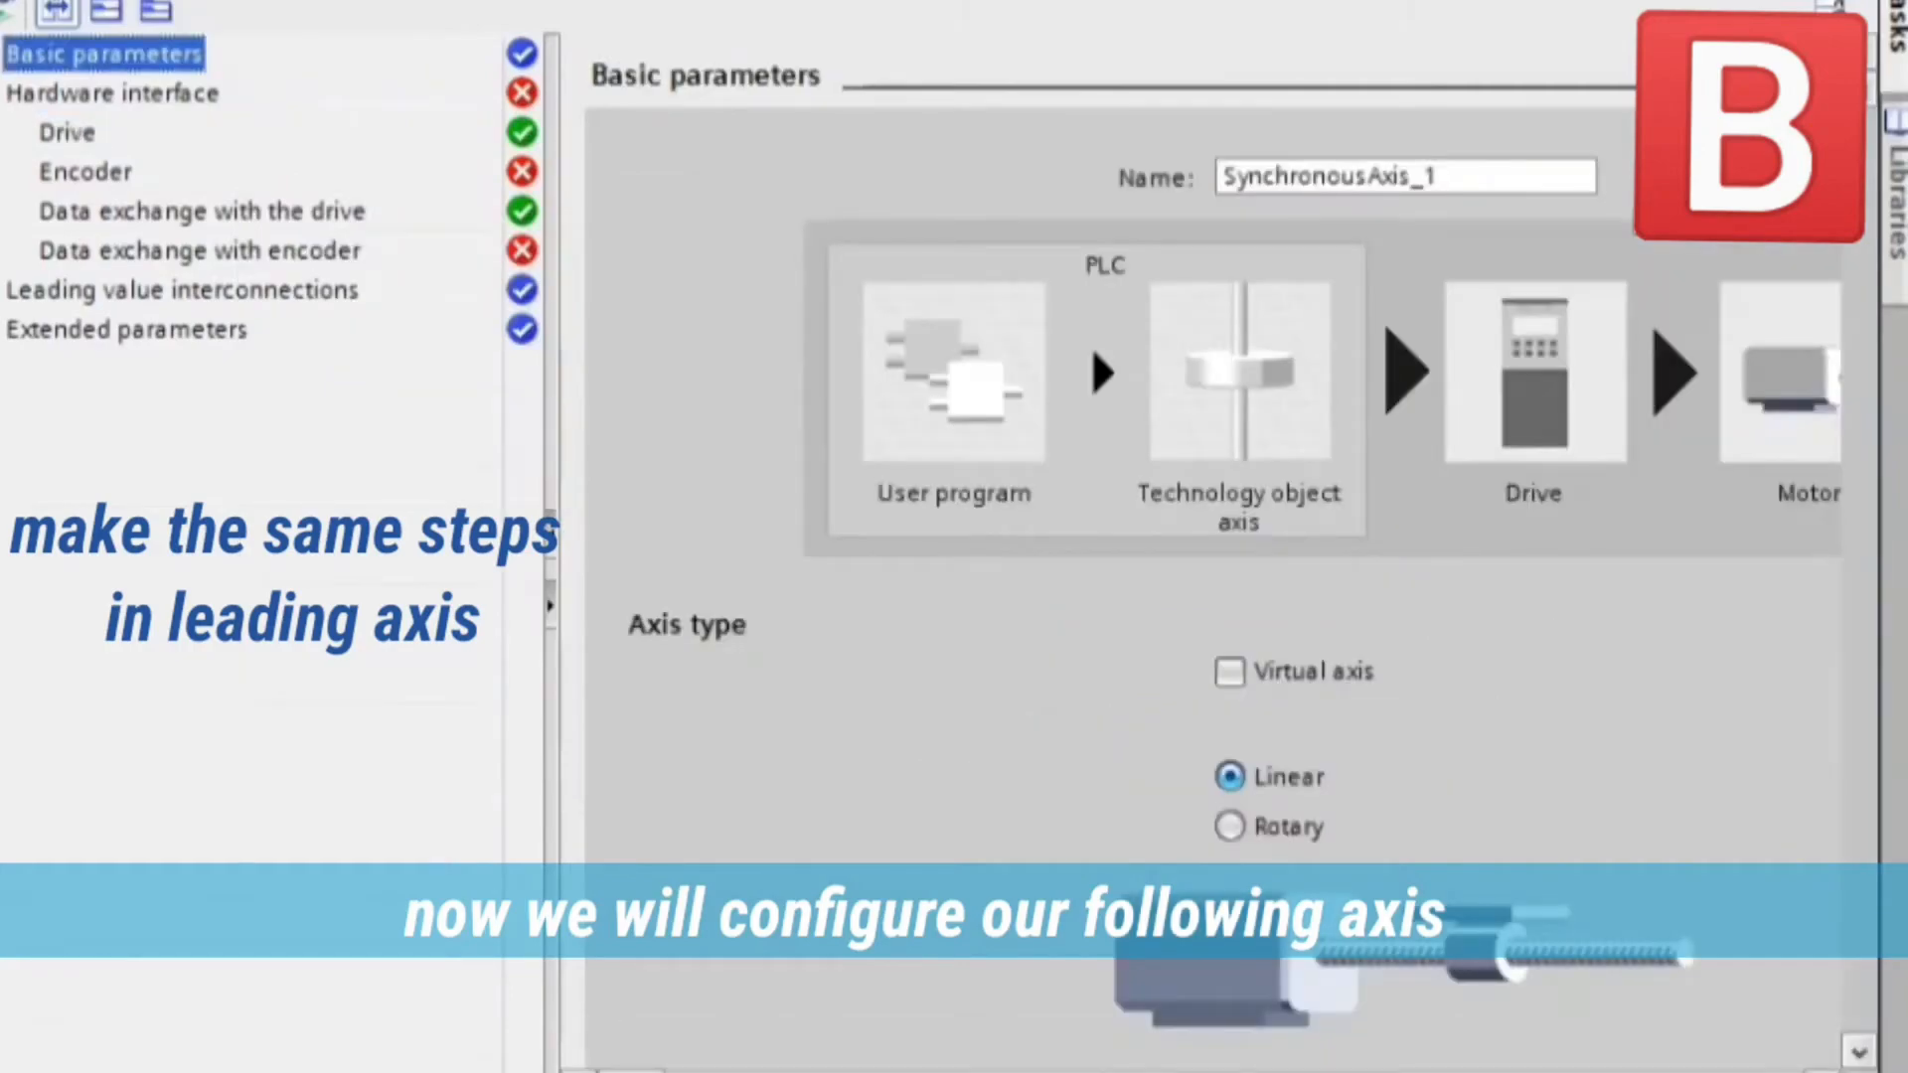
Enable modulo with length 1000.0 mm, keeping simulation active.
{"action": "scroll", "scroll_direction": "down", "scroll_amount": 3}
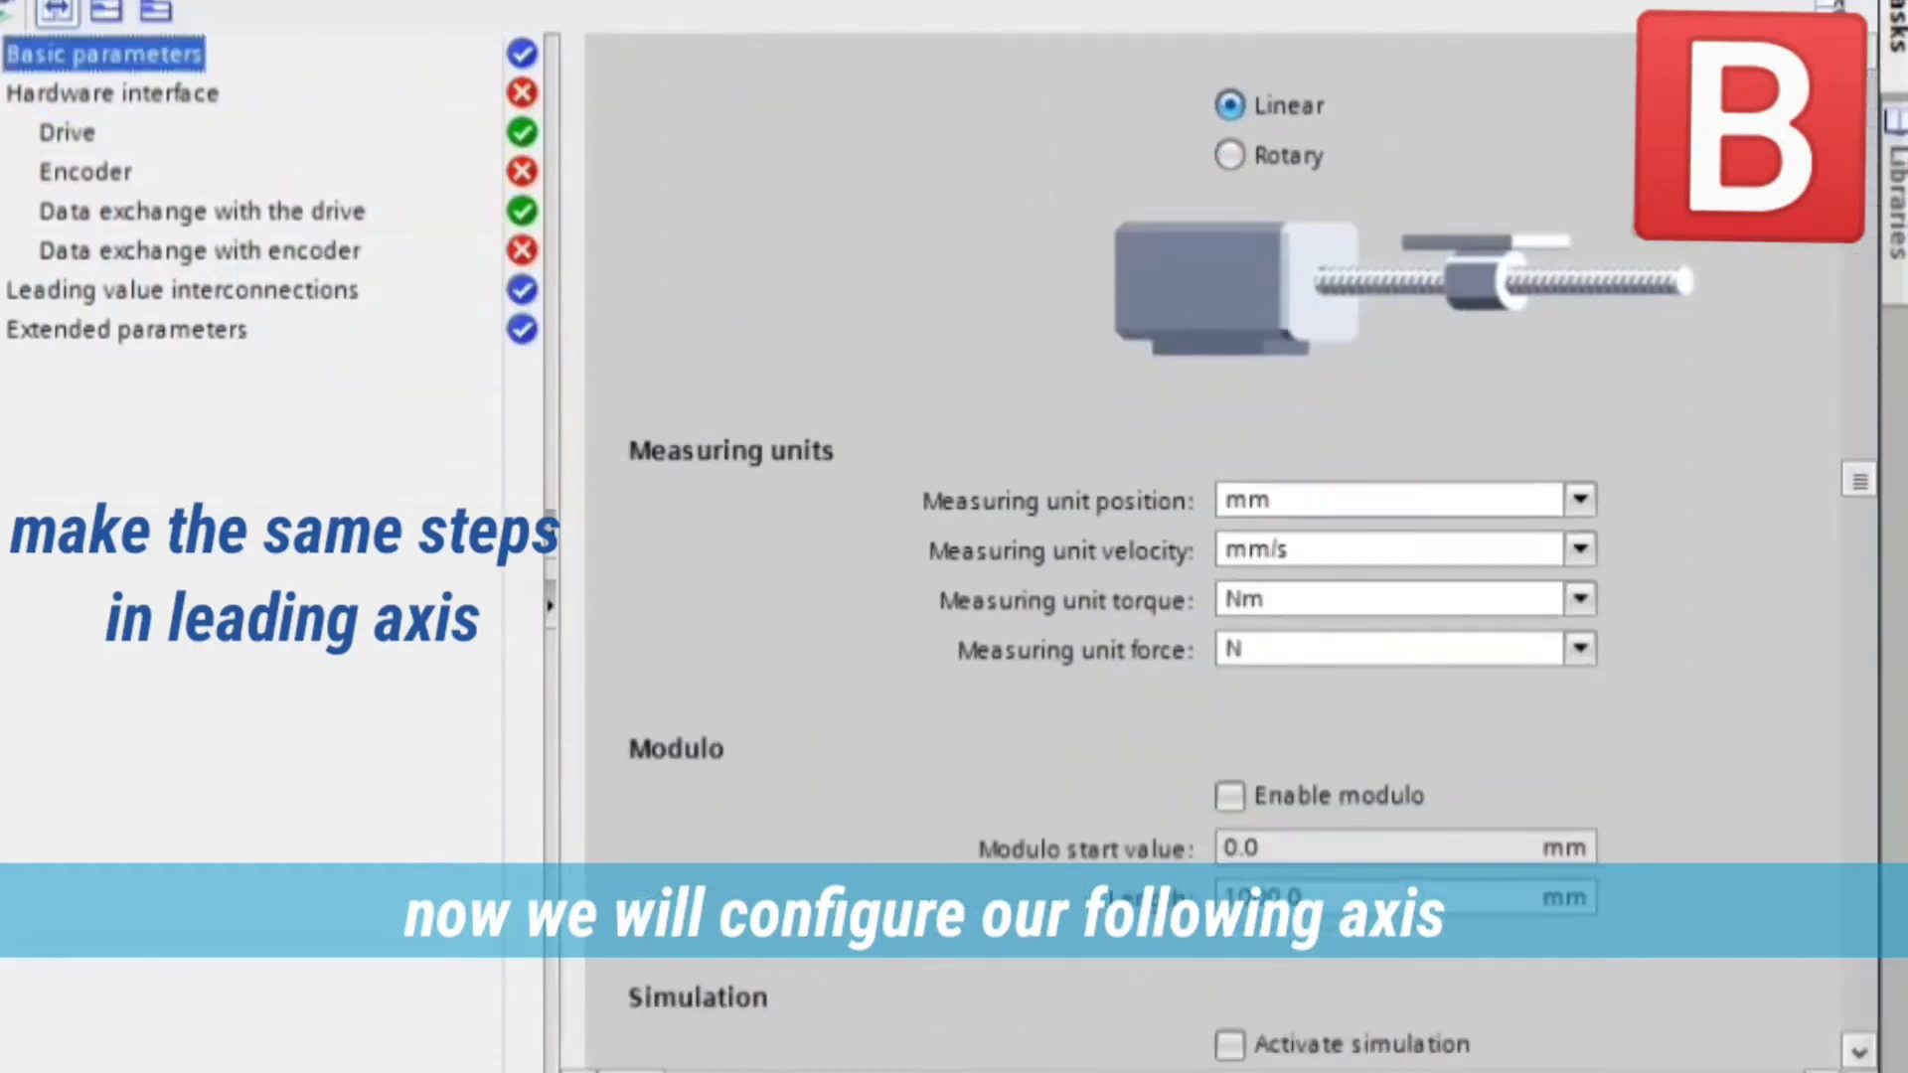
{"action": "scroll", "scroll_direction": "down", "scroll_amount": 3}
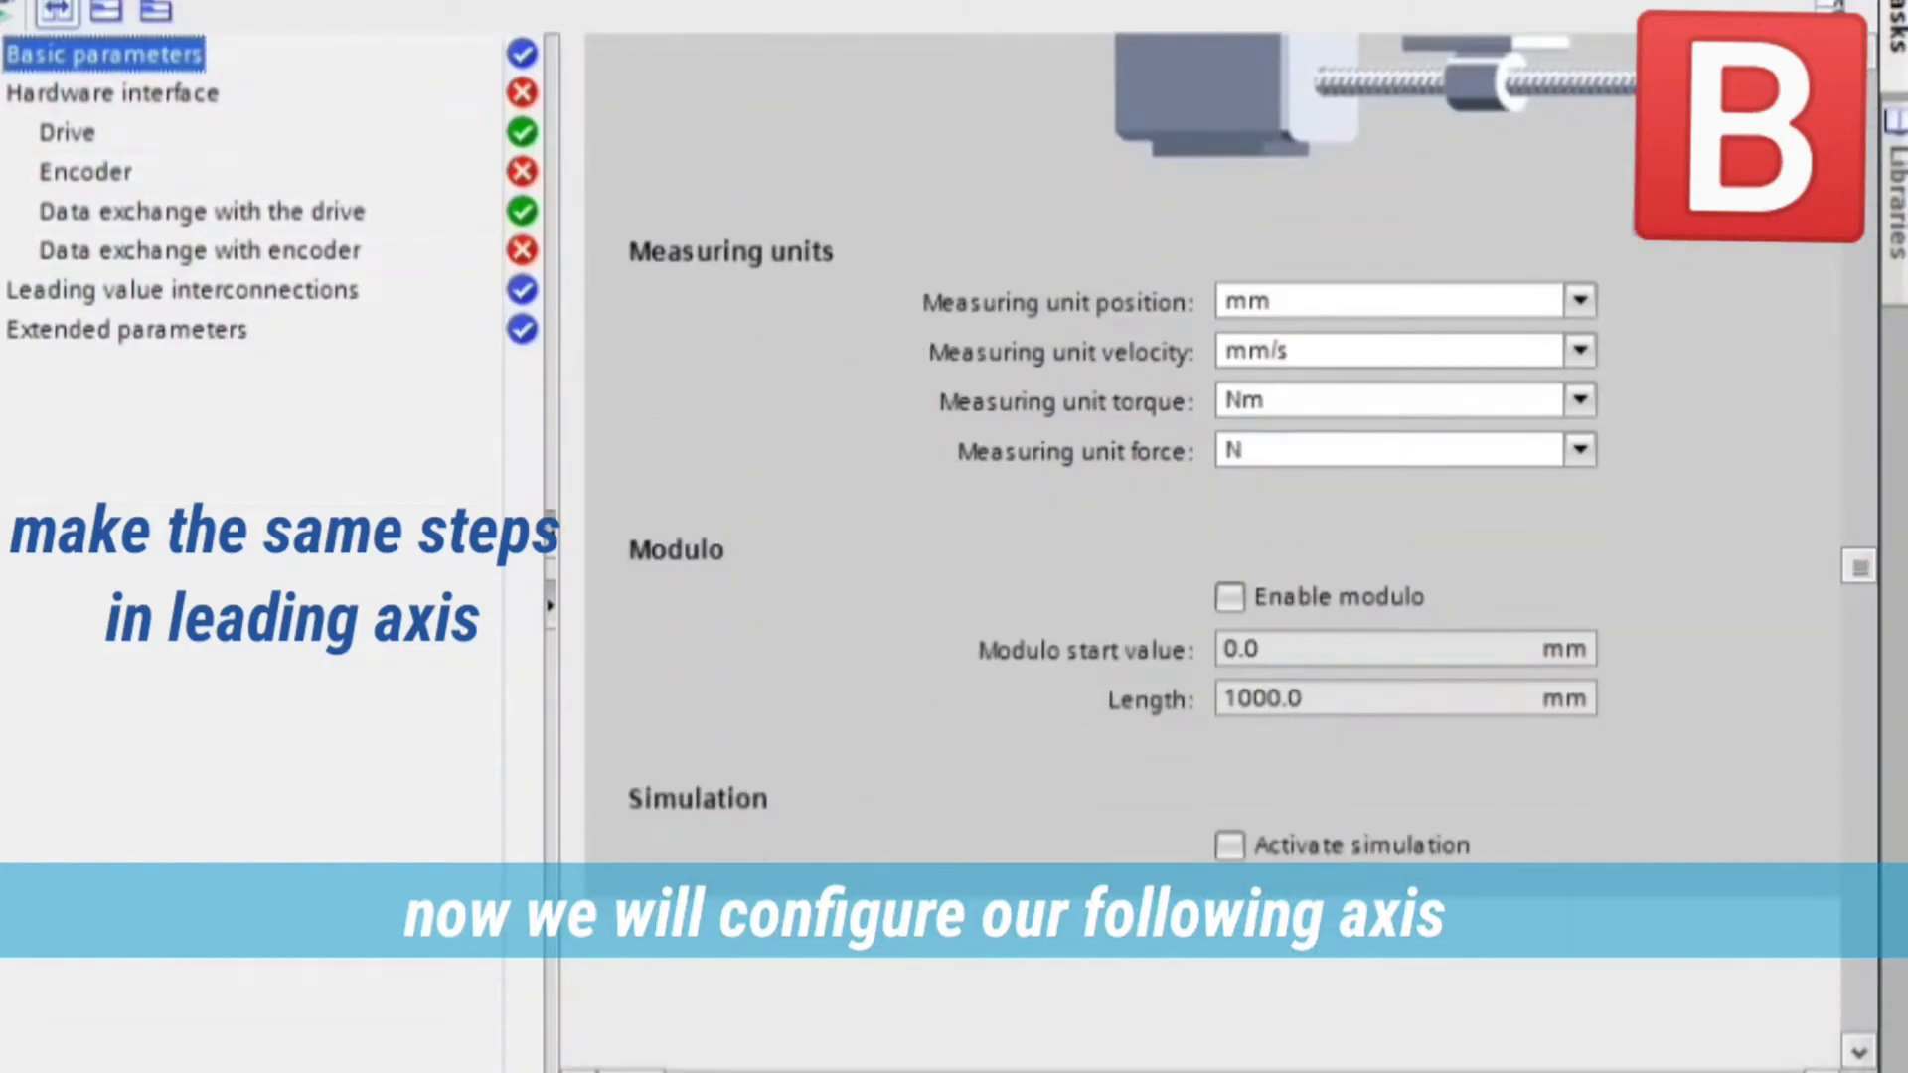
{"action": "left_click", "coordinate": [1229, 844]}
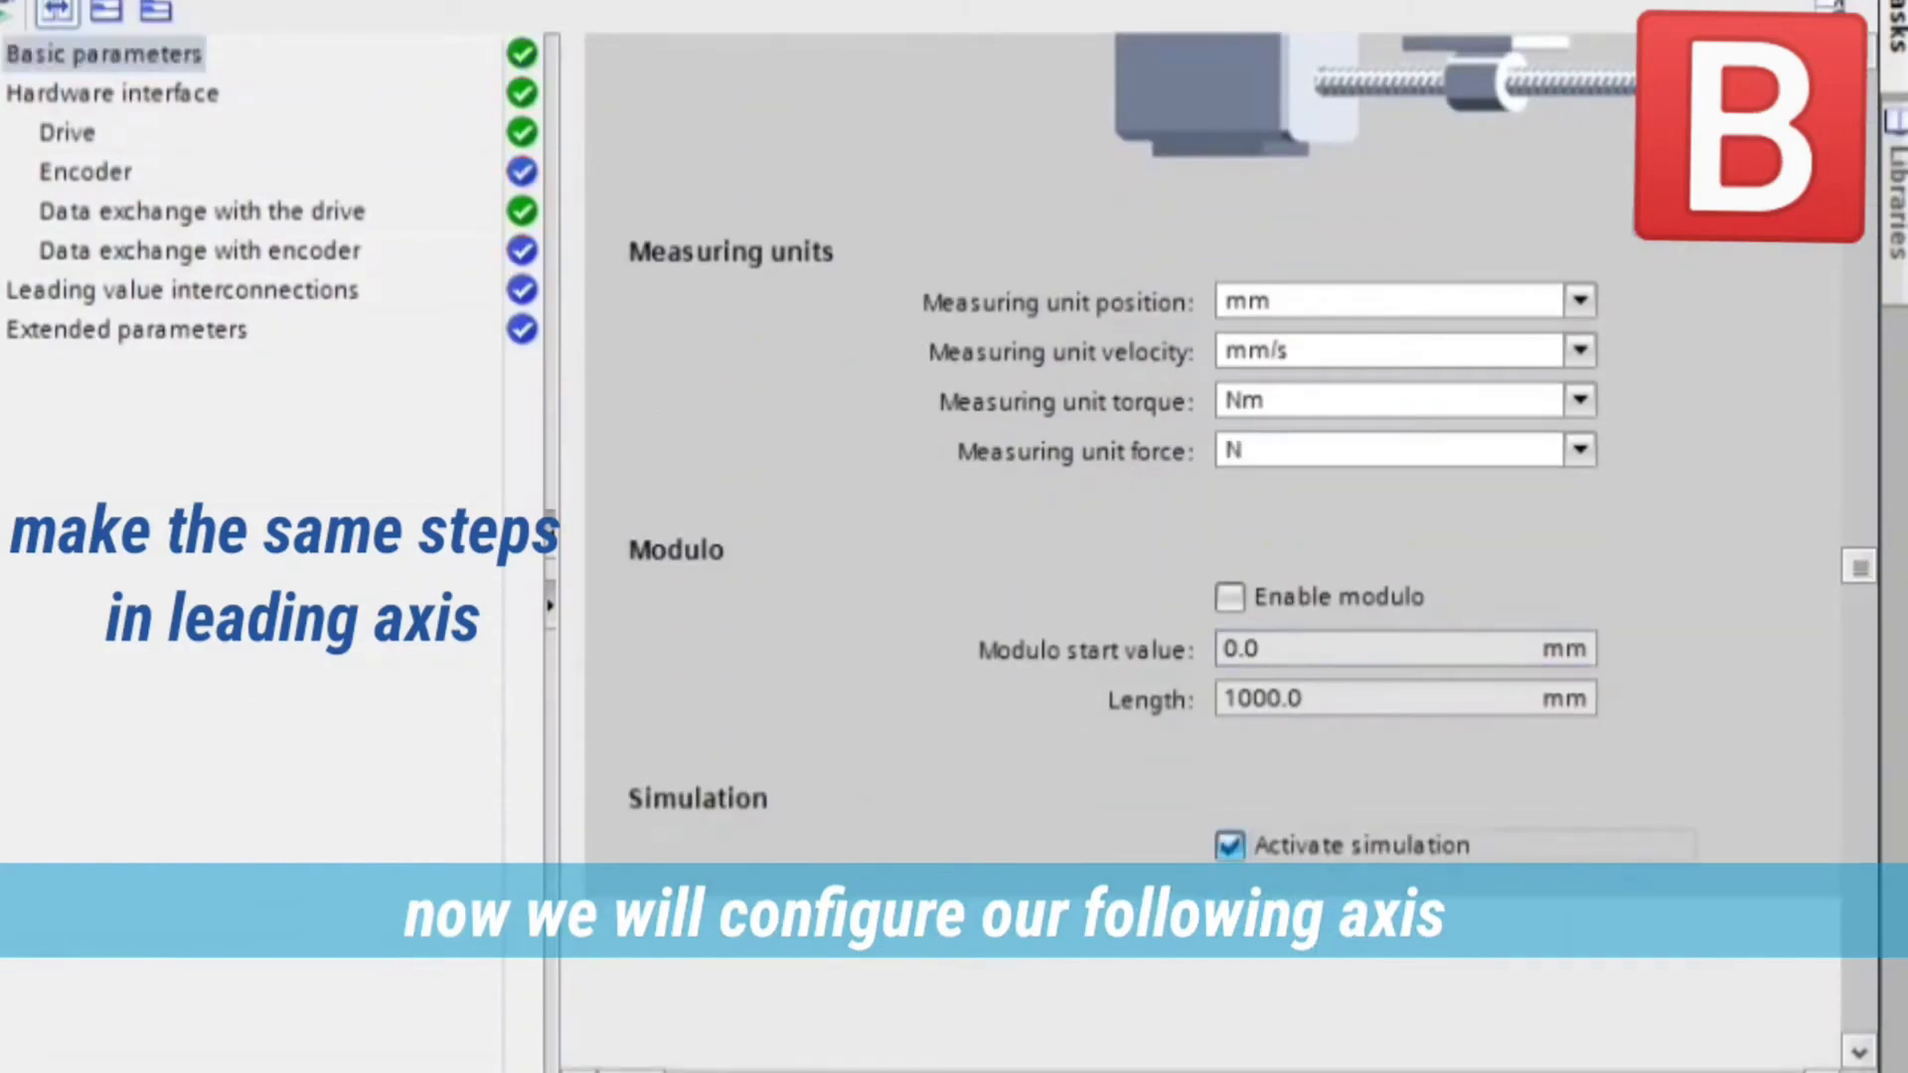
{"action": "left_click", "coordinate": [1229, 597]}
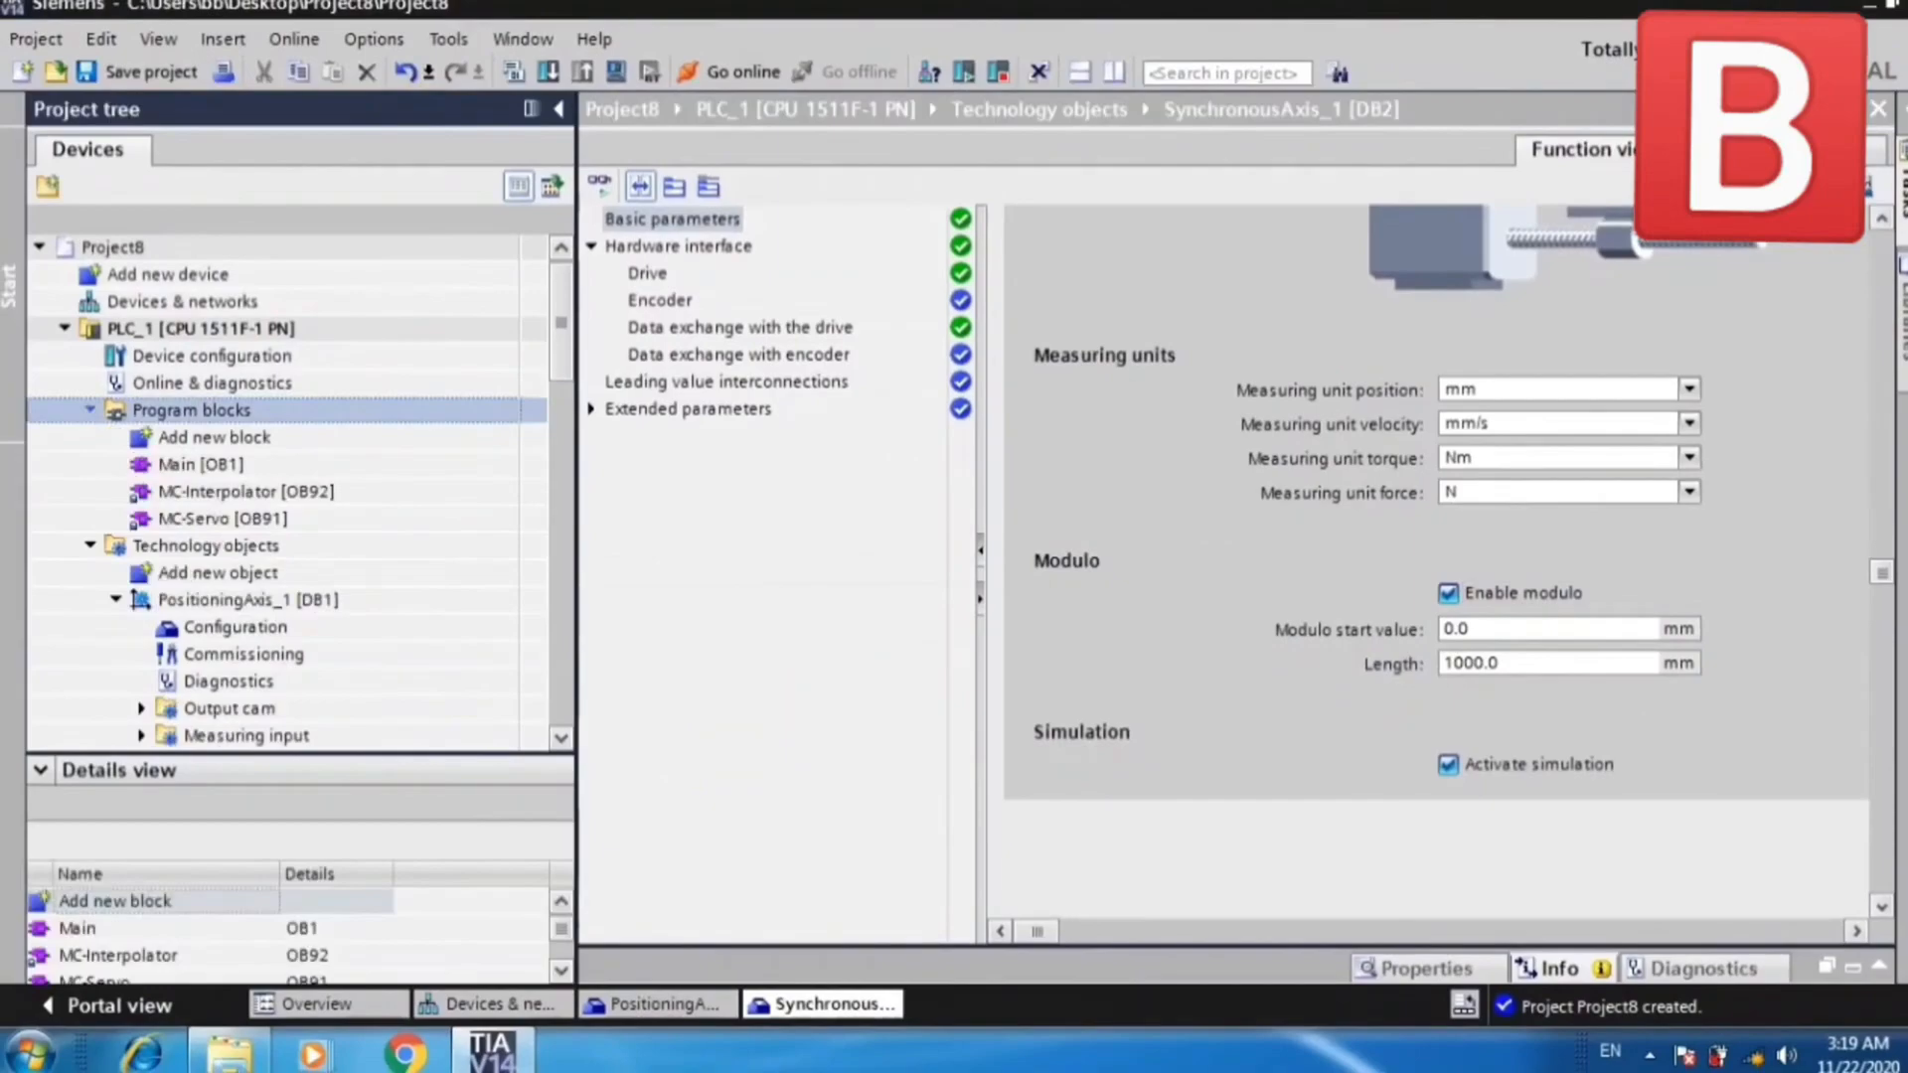
{"action": "left_click", "coordinate": [198, 464]}
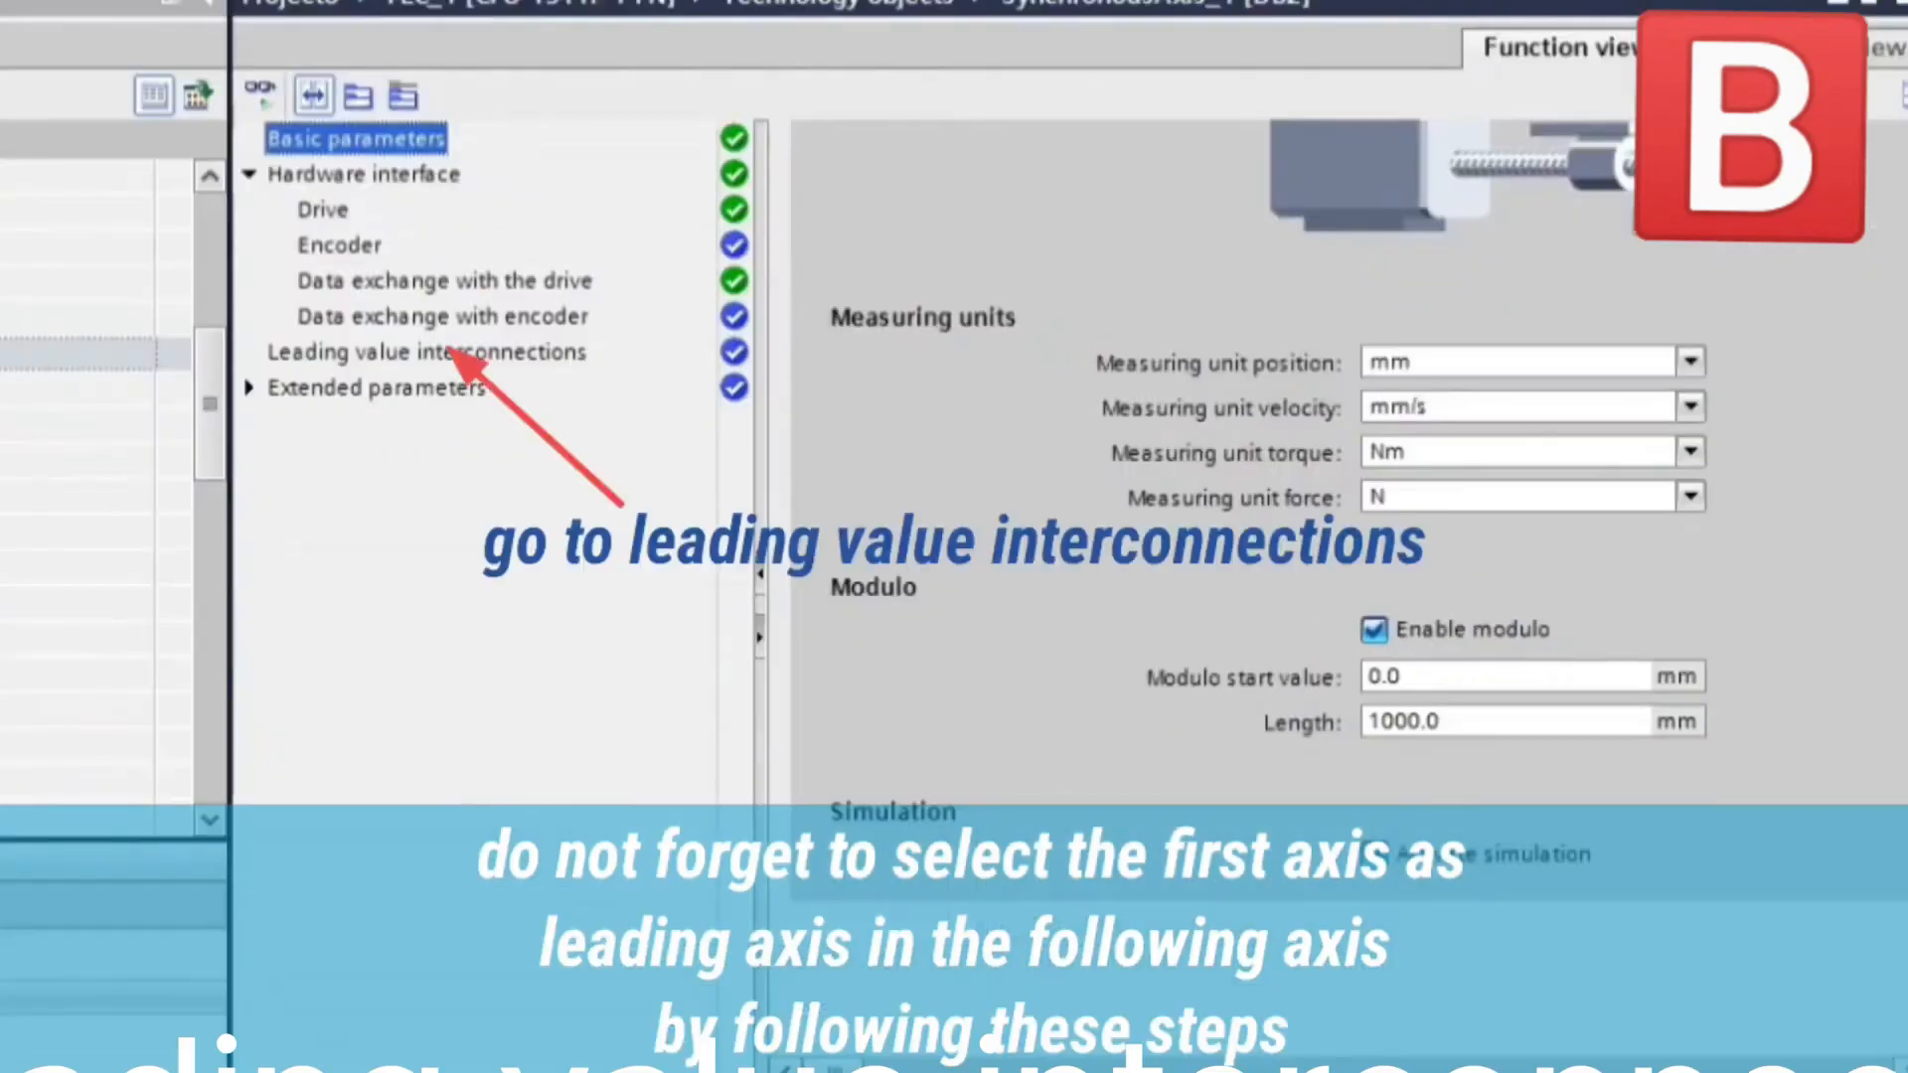
Add PositioningAxis_1 to SynchronousAxis_1's possible leading values.
{"action": "left_click", "coordinate": [425, 352]}
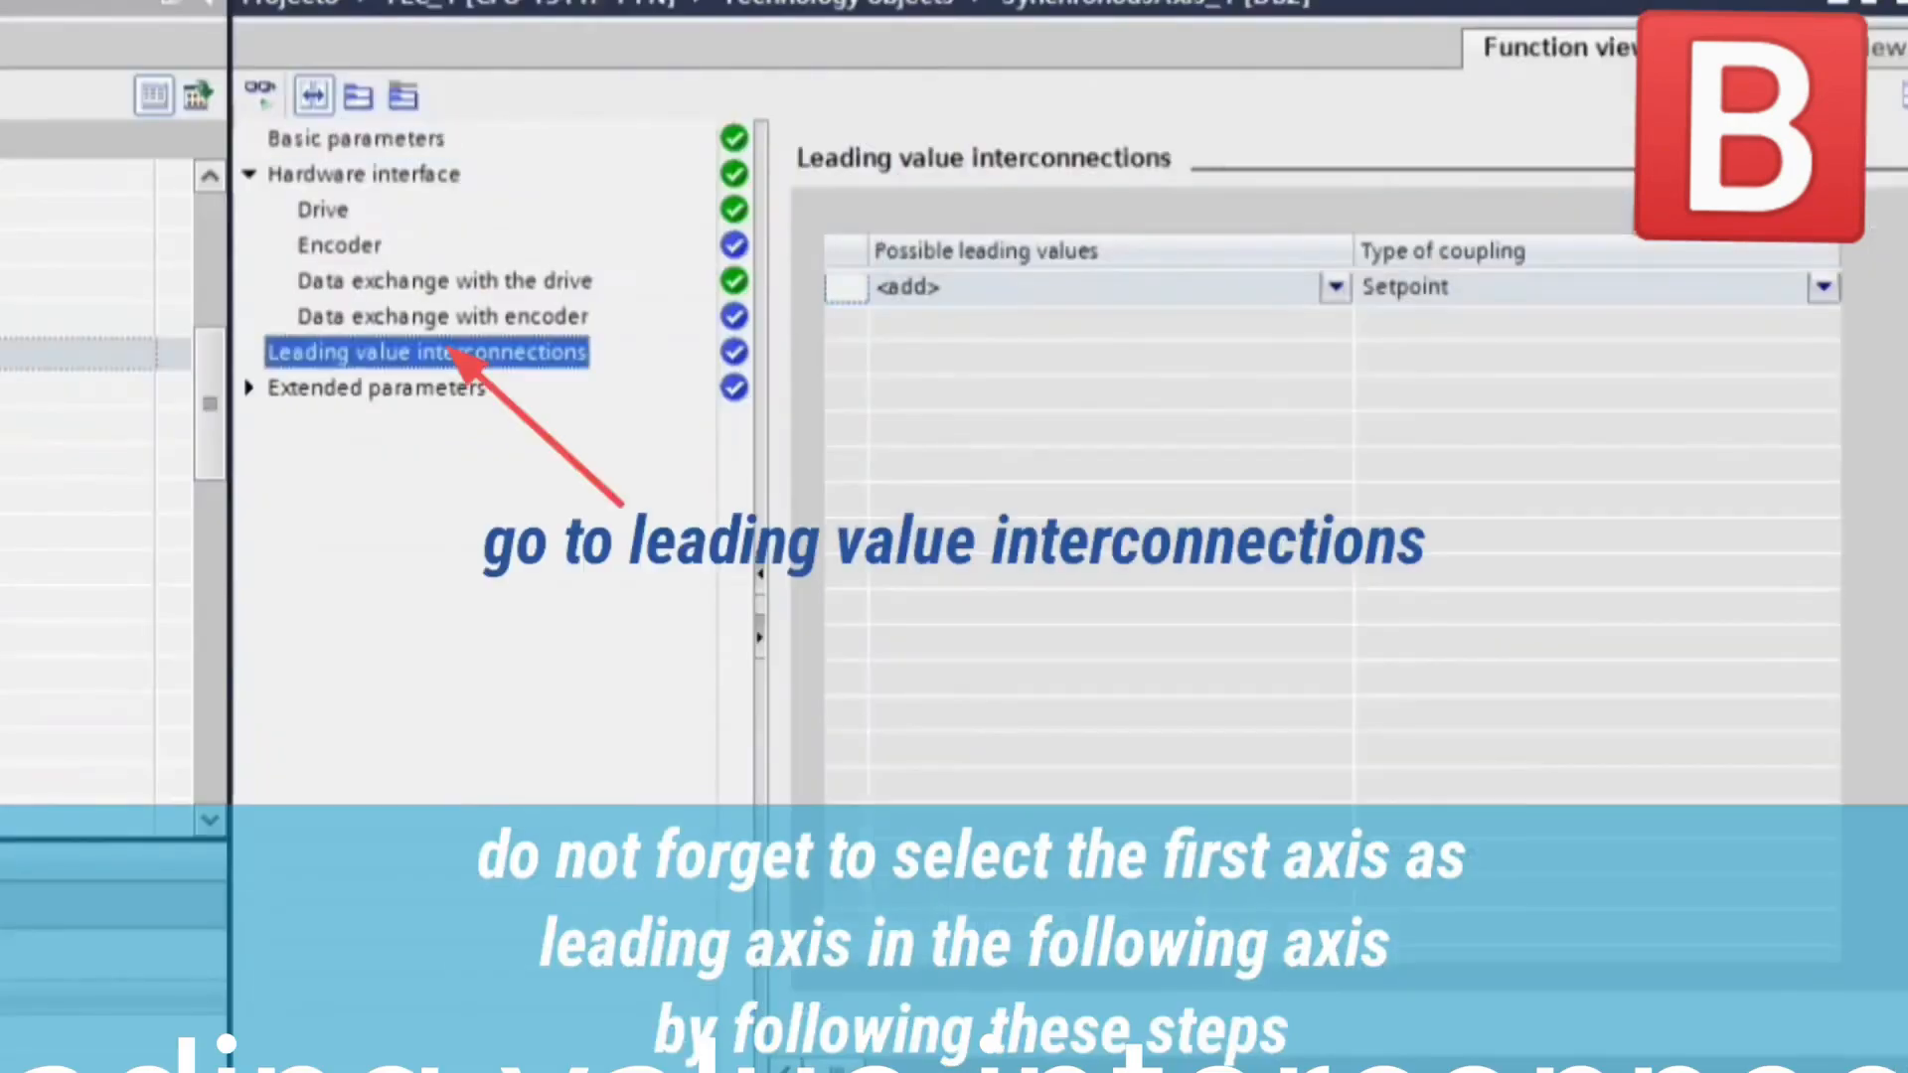
{"action": "left_click", "coordinate": [1334, 286]}
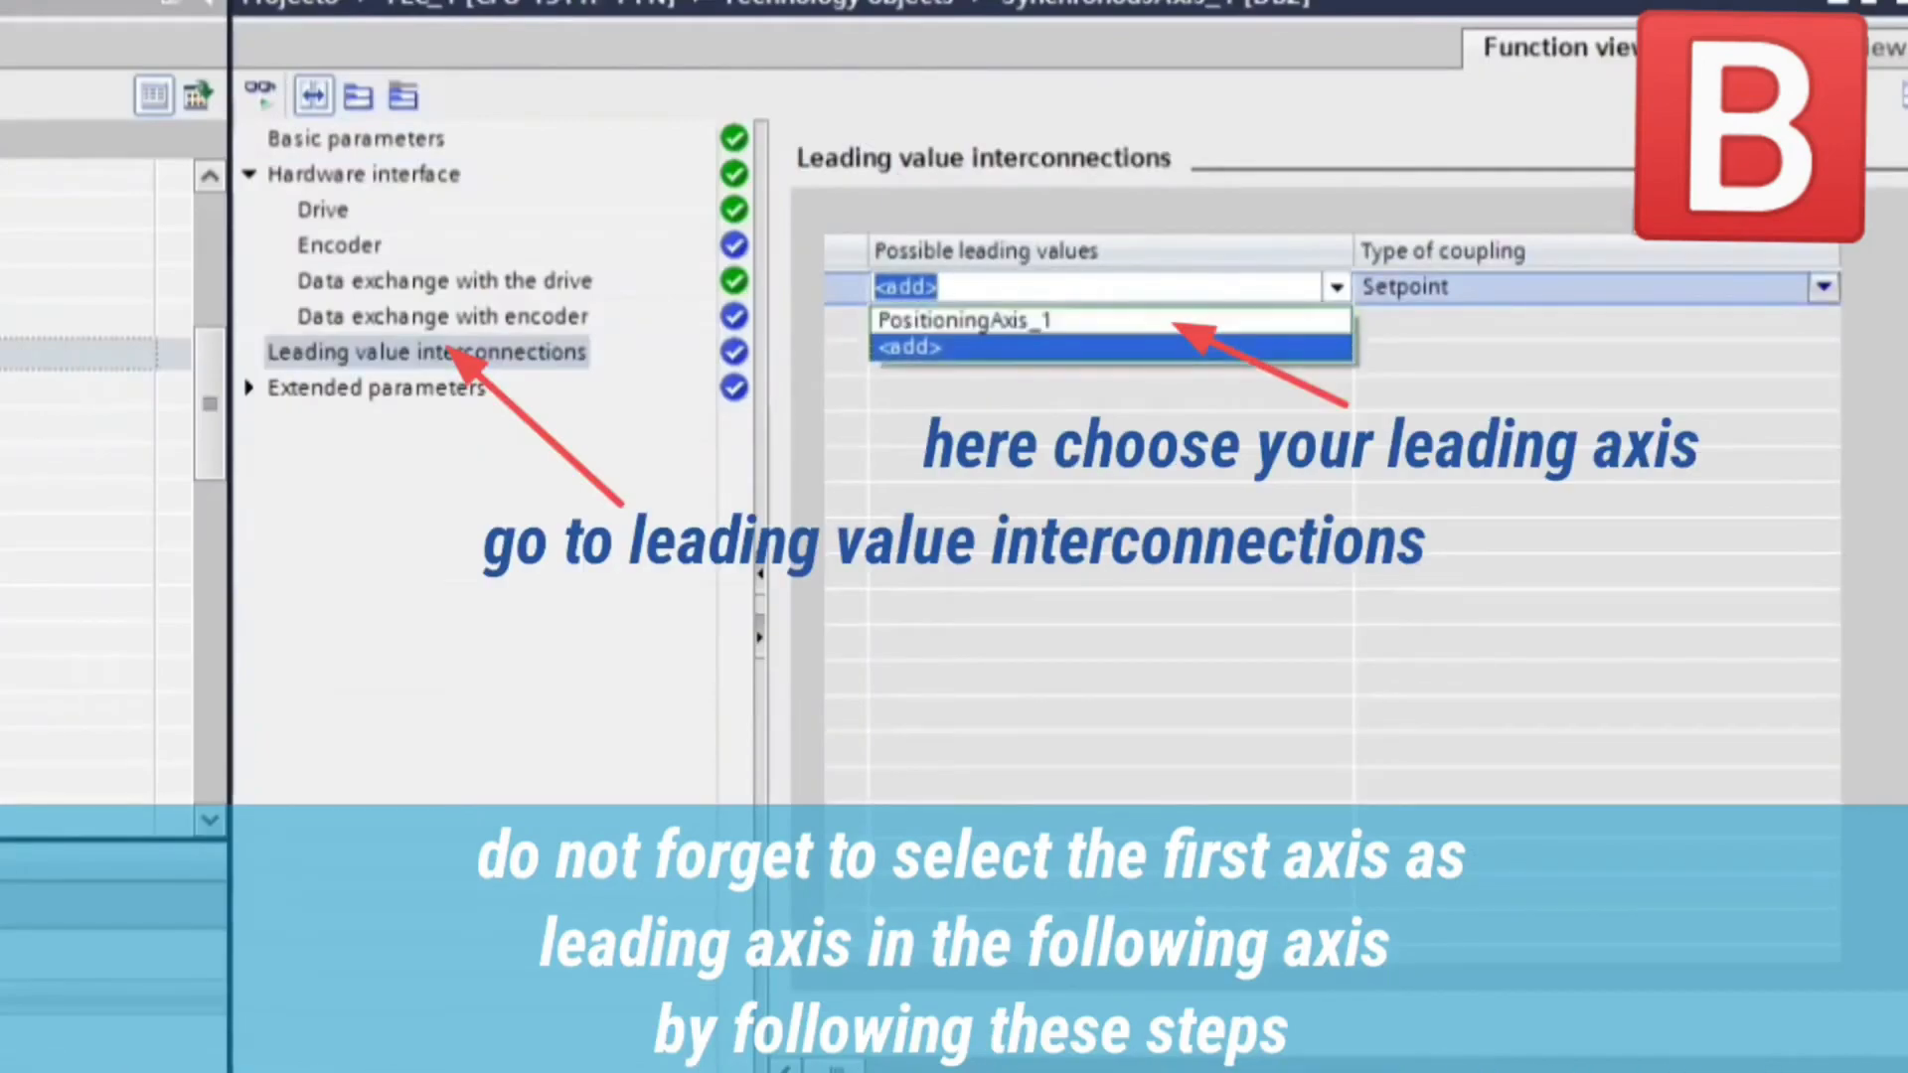
{"action": "left_click", "coordinate": [972, 319]}
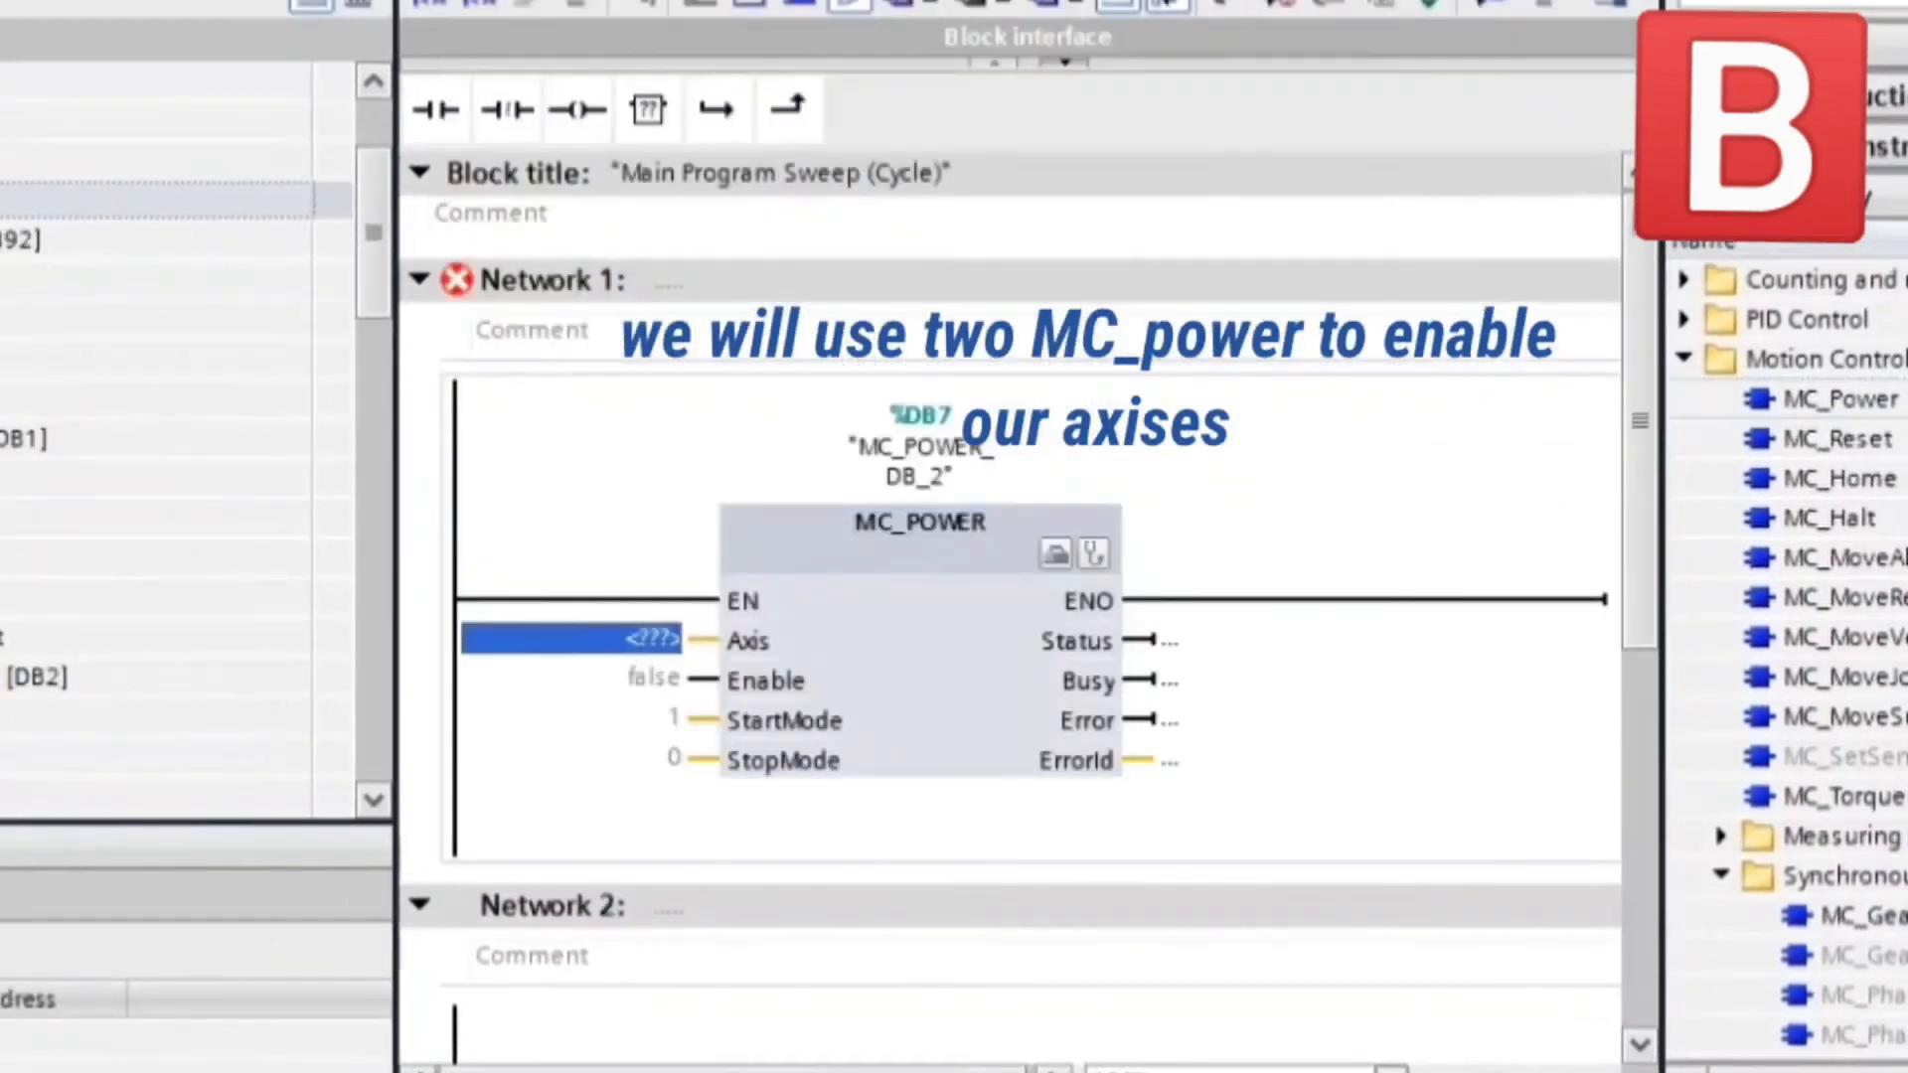
Assign PositioningAxis_1 and SynchronousAxis_1 to the two MC_POWER blocks, accepting the second instance DB.
{"action": "left_click", "coordinate": [568, 641]}
{"action": "type", "text": "\"PositioningAxis_1\""}
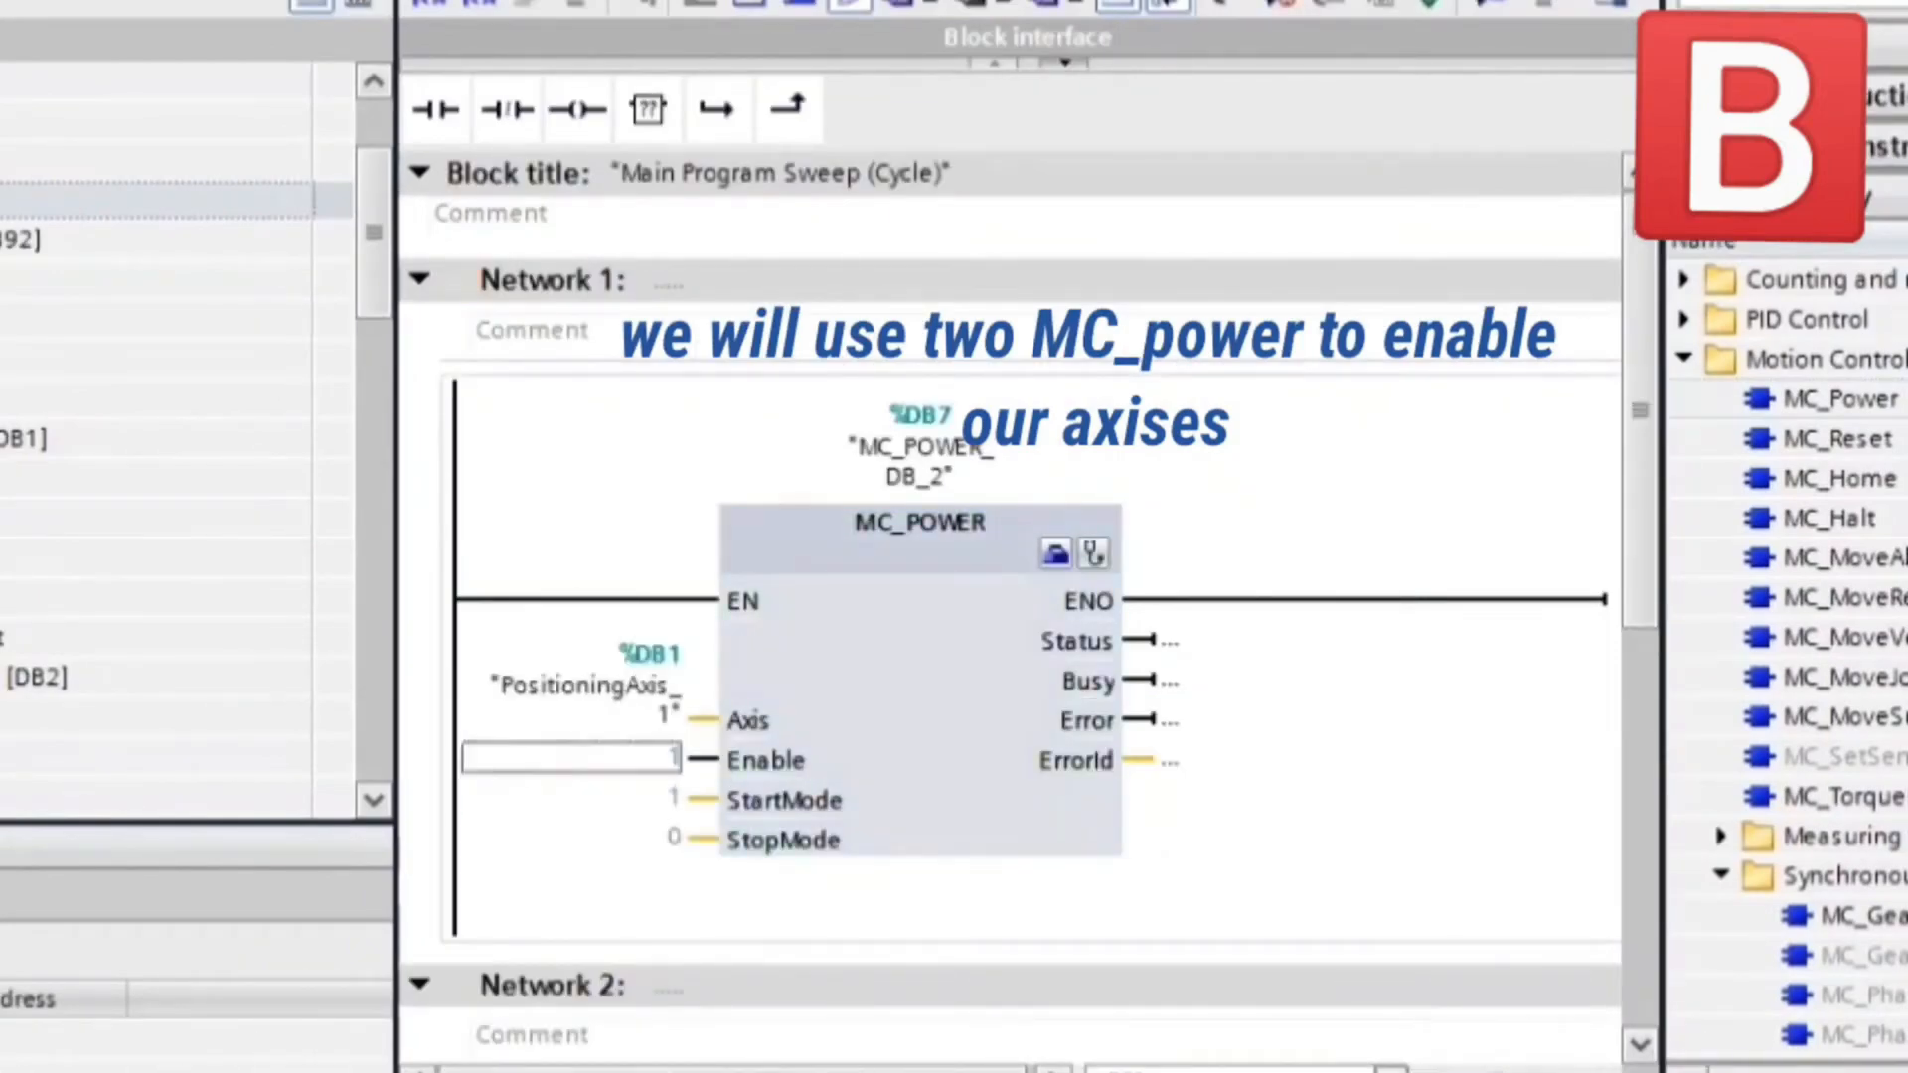
{"action": "scroll", "scroll_direction": "down", "scroll_amount": 3}
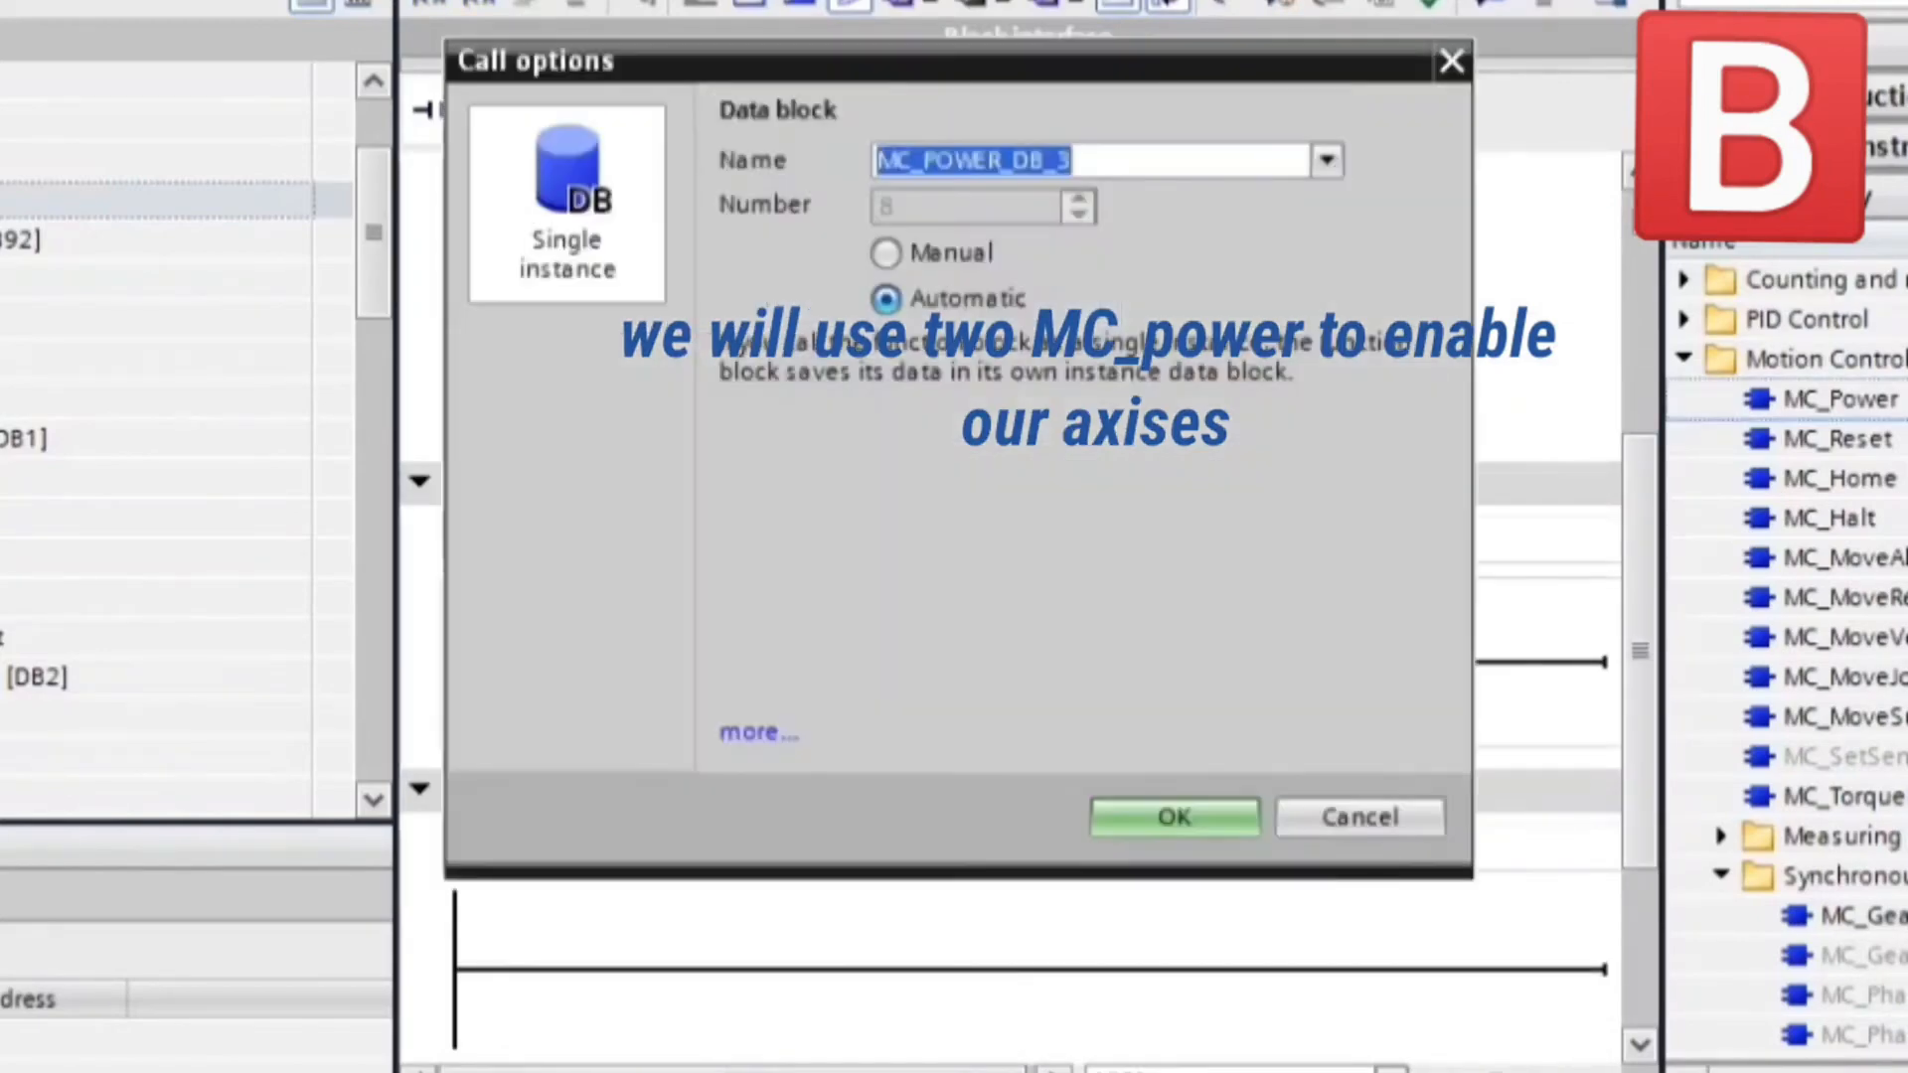
{"action": "left_click", "coordinate": [1176, 817]}
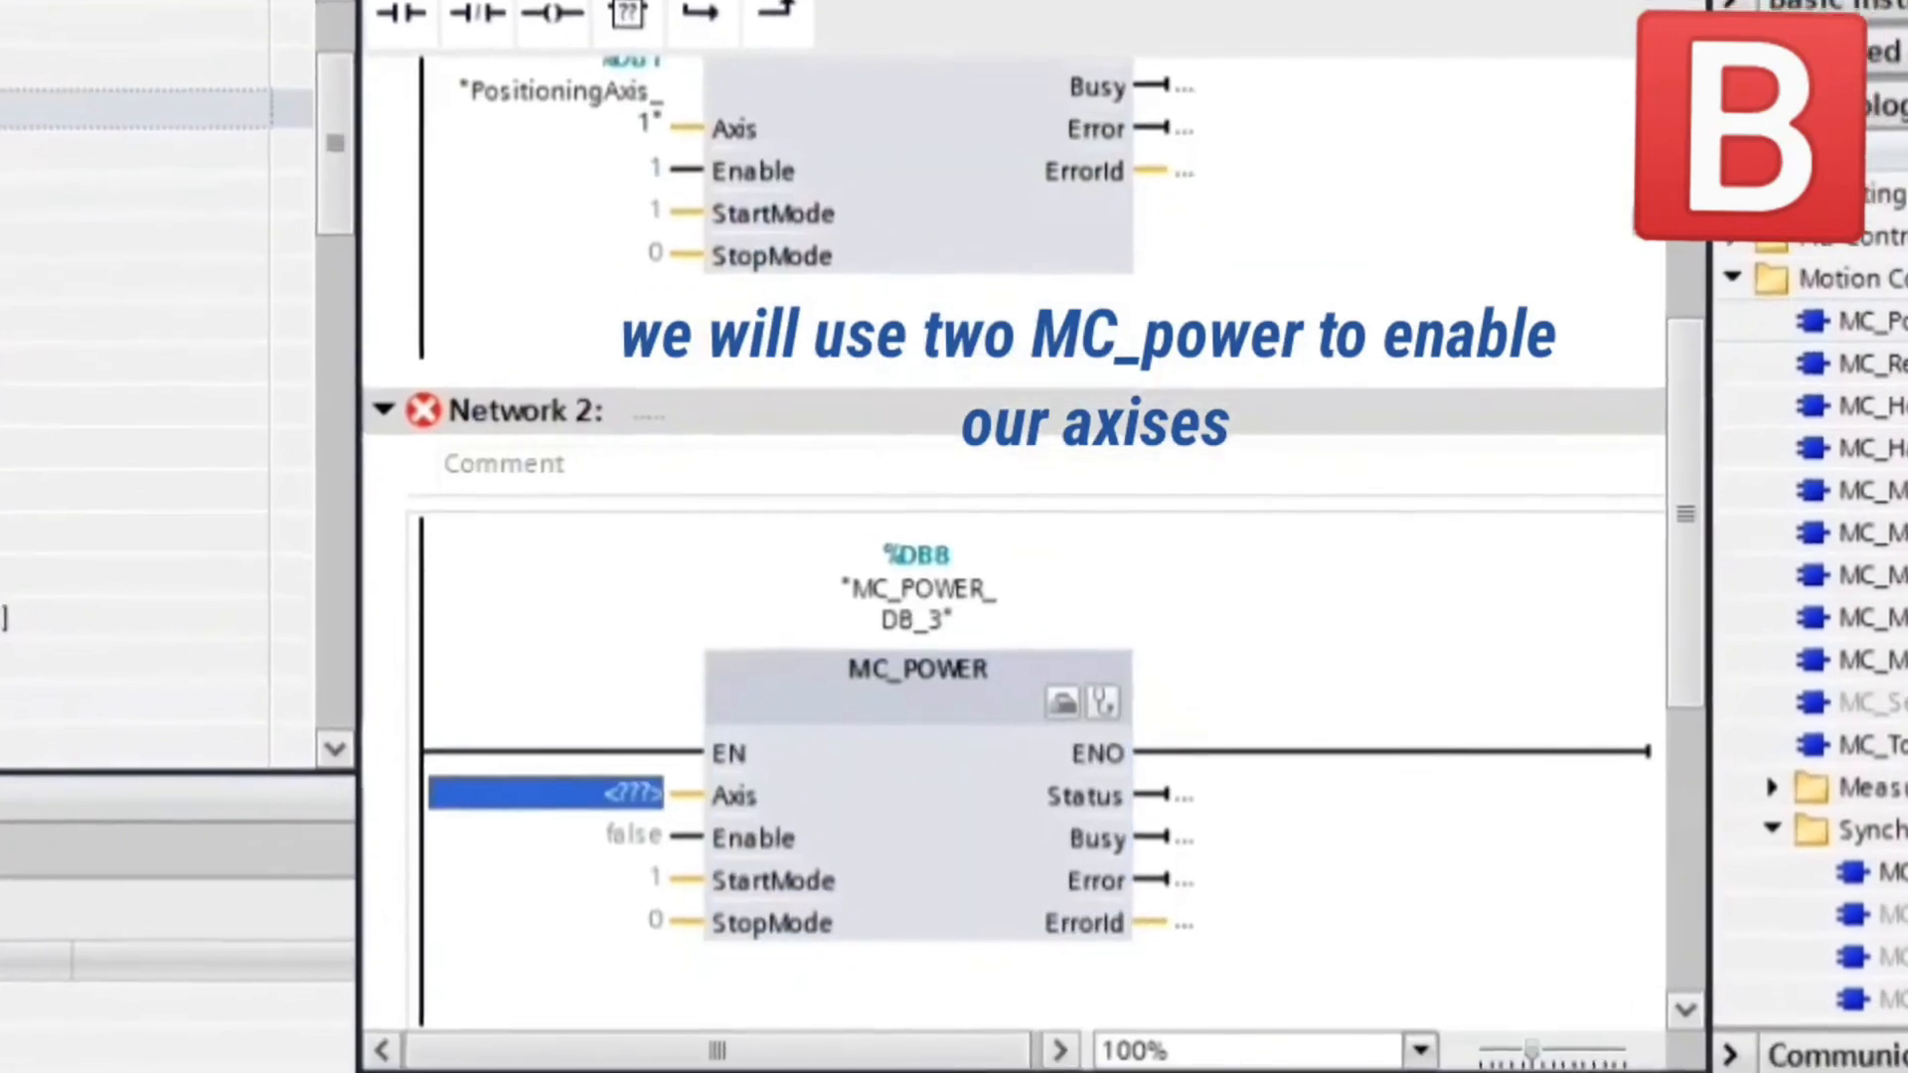
{"action": "left_click", "coordinate": [547, 793]}
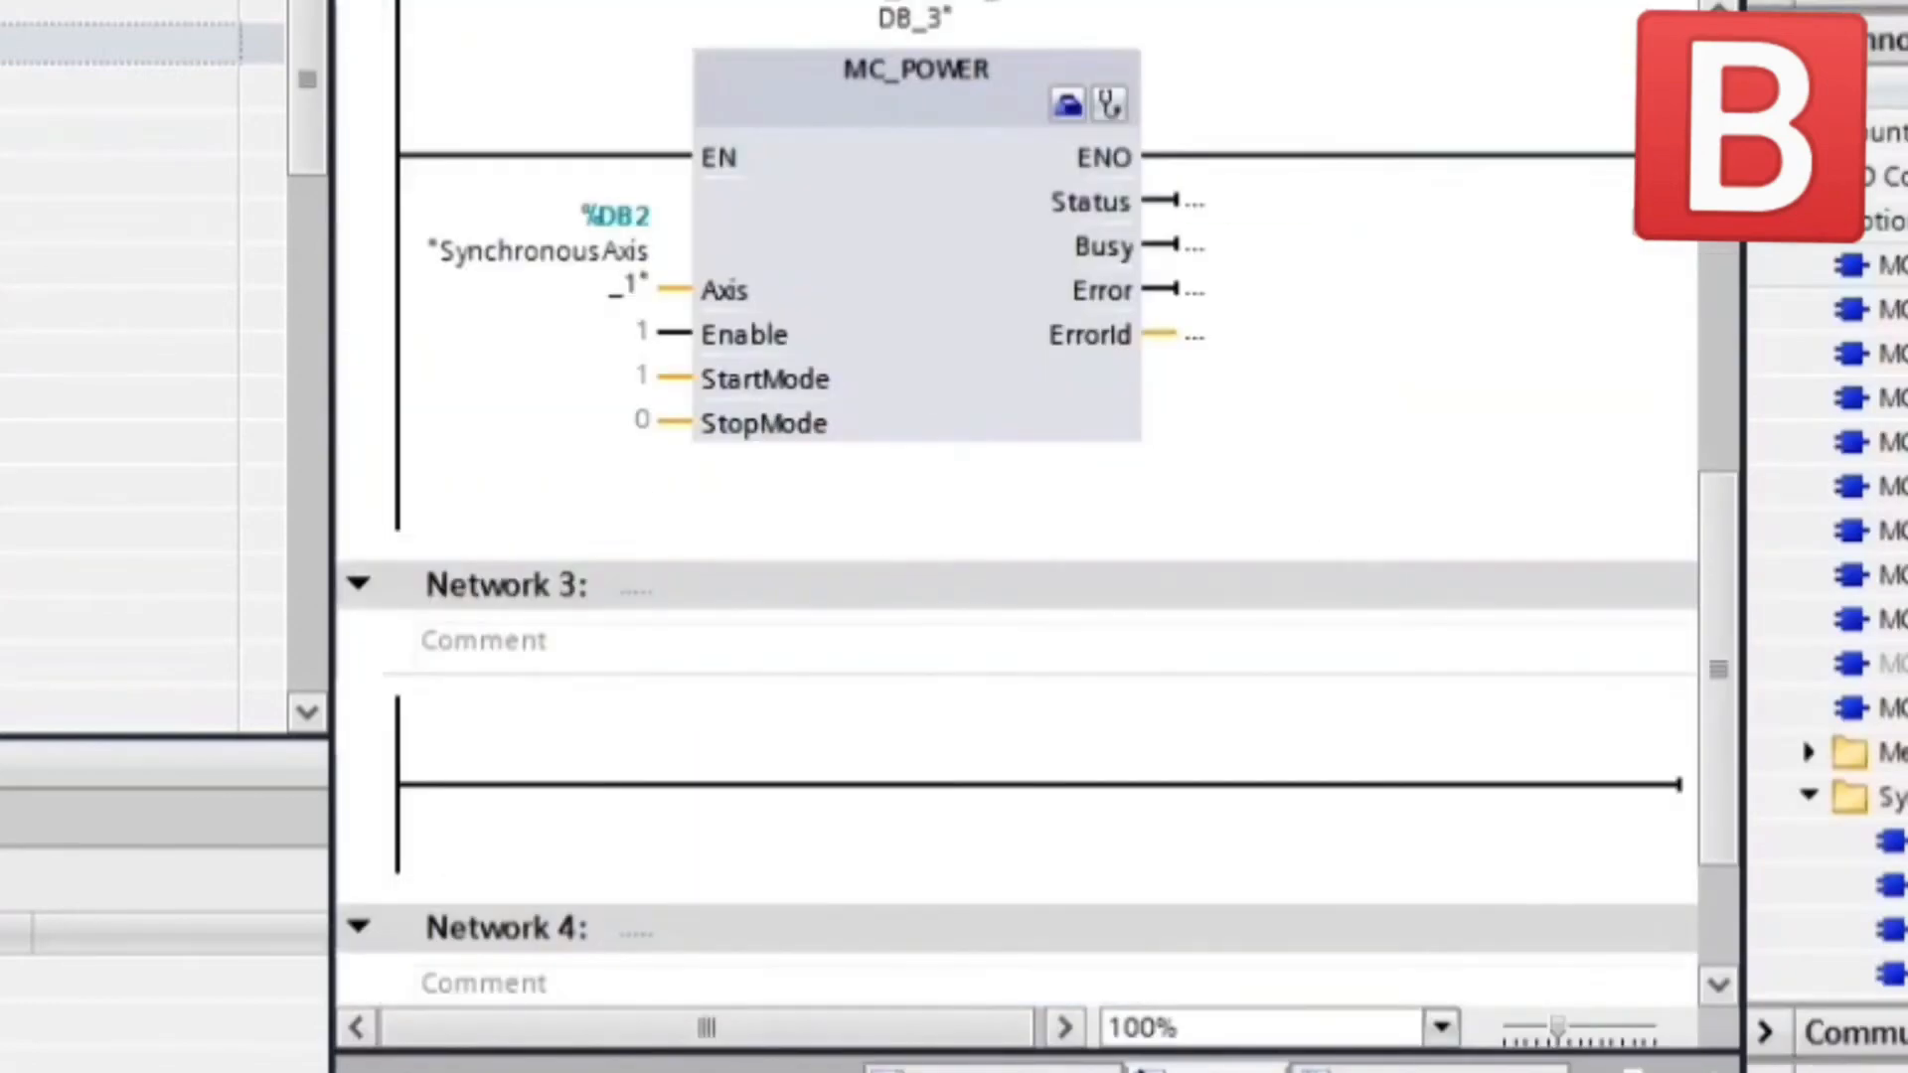
{"action": "scroll", "scroll_direction": "down", "scroll_amount": 3}
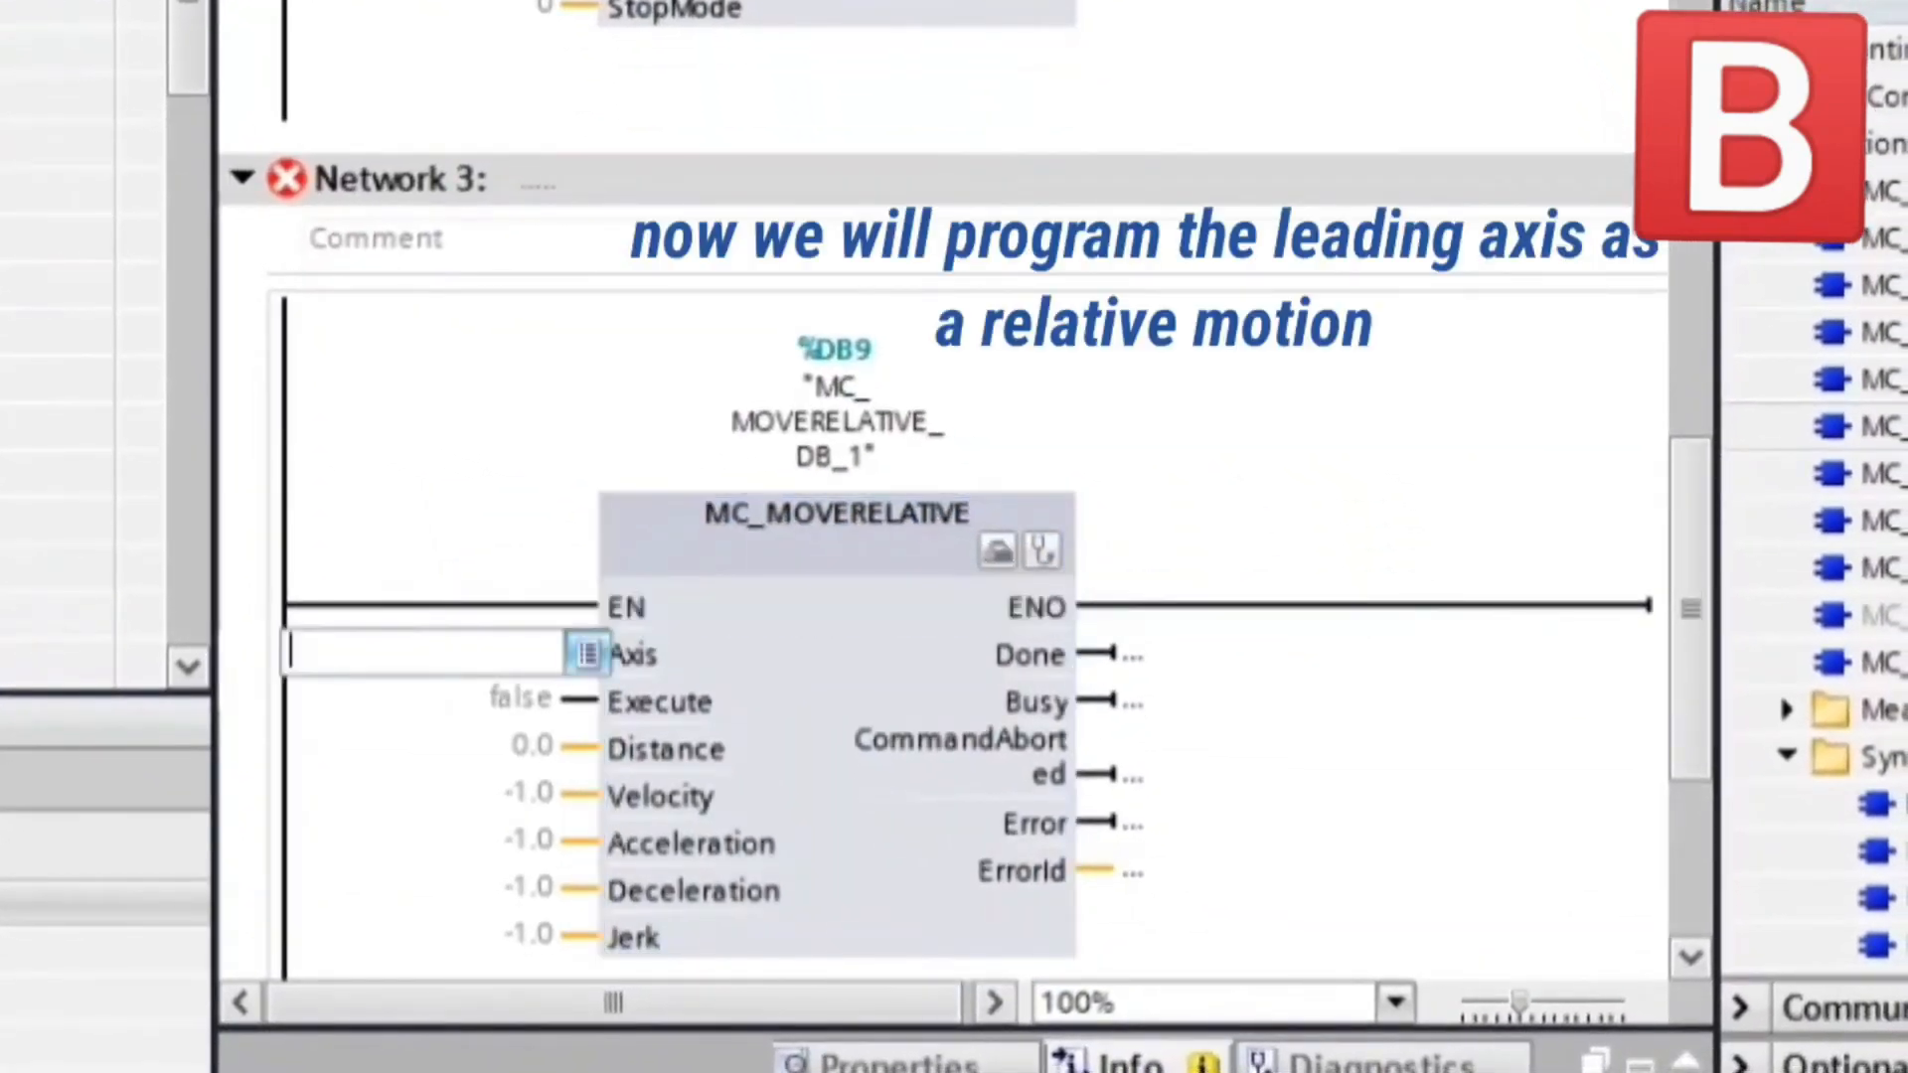
Give MC_MoveRelative axis PositioningAxis_1, Execute %M0.0, distance 100 and velocity 50.
{"action": "type", "text": "\"PositioningAxis_1\""}
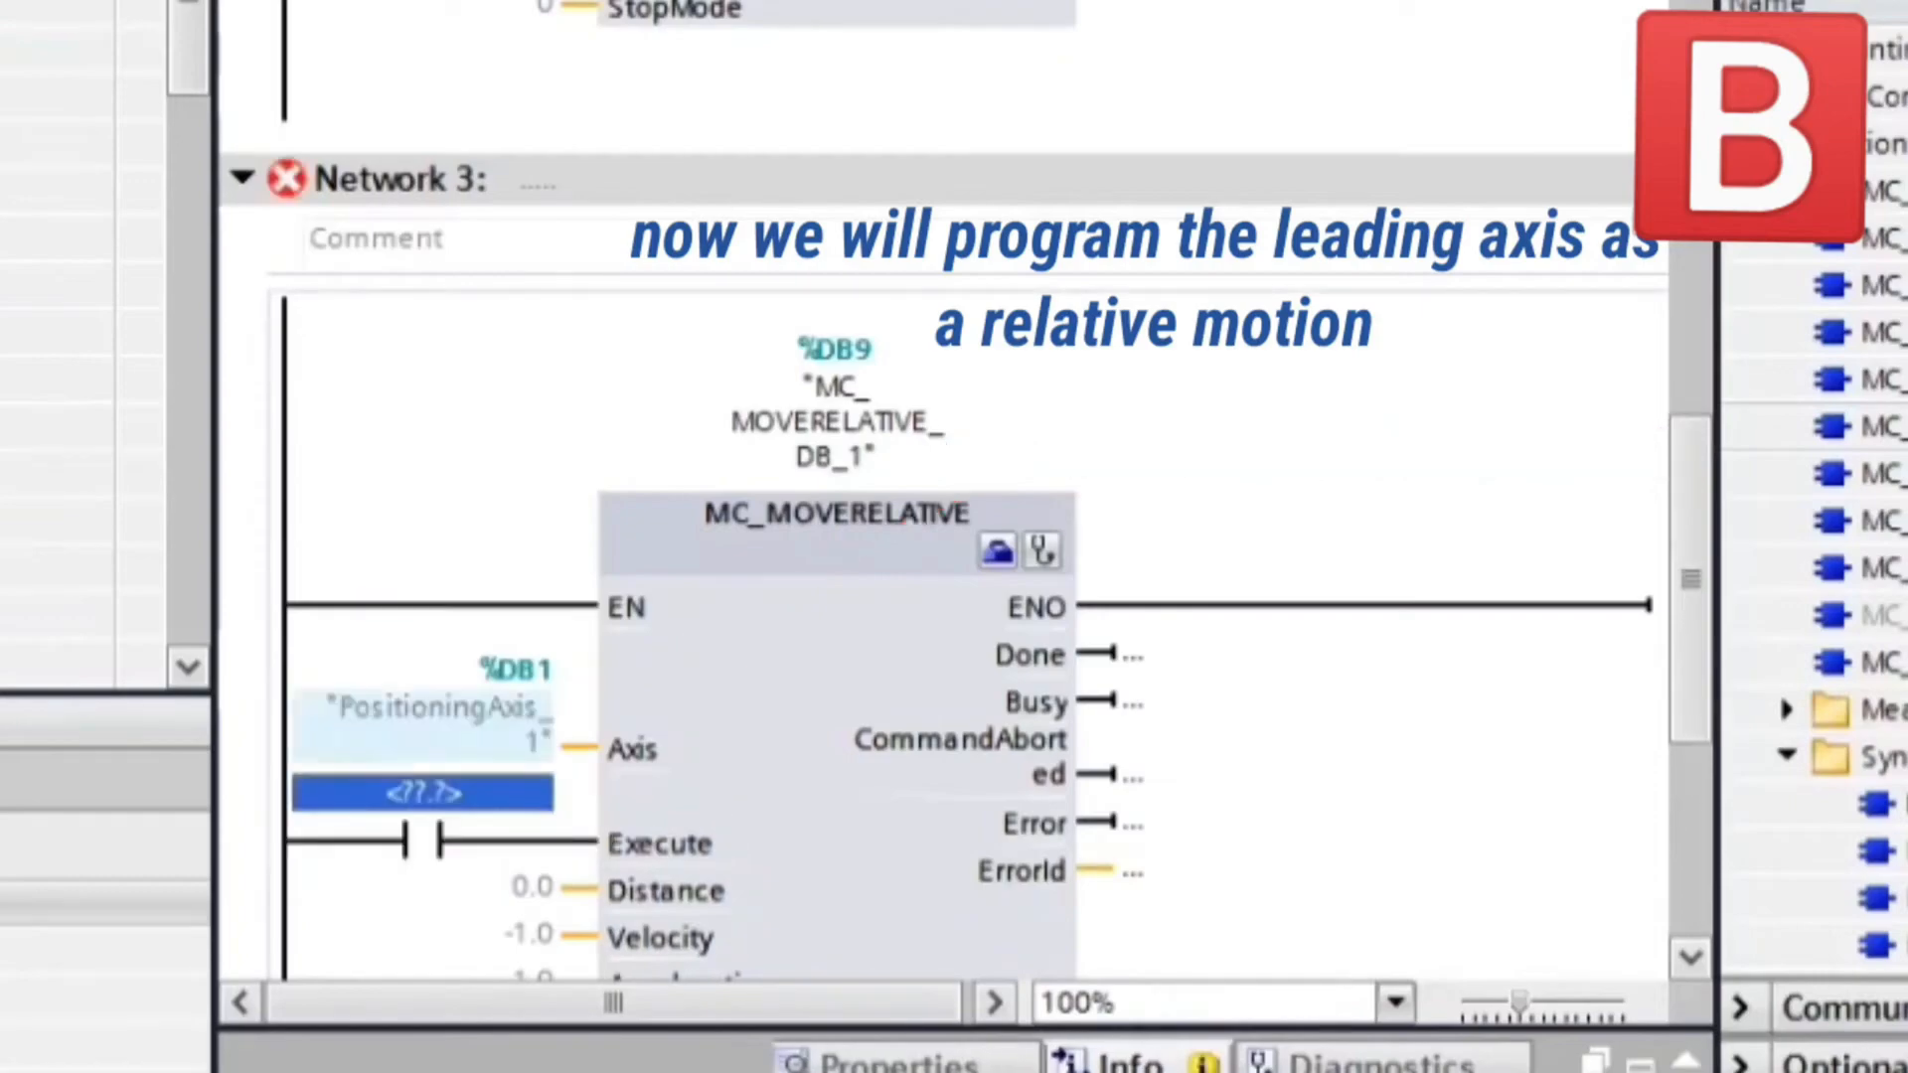
{"action": "type", "text": "%M0.0"}
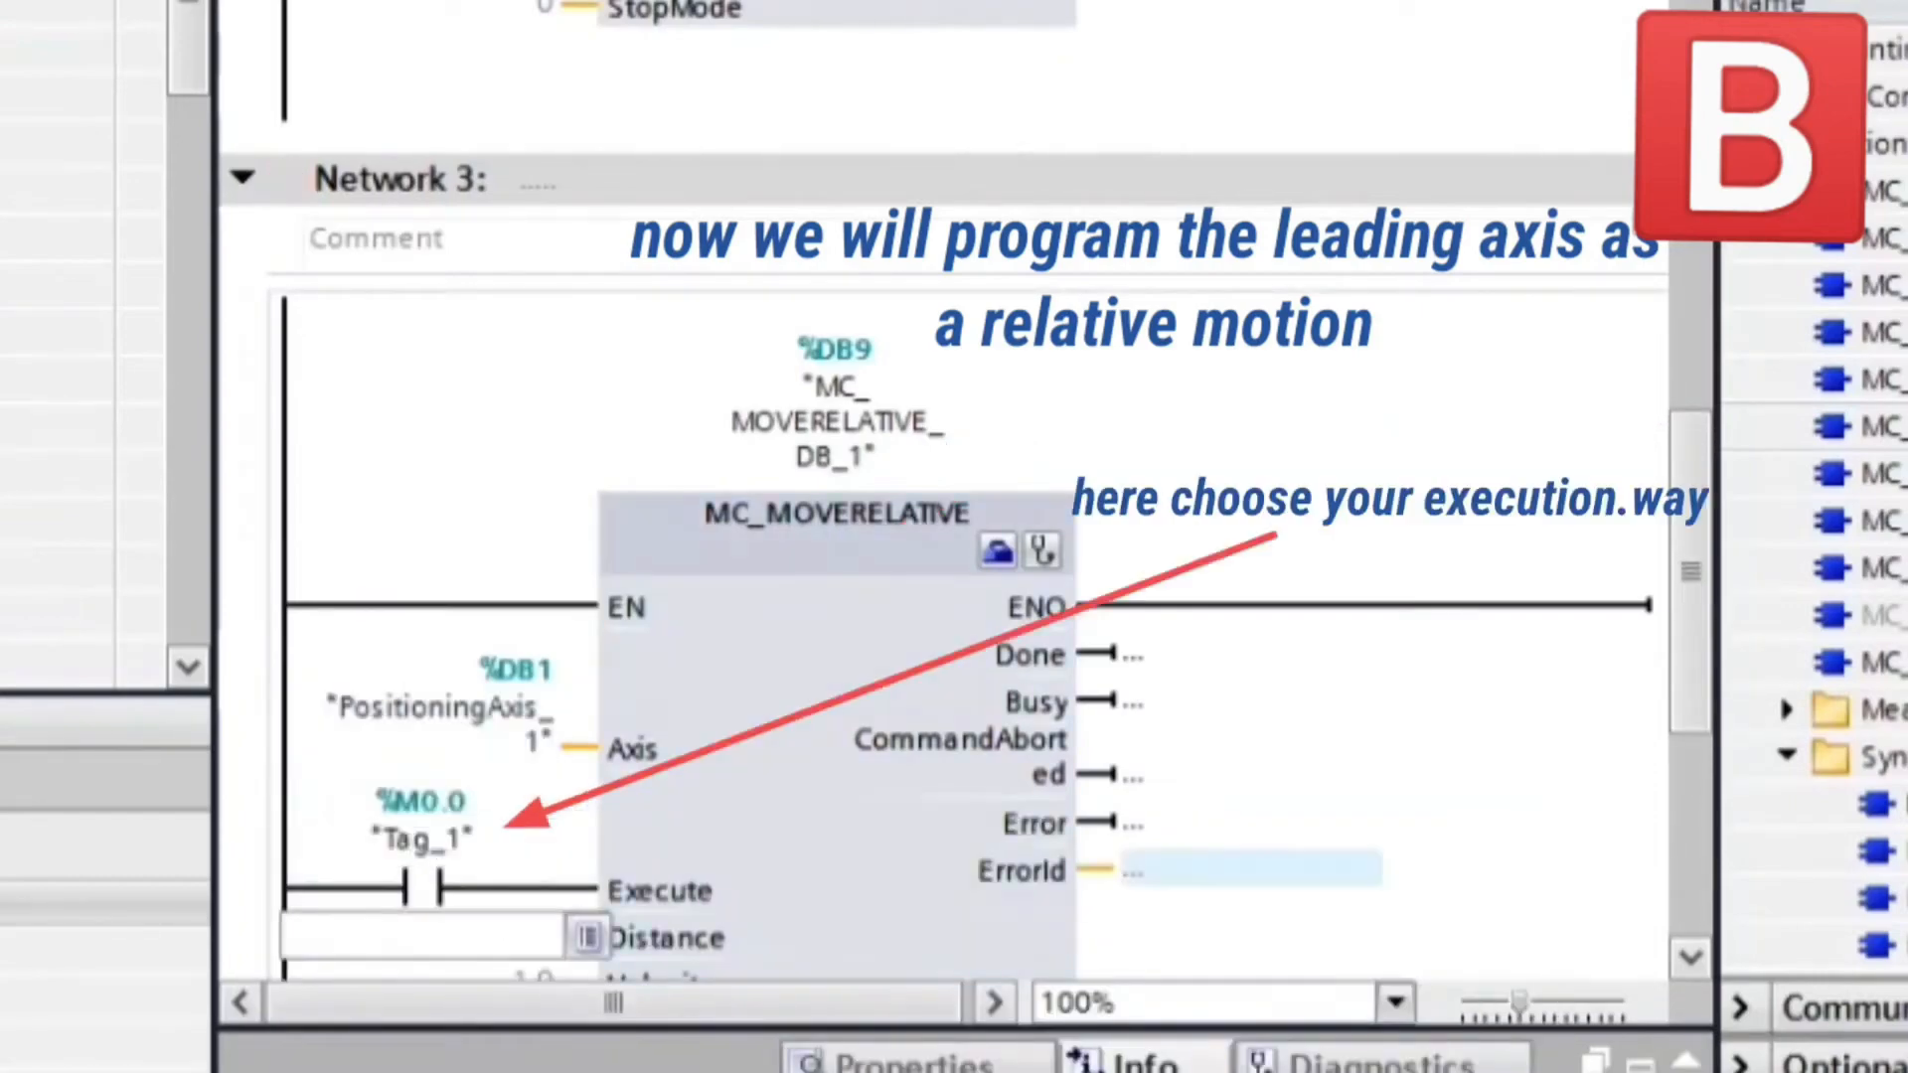
{"action": "scroll", "scroll_direction": "down", "scroll_amount": 3}
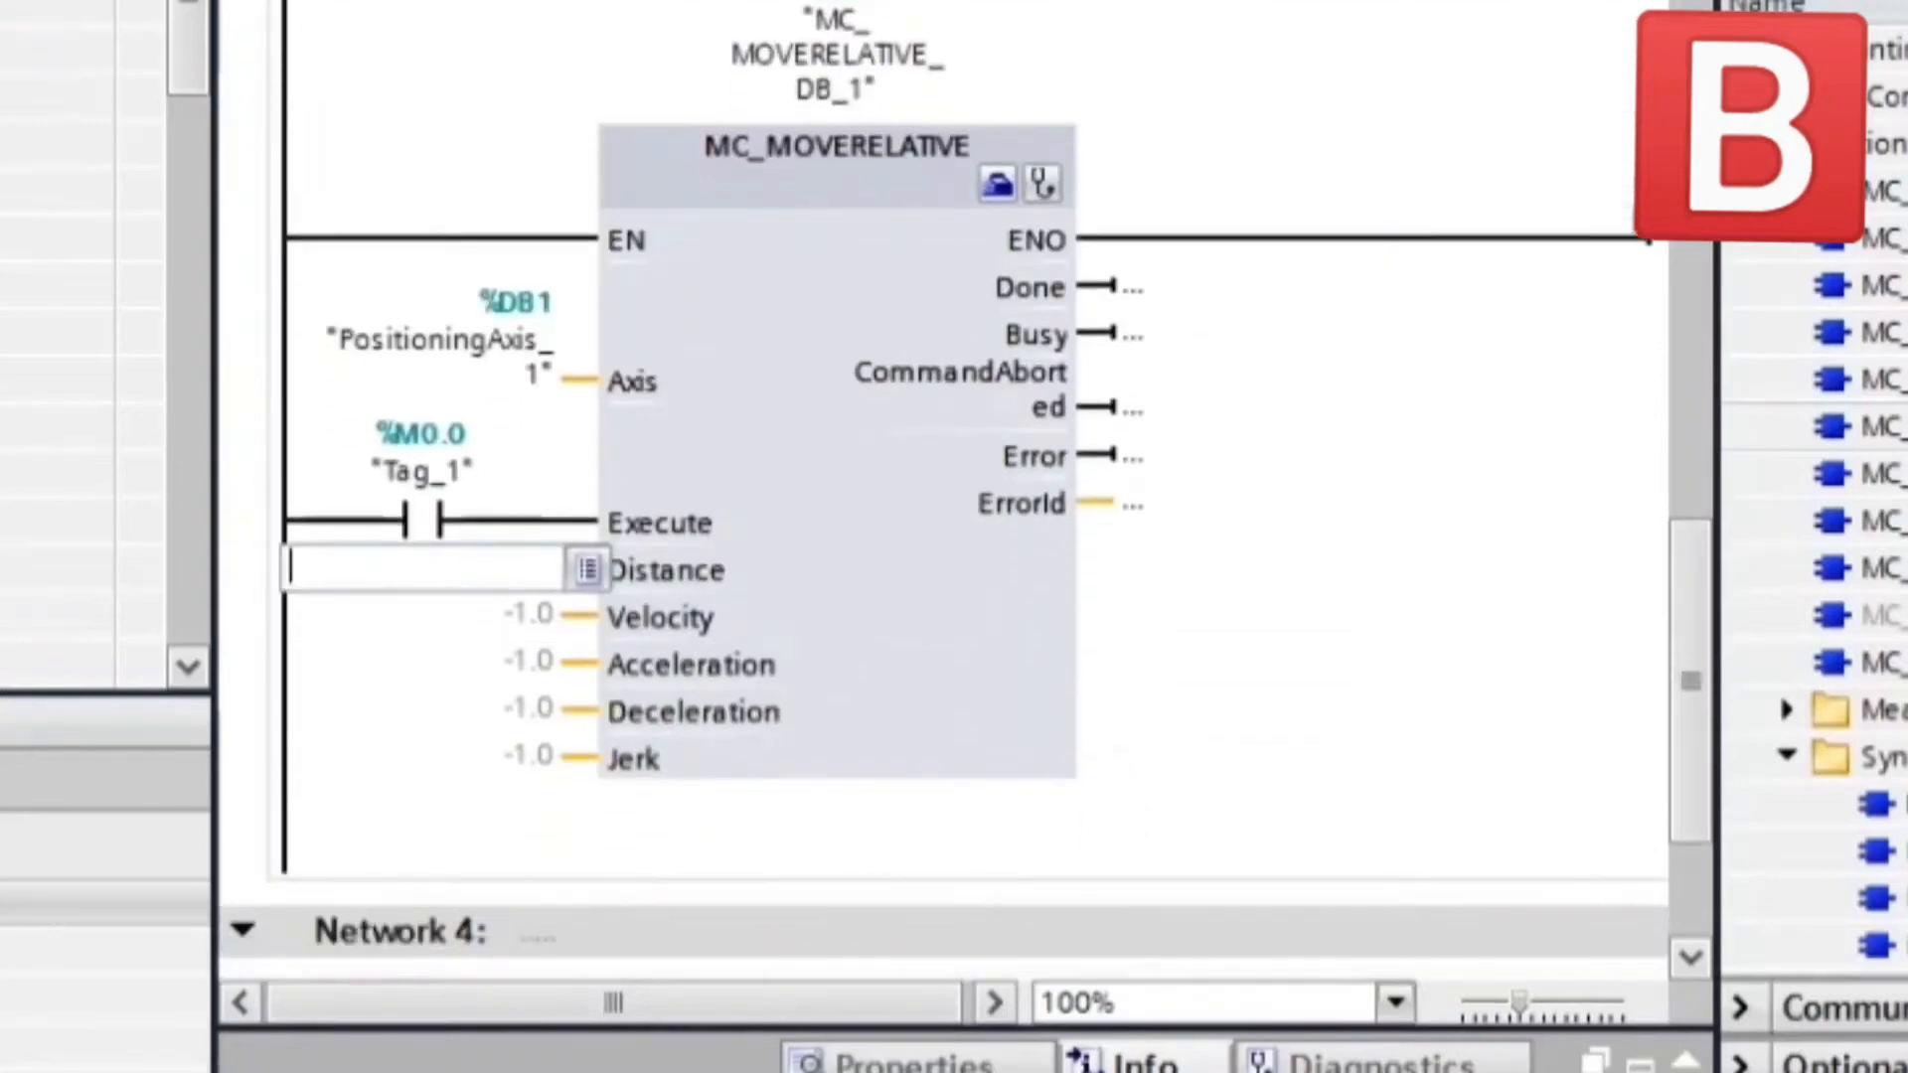
{"action": "type", "text": "100.0"}
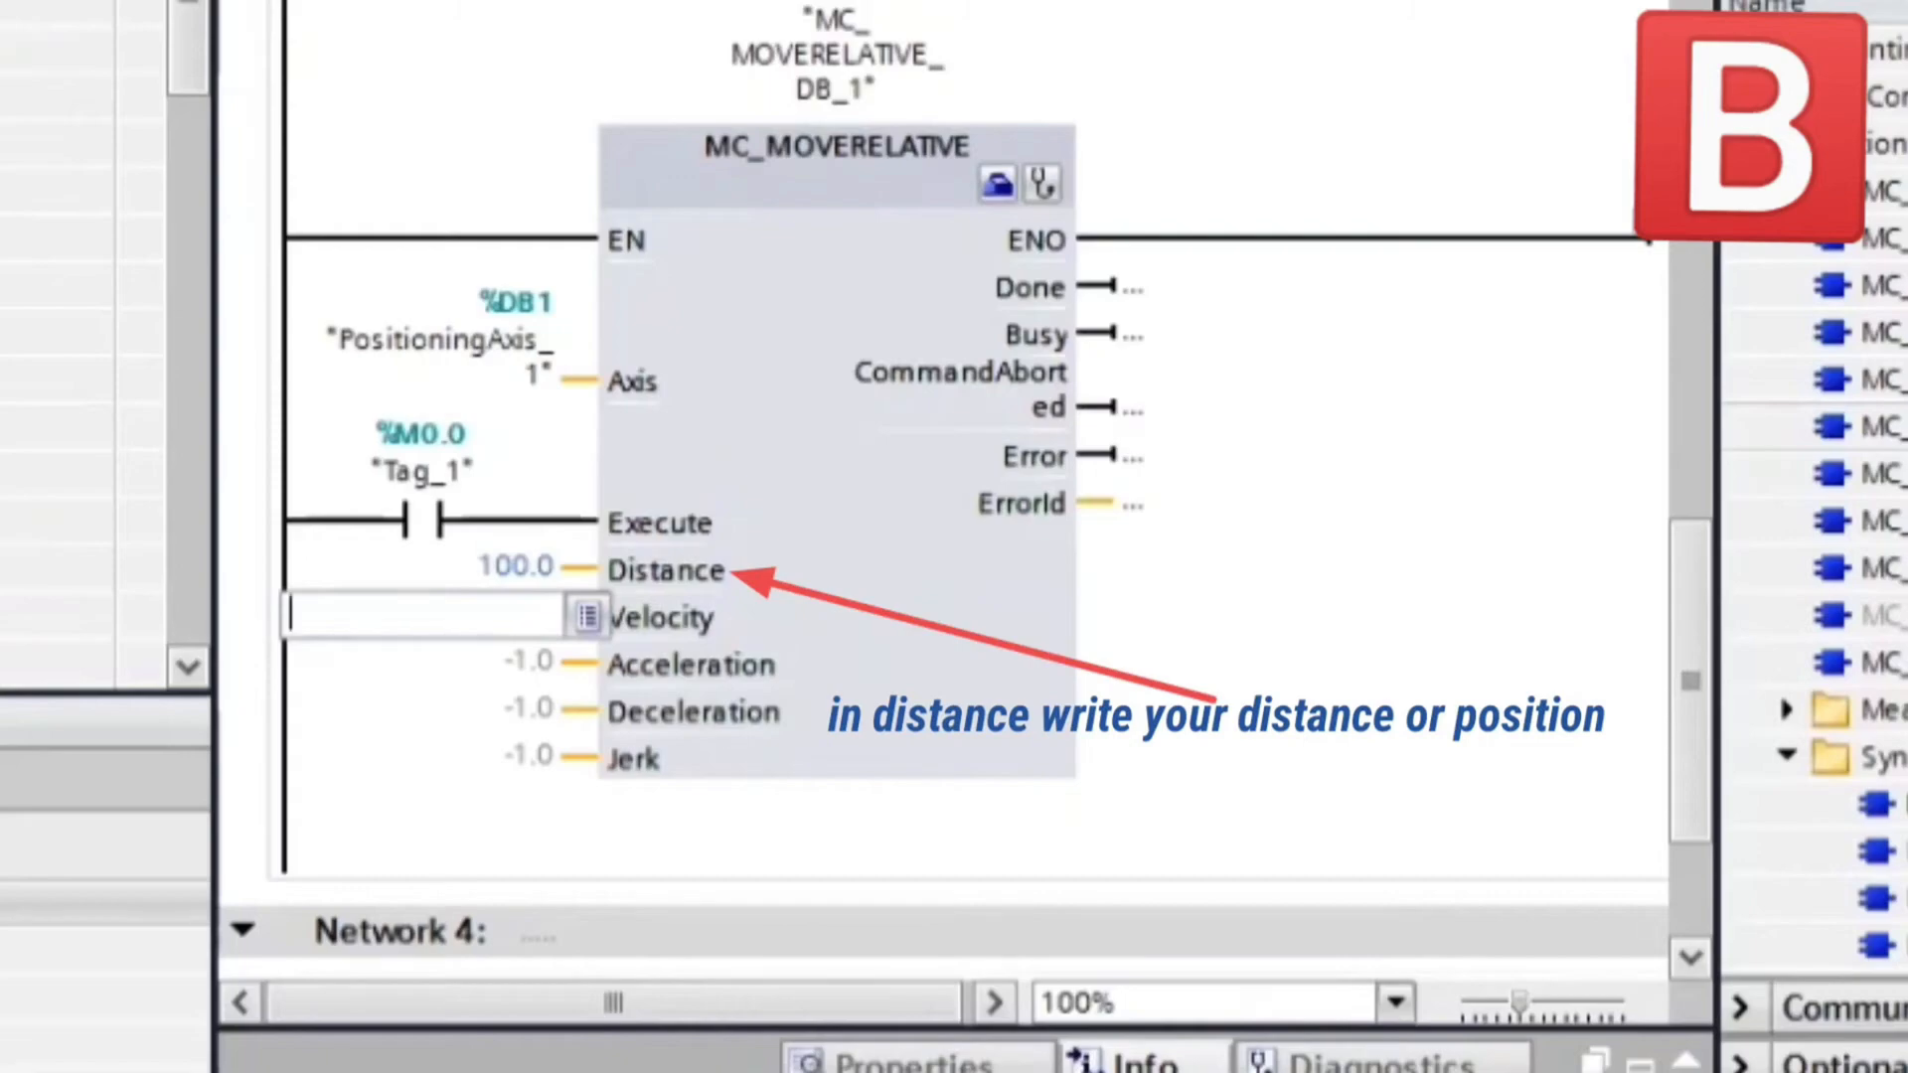
{"action": "type", "text": "50.0"}
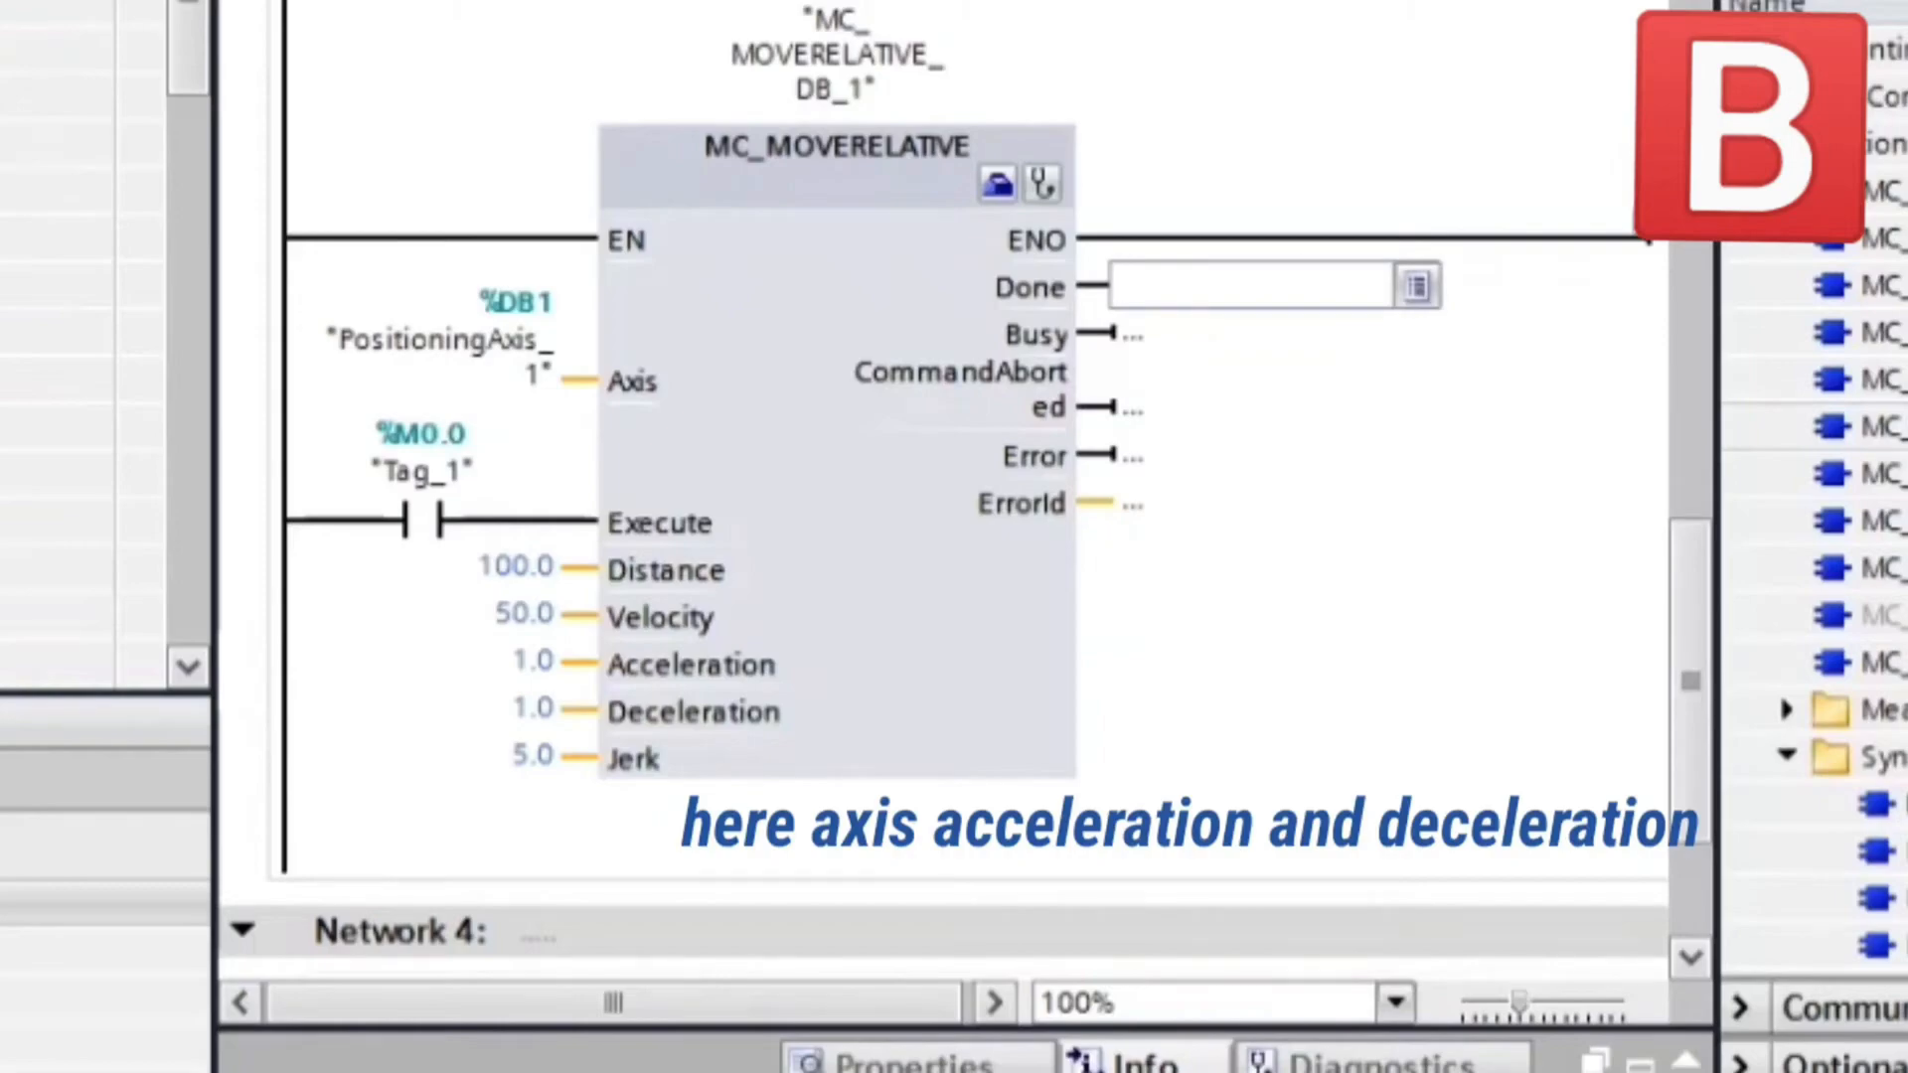
Tag the MC_MoveRelative outputs with M0 bits such as %M0.2 and a memory word for ErrorId.
{"action": "type", "text": "m0."}
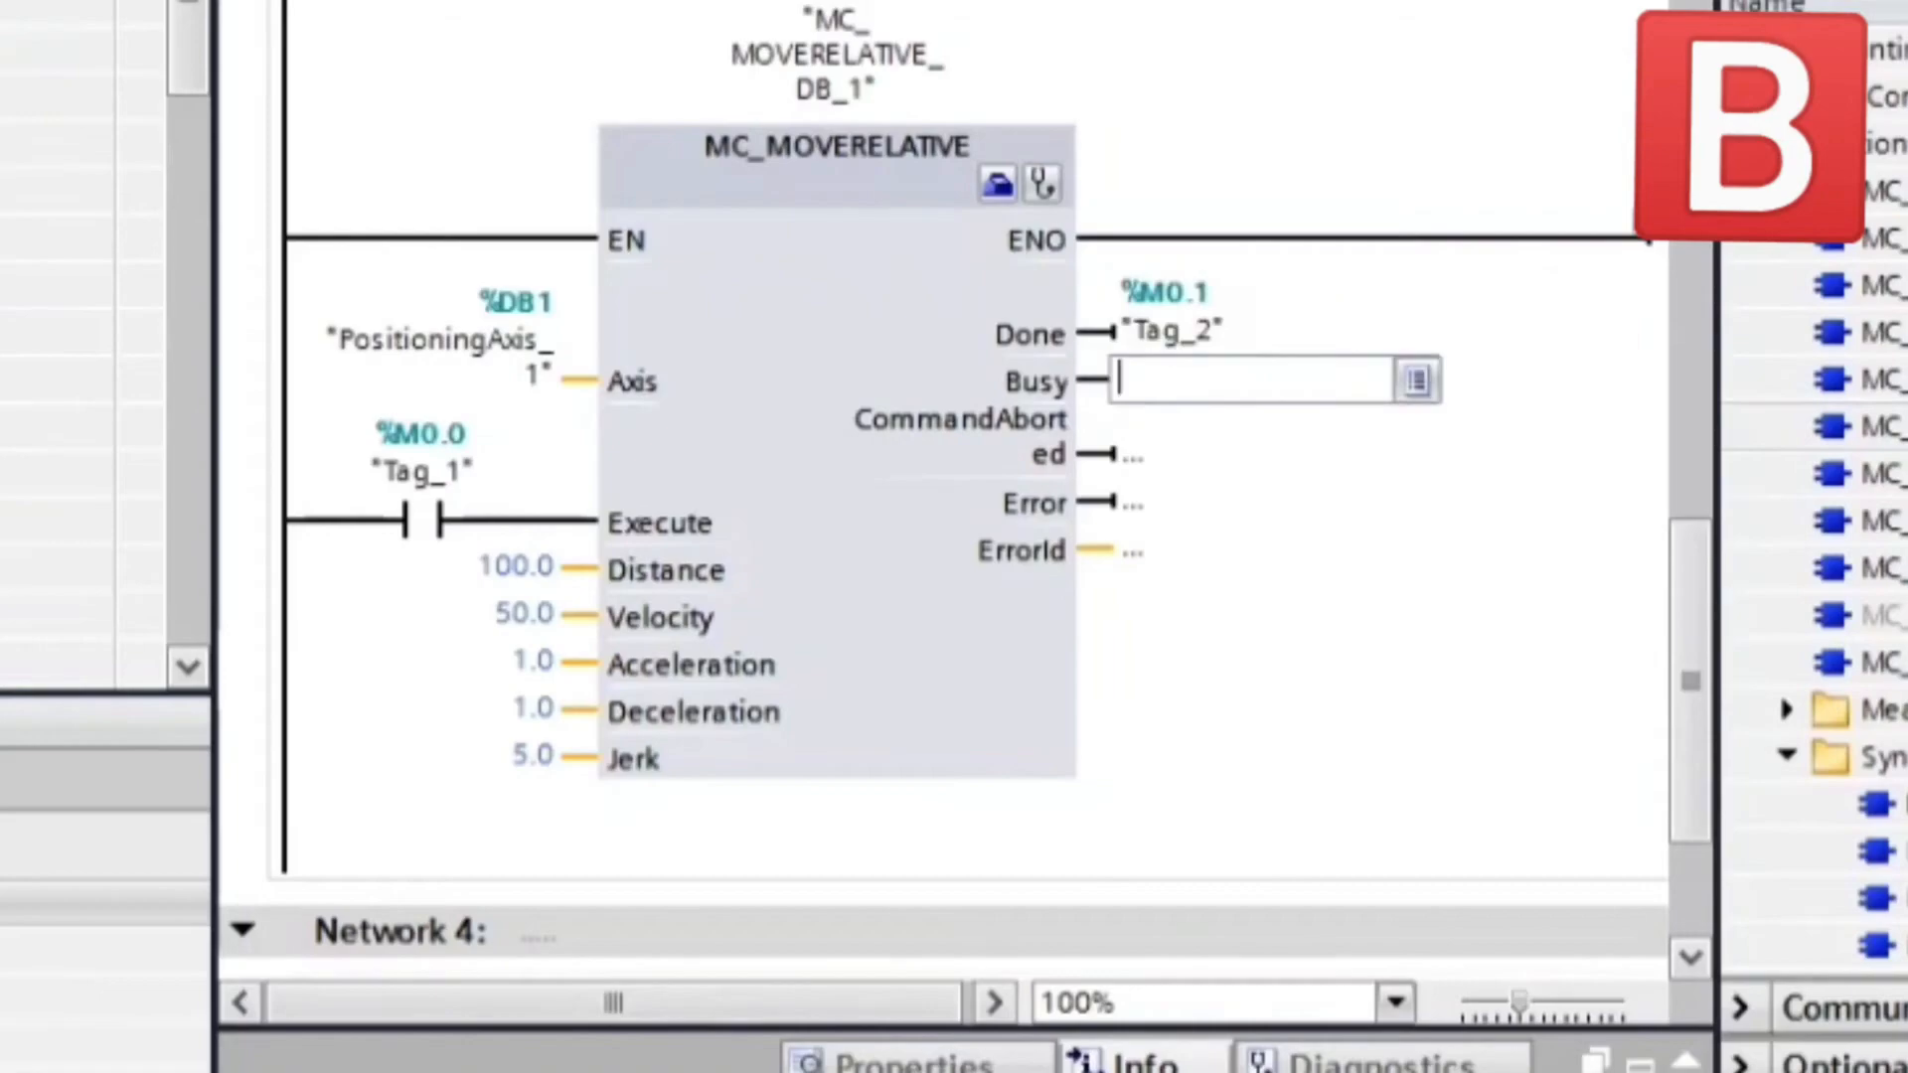
{"action": "type", "text": "m0."}
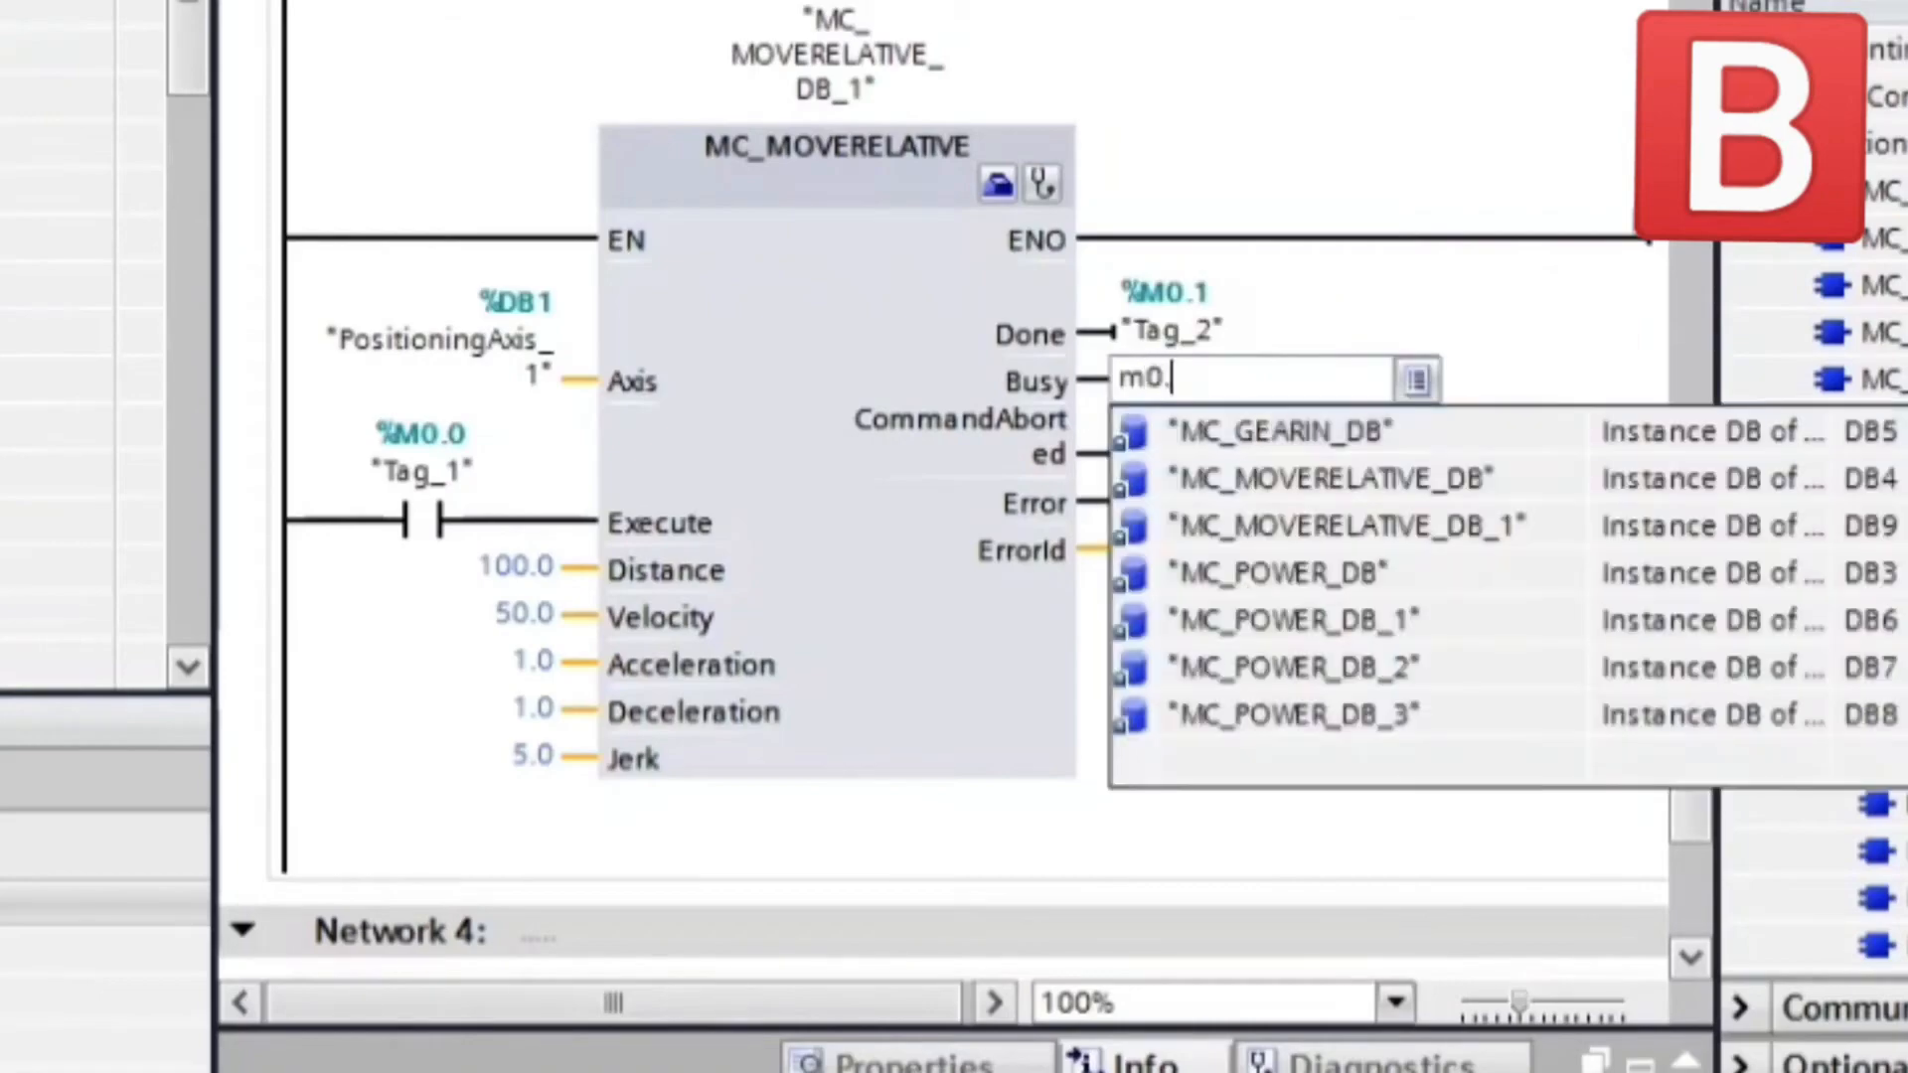
{"action": "type", "text": "%M0.2"}
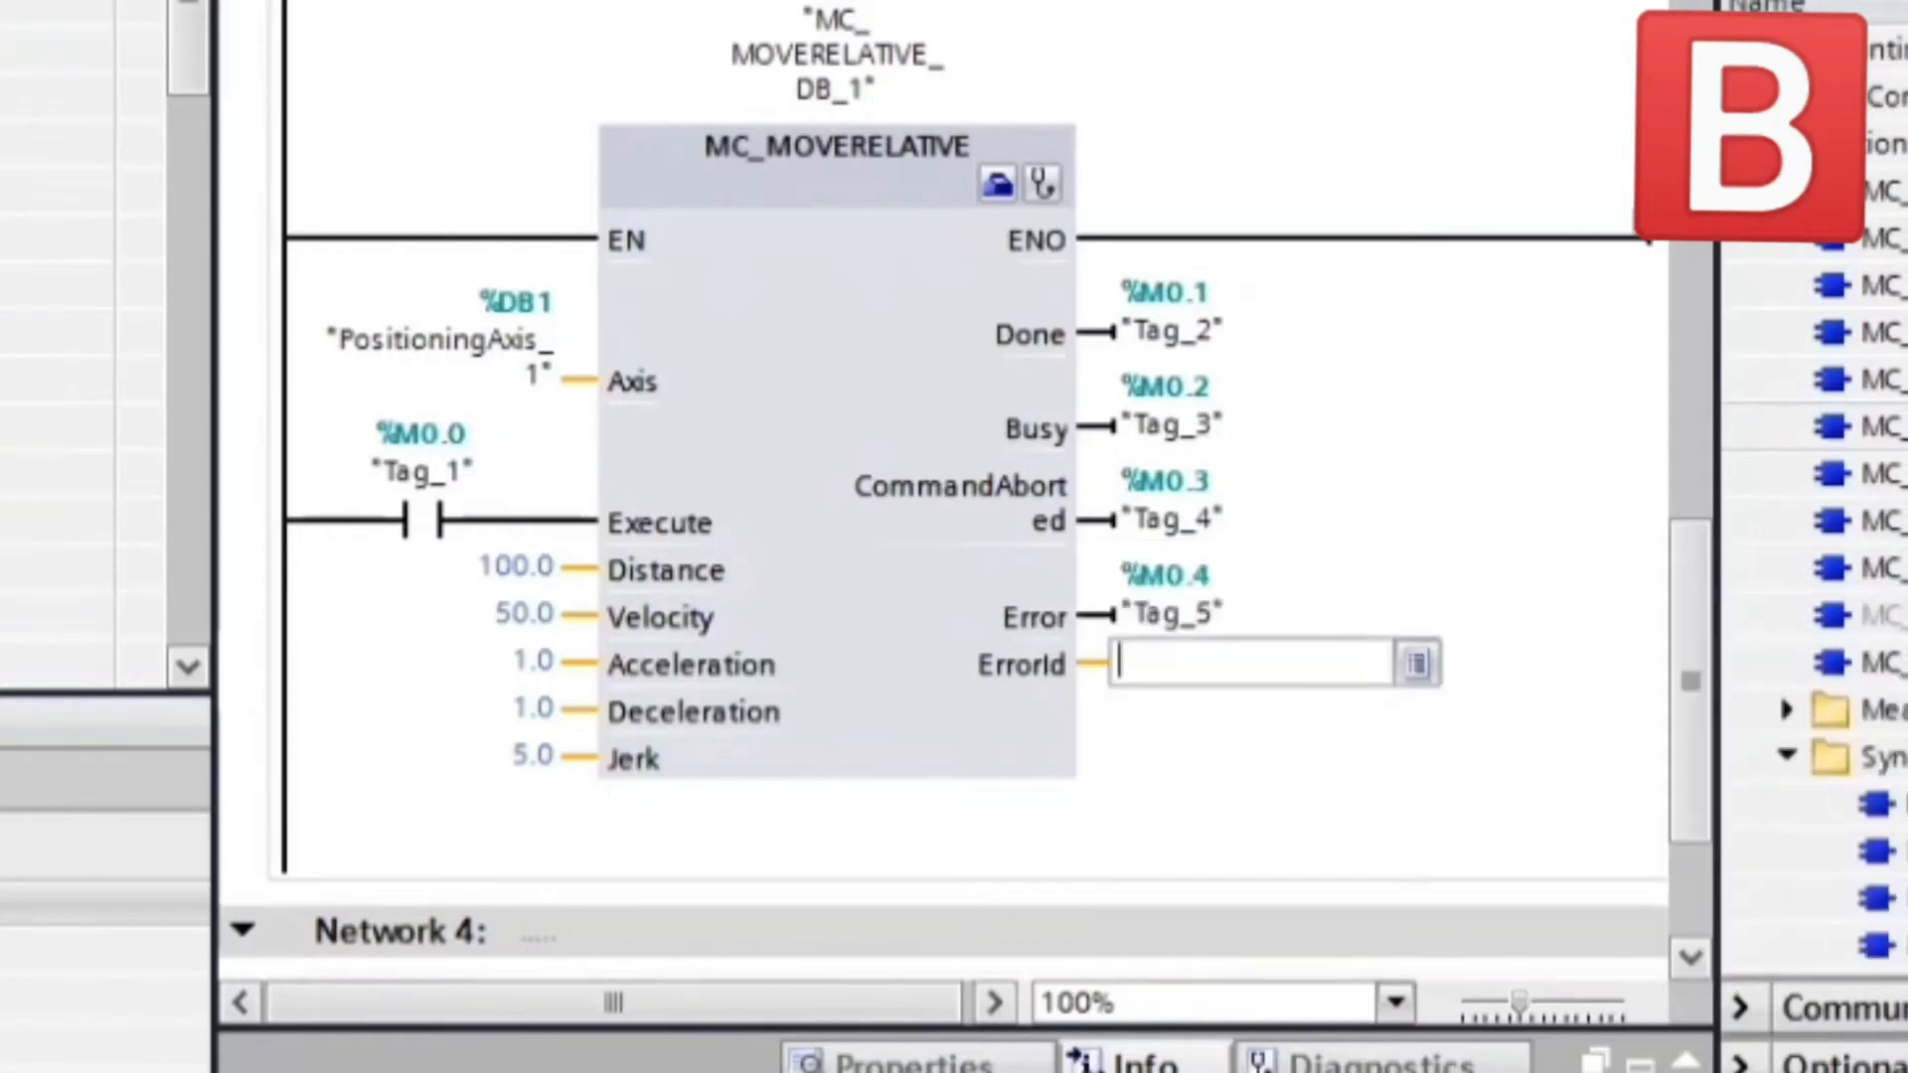
{"action": "type", "text": "mw"}
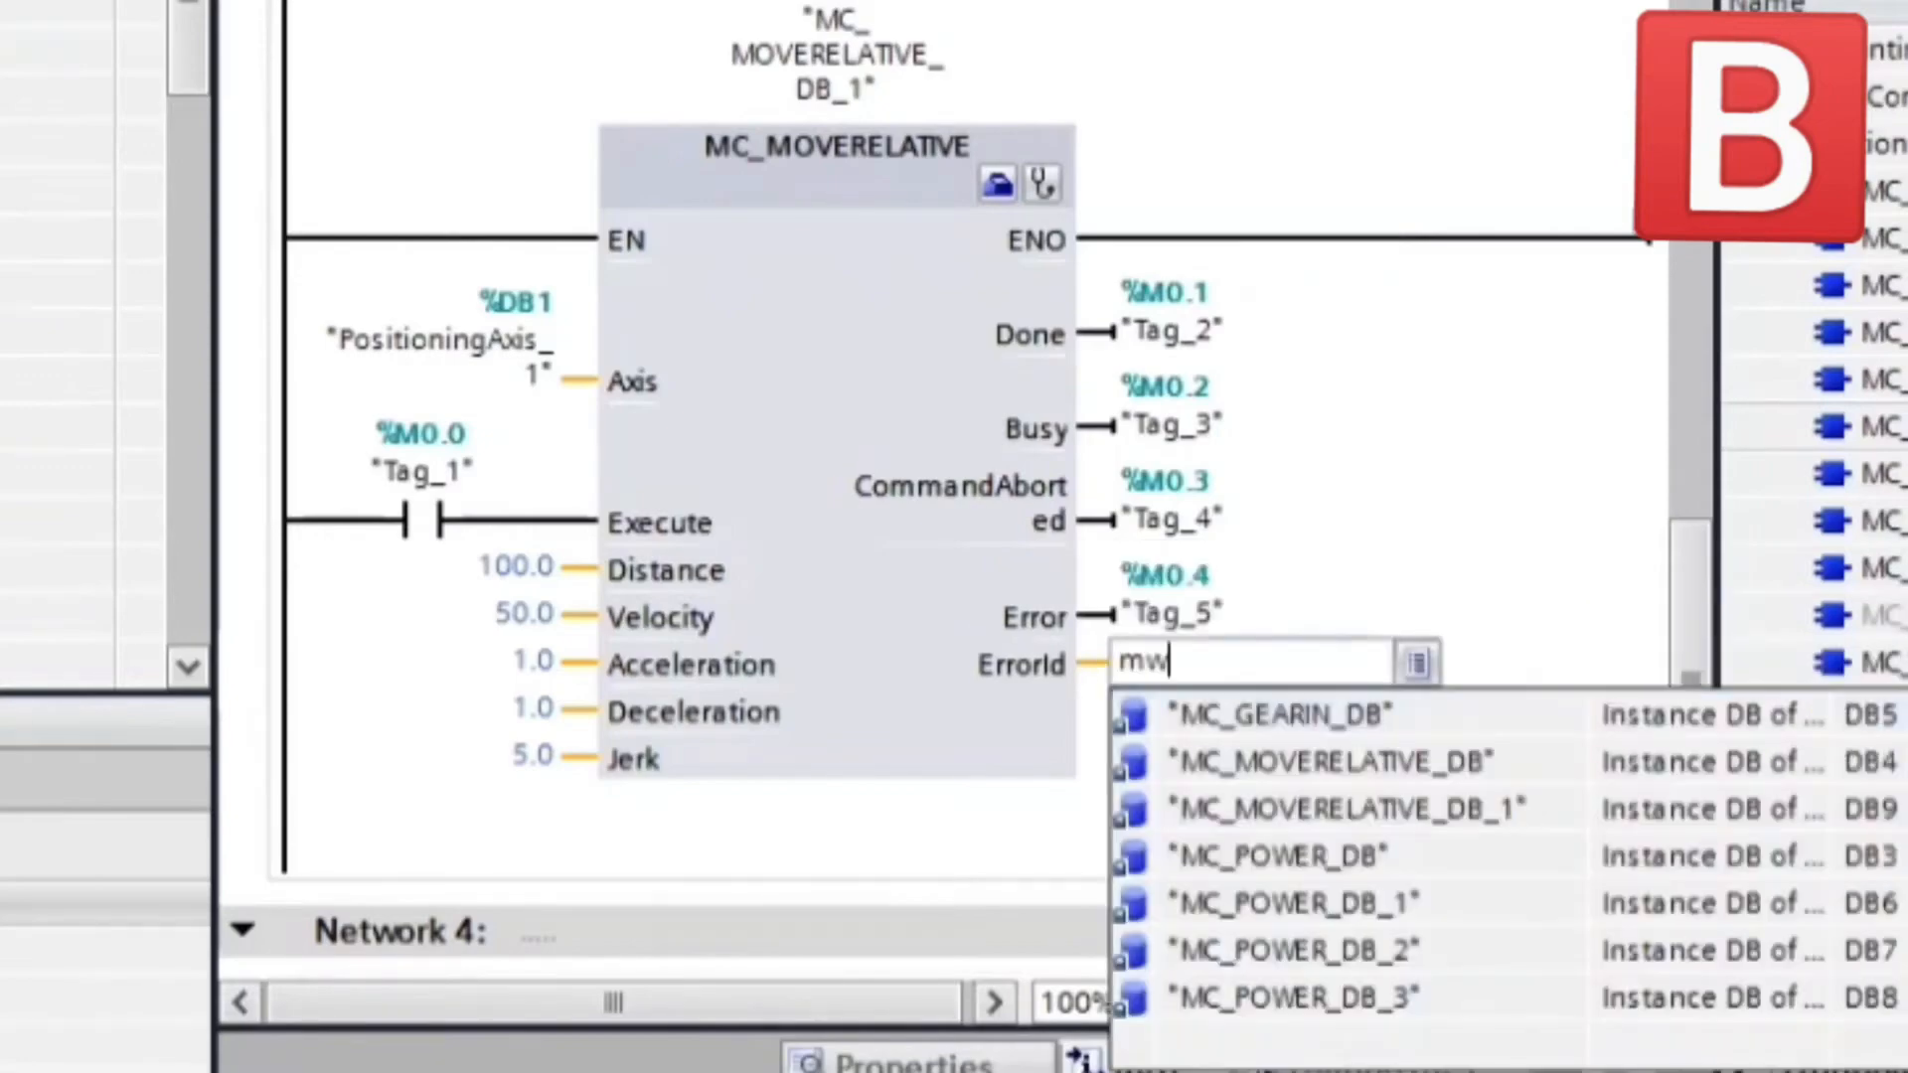
{"action": "key", "text": "Enter"}
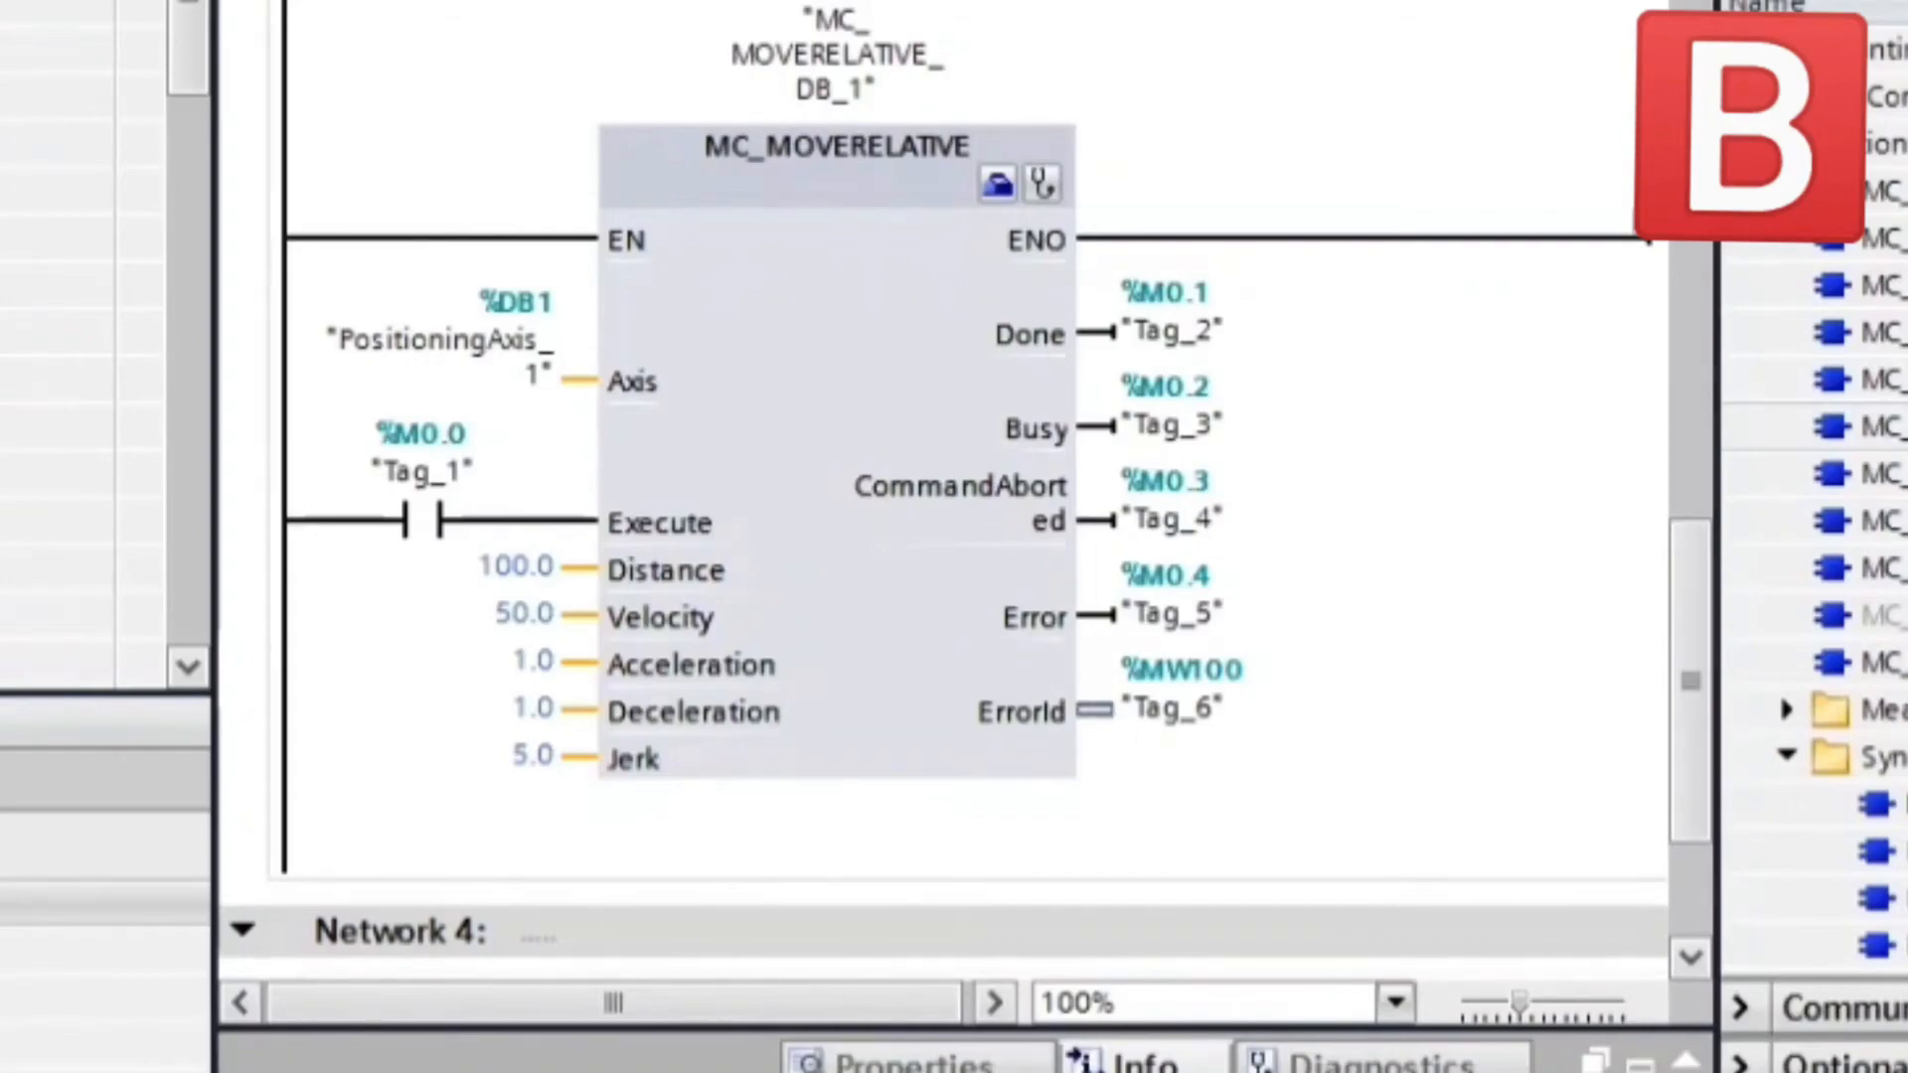
{"action": "scroll", "scroll_direction": "down", "scroll_amount": 3}
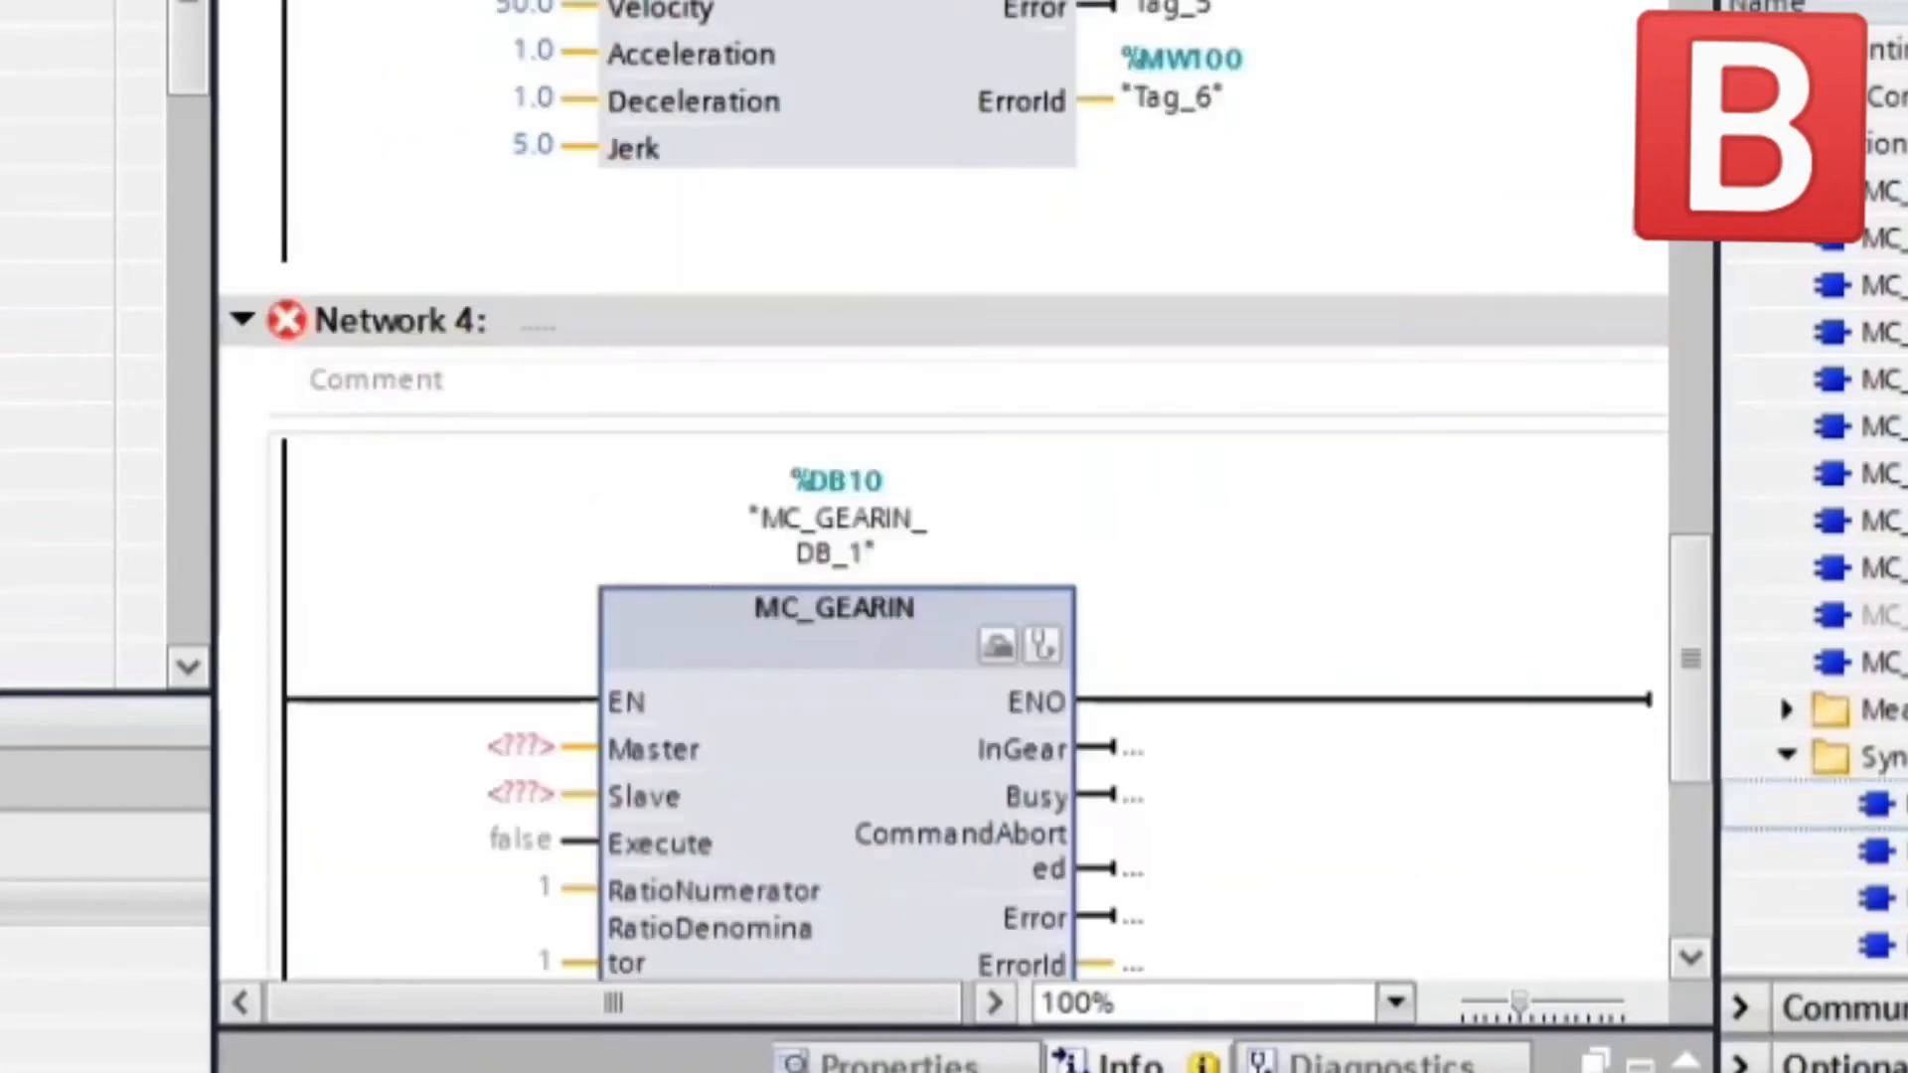
Set MC_GEARIN master PositioningAxis_1, slave SynchronousAxis_1, and gear ratio value 2.
{"action": "scroll", "scroll_direction": "down", "scroll_amount": 3}
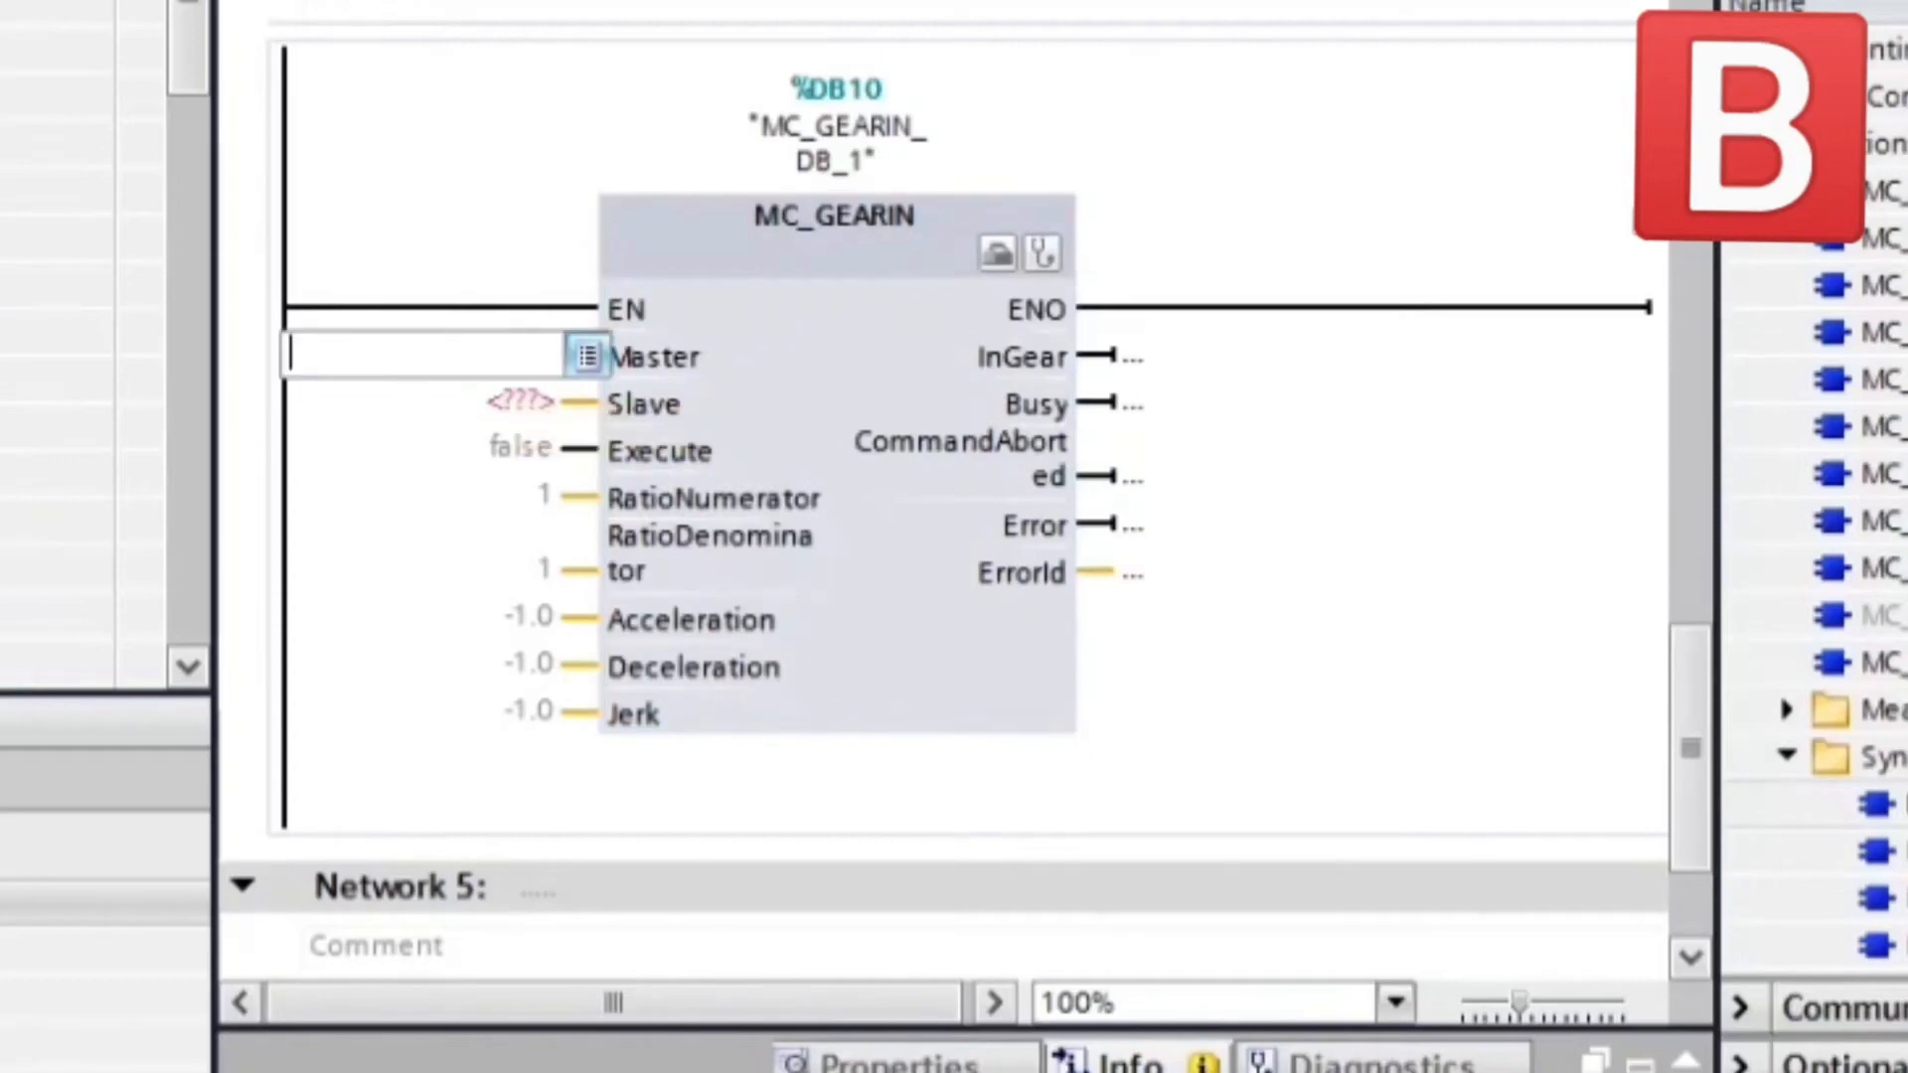
{"action": "left_click", "coordinate": [585, 354]}
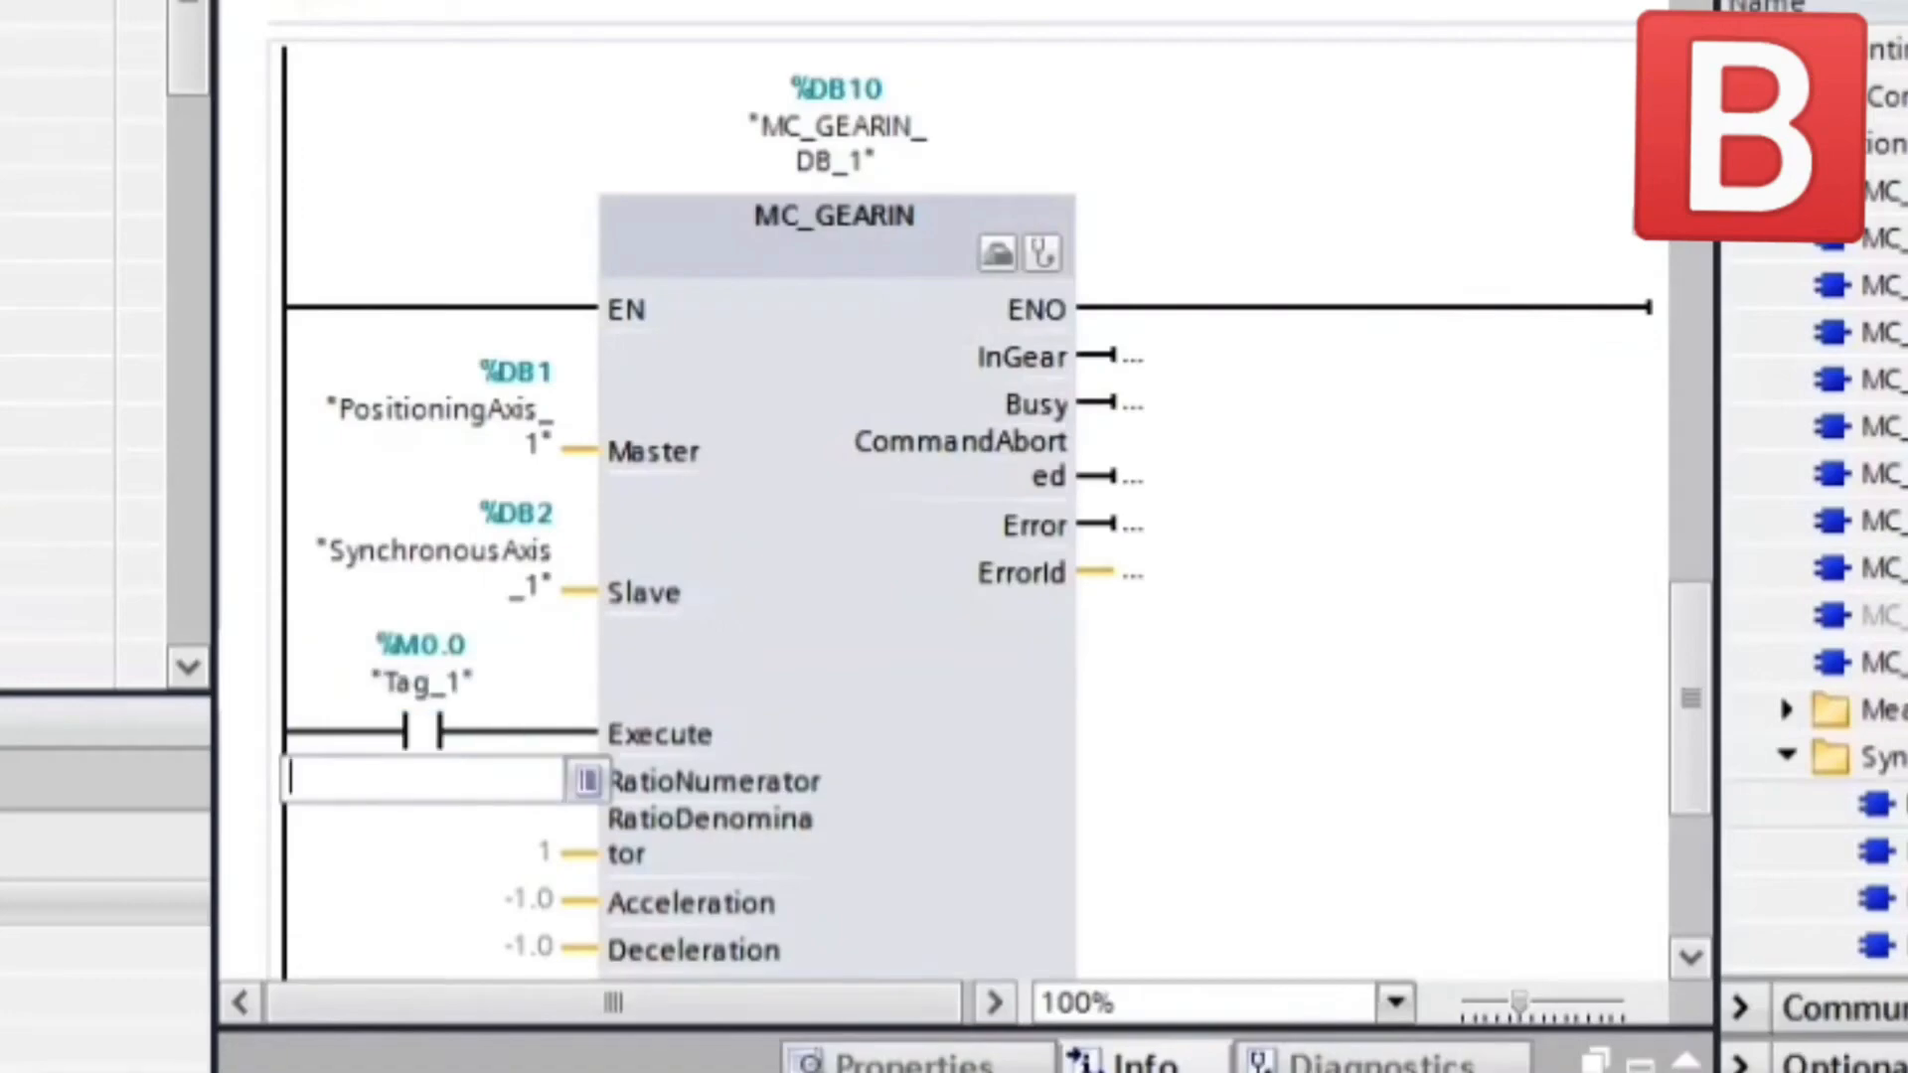
{"action": "left_click", "coordinate": [834, 215]}
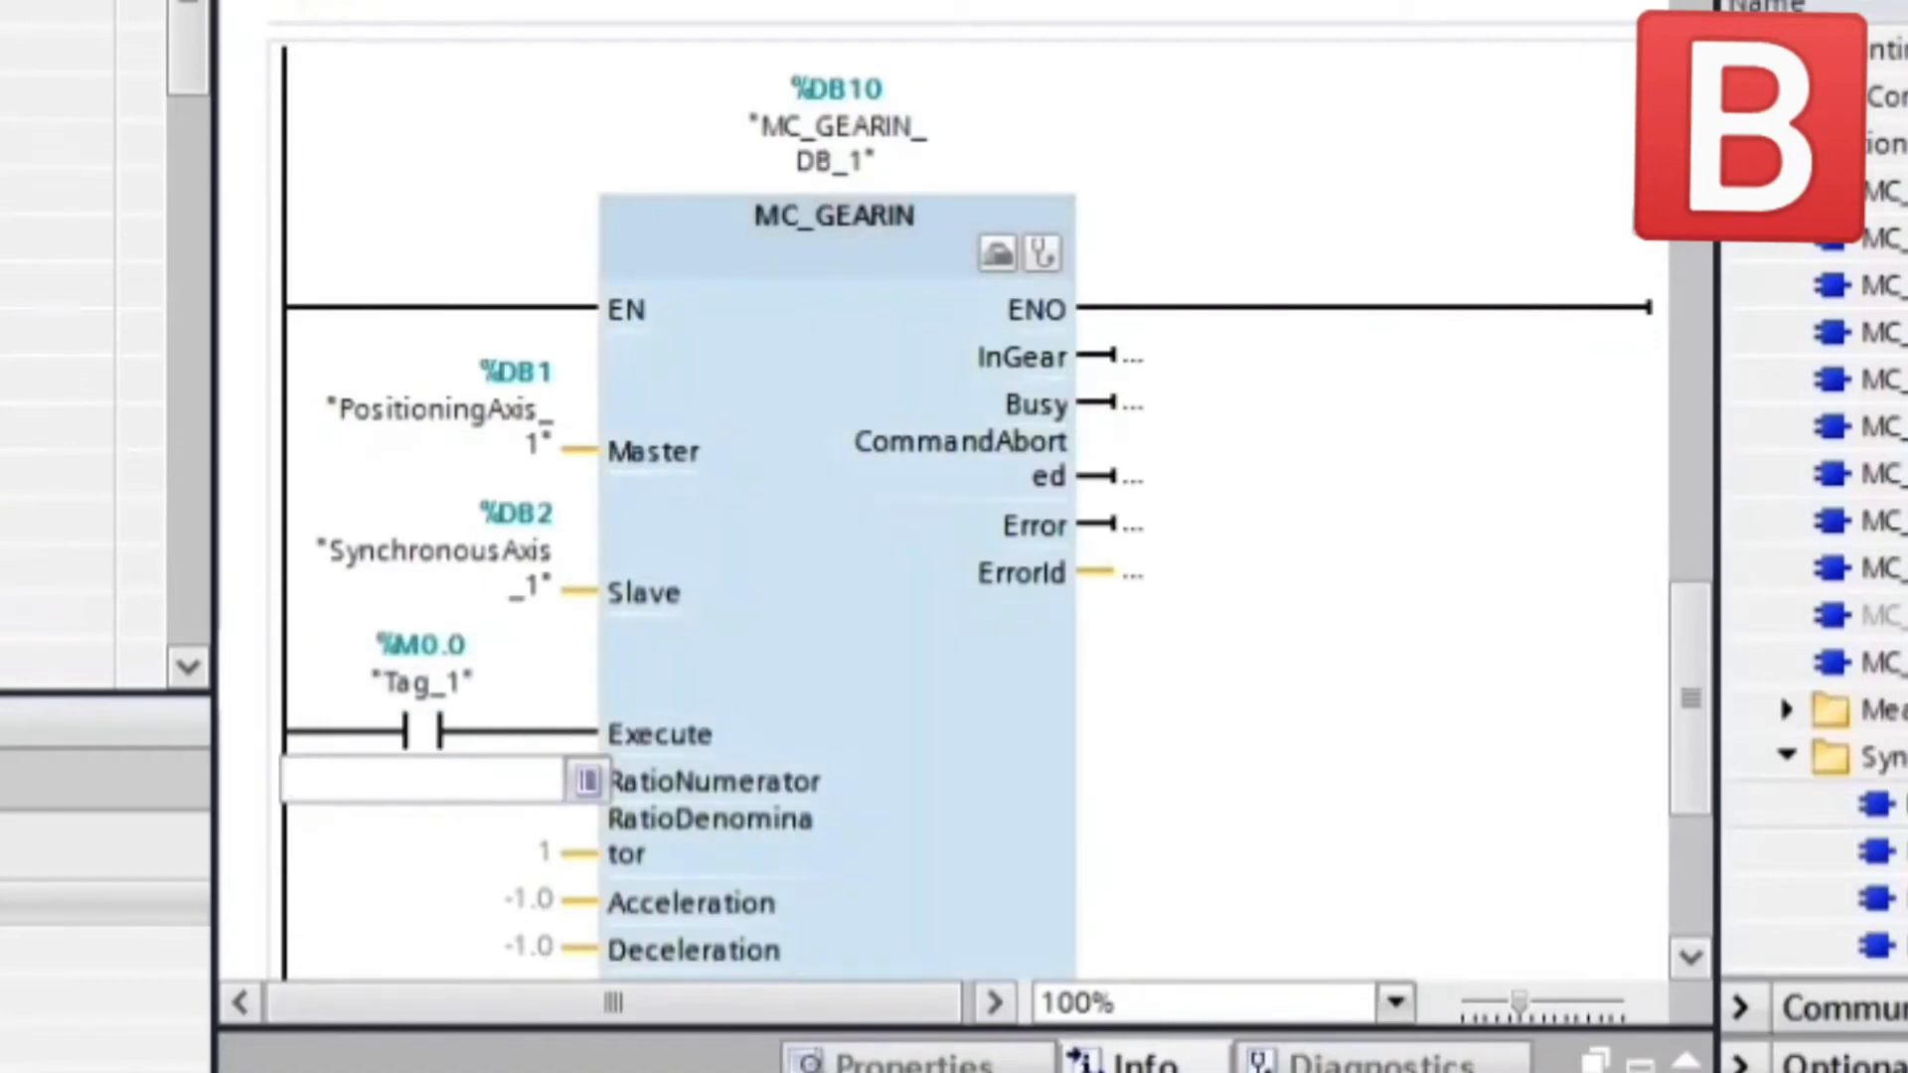
{"action": "type", "text": "2"}
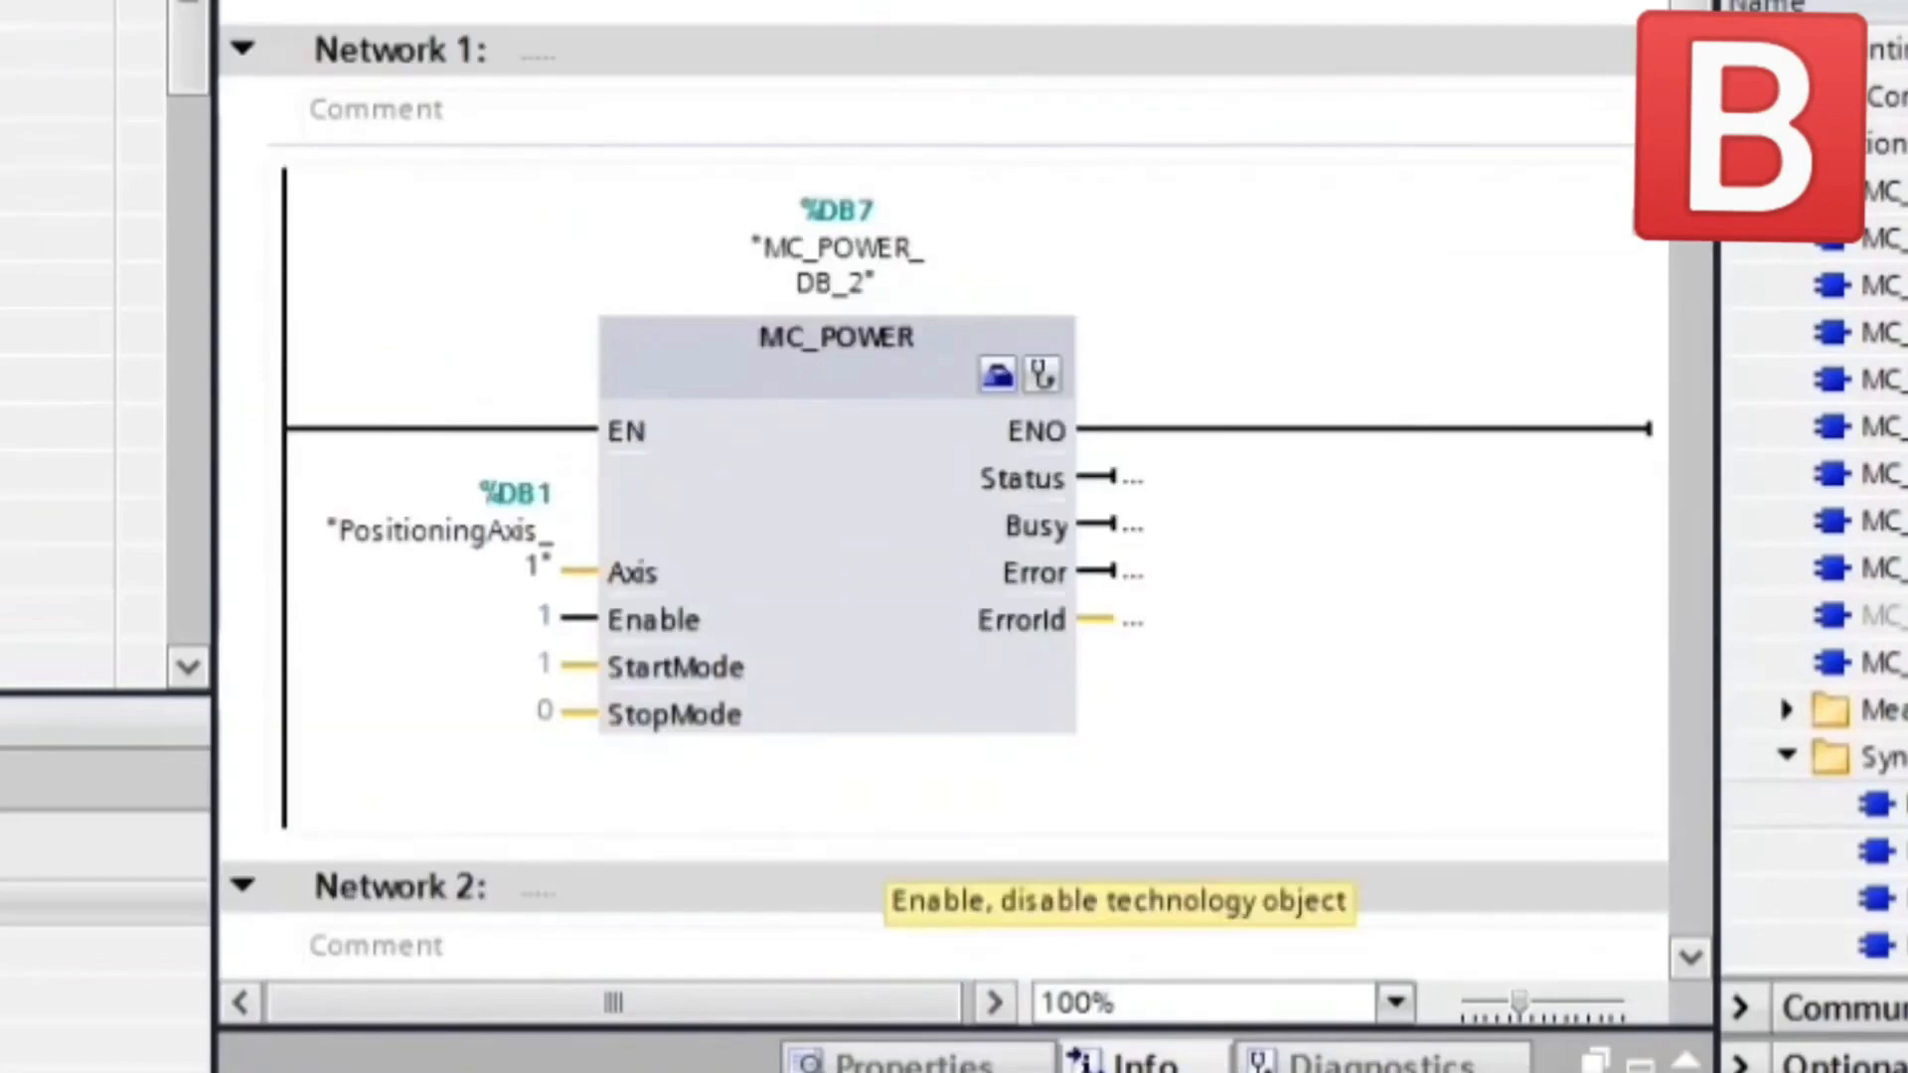
{"action": "mouse_move", "coordinate": [835, 522]}
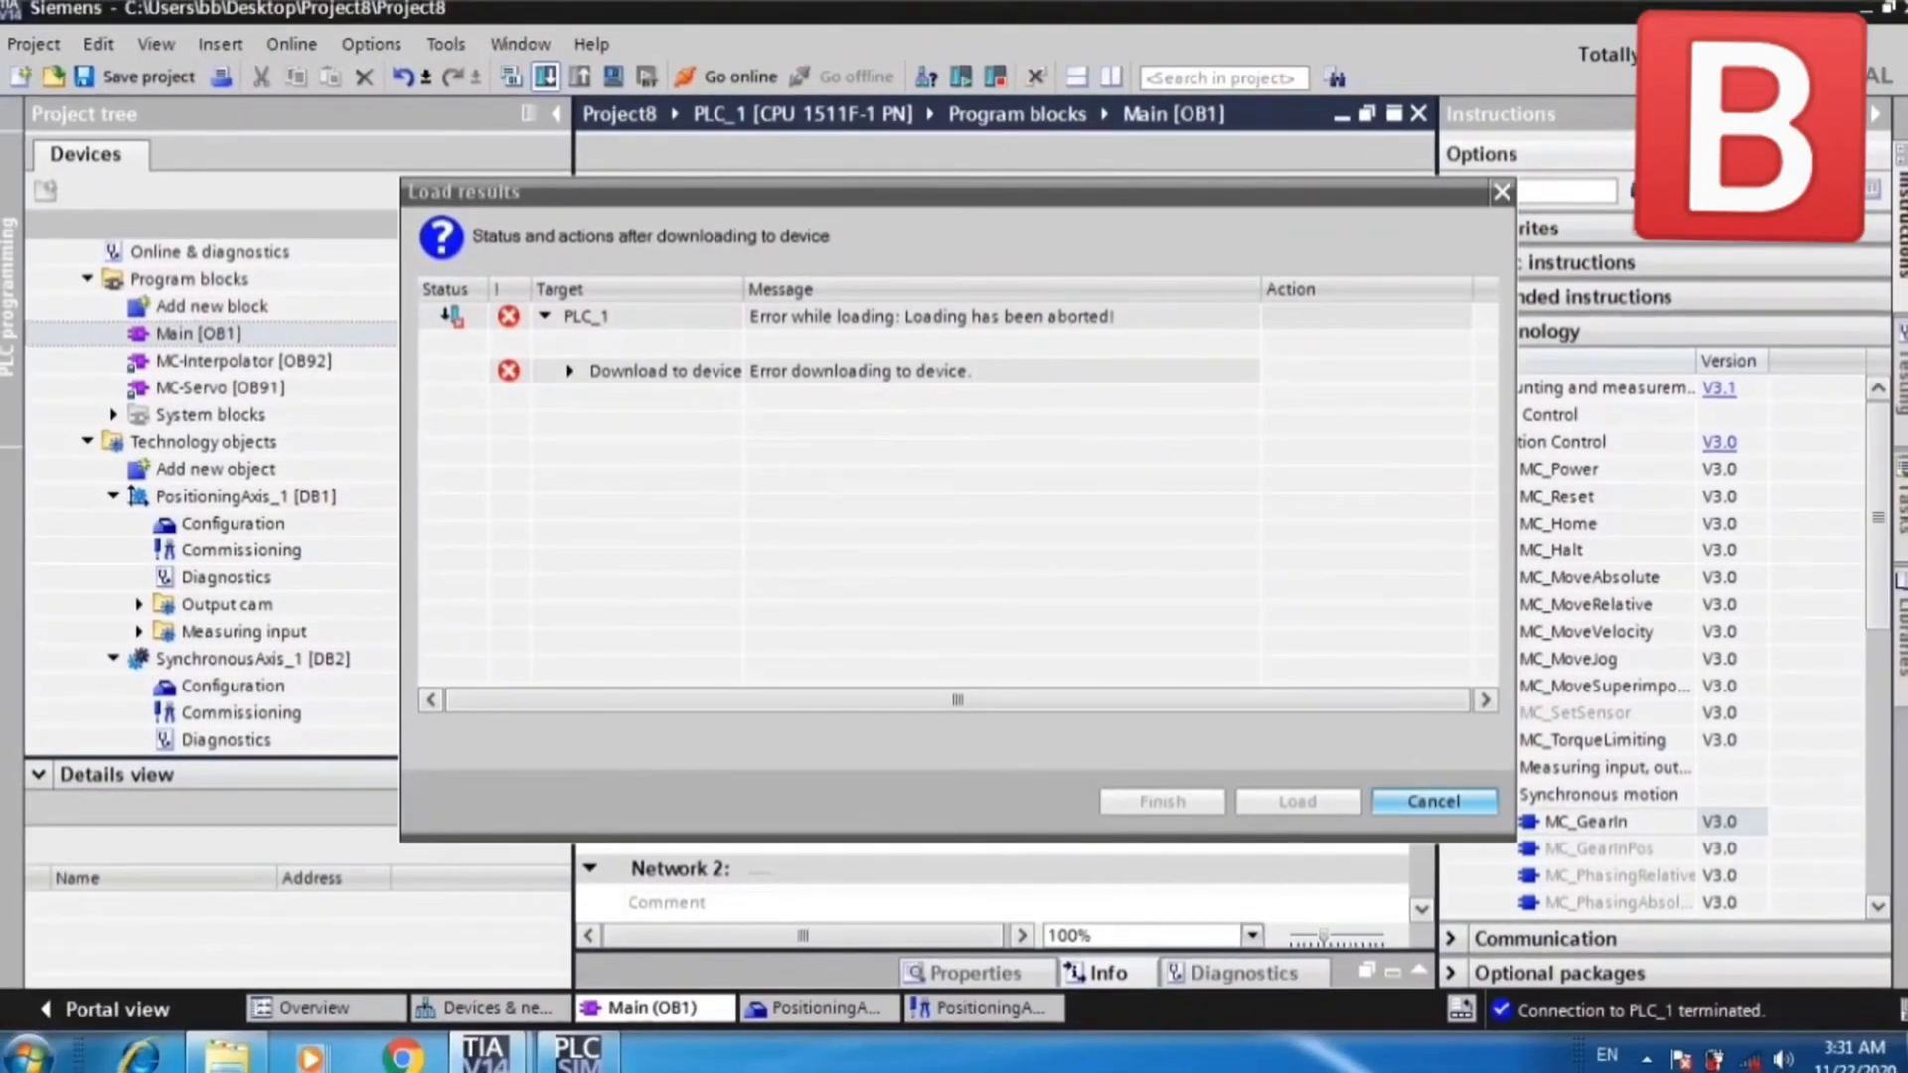
Close the failed download results dialog.
{"action": "left_click", "coordinate": [1434, 800]}
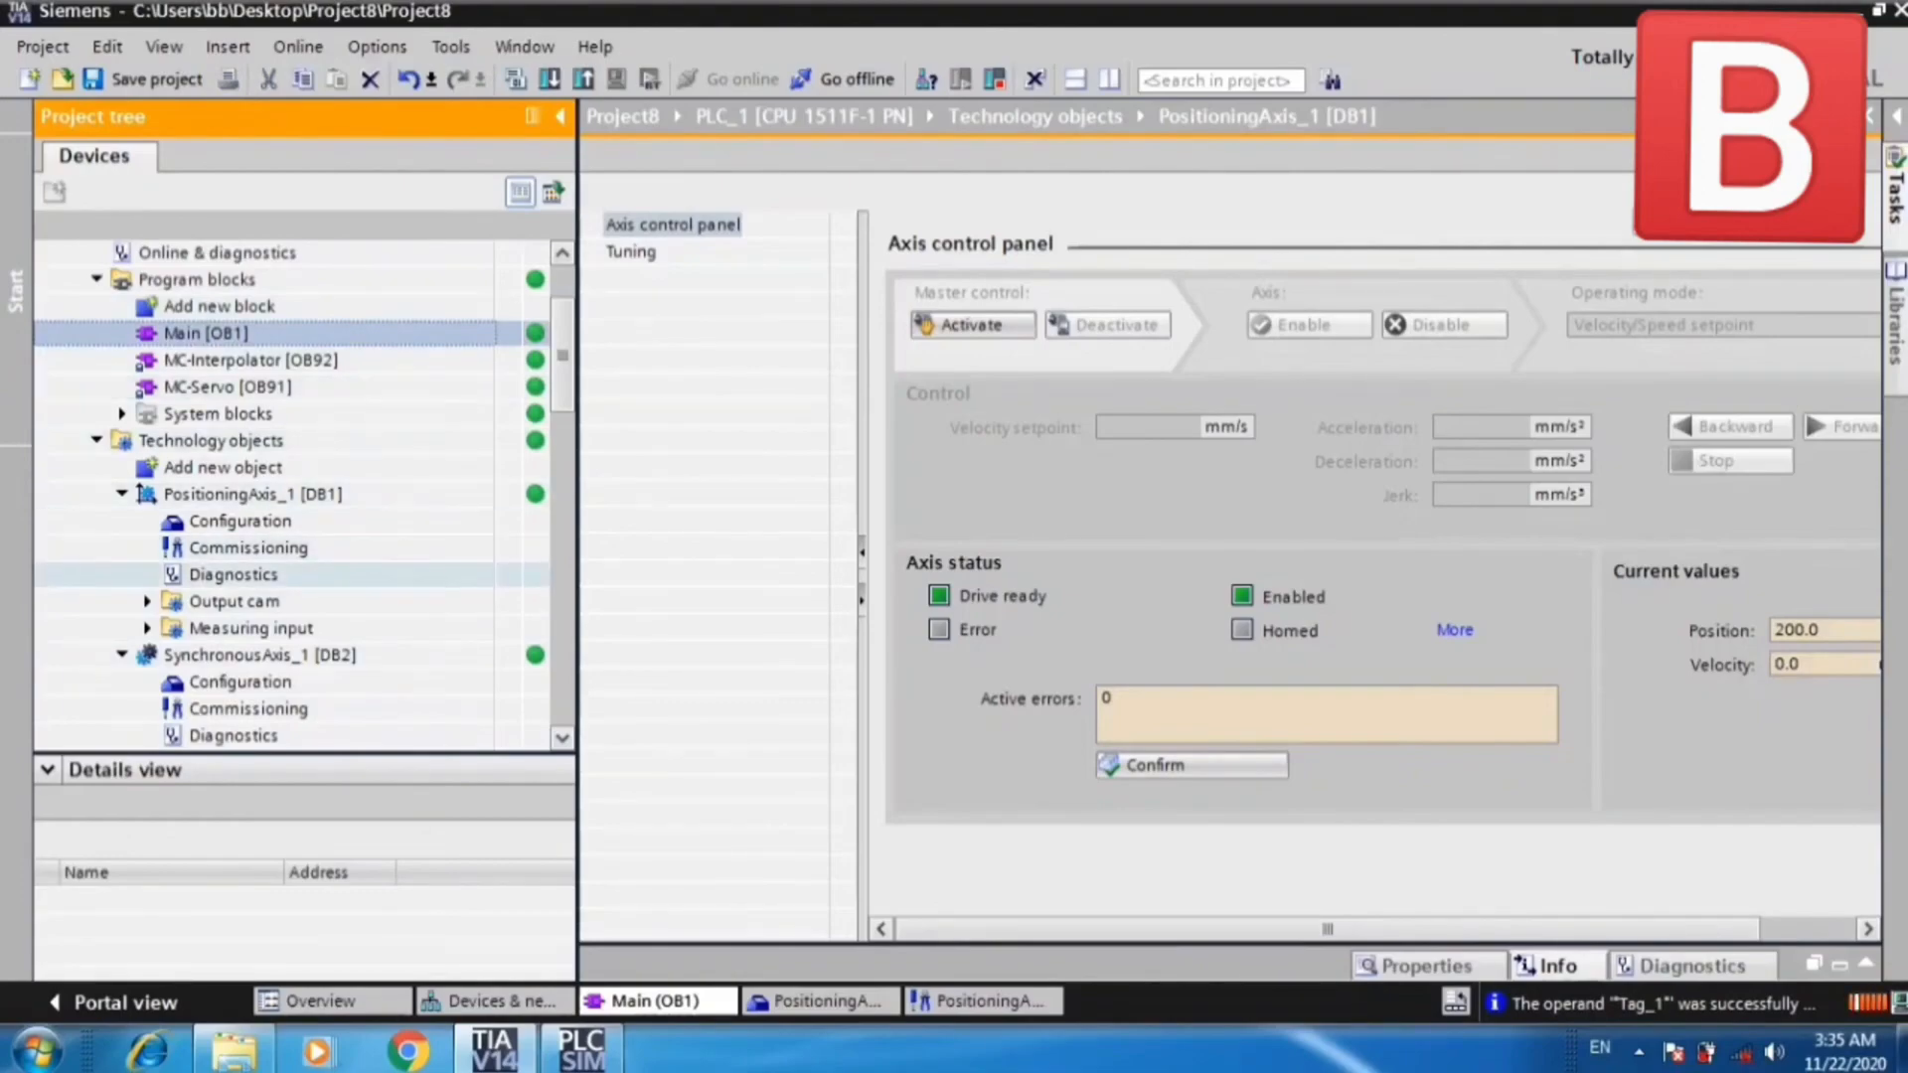
Open diagnostics for SynchronousAxis_1.
{"action": "left_click", "coordinate": [232, 575]}
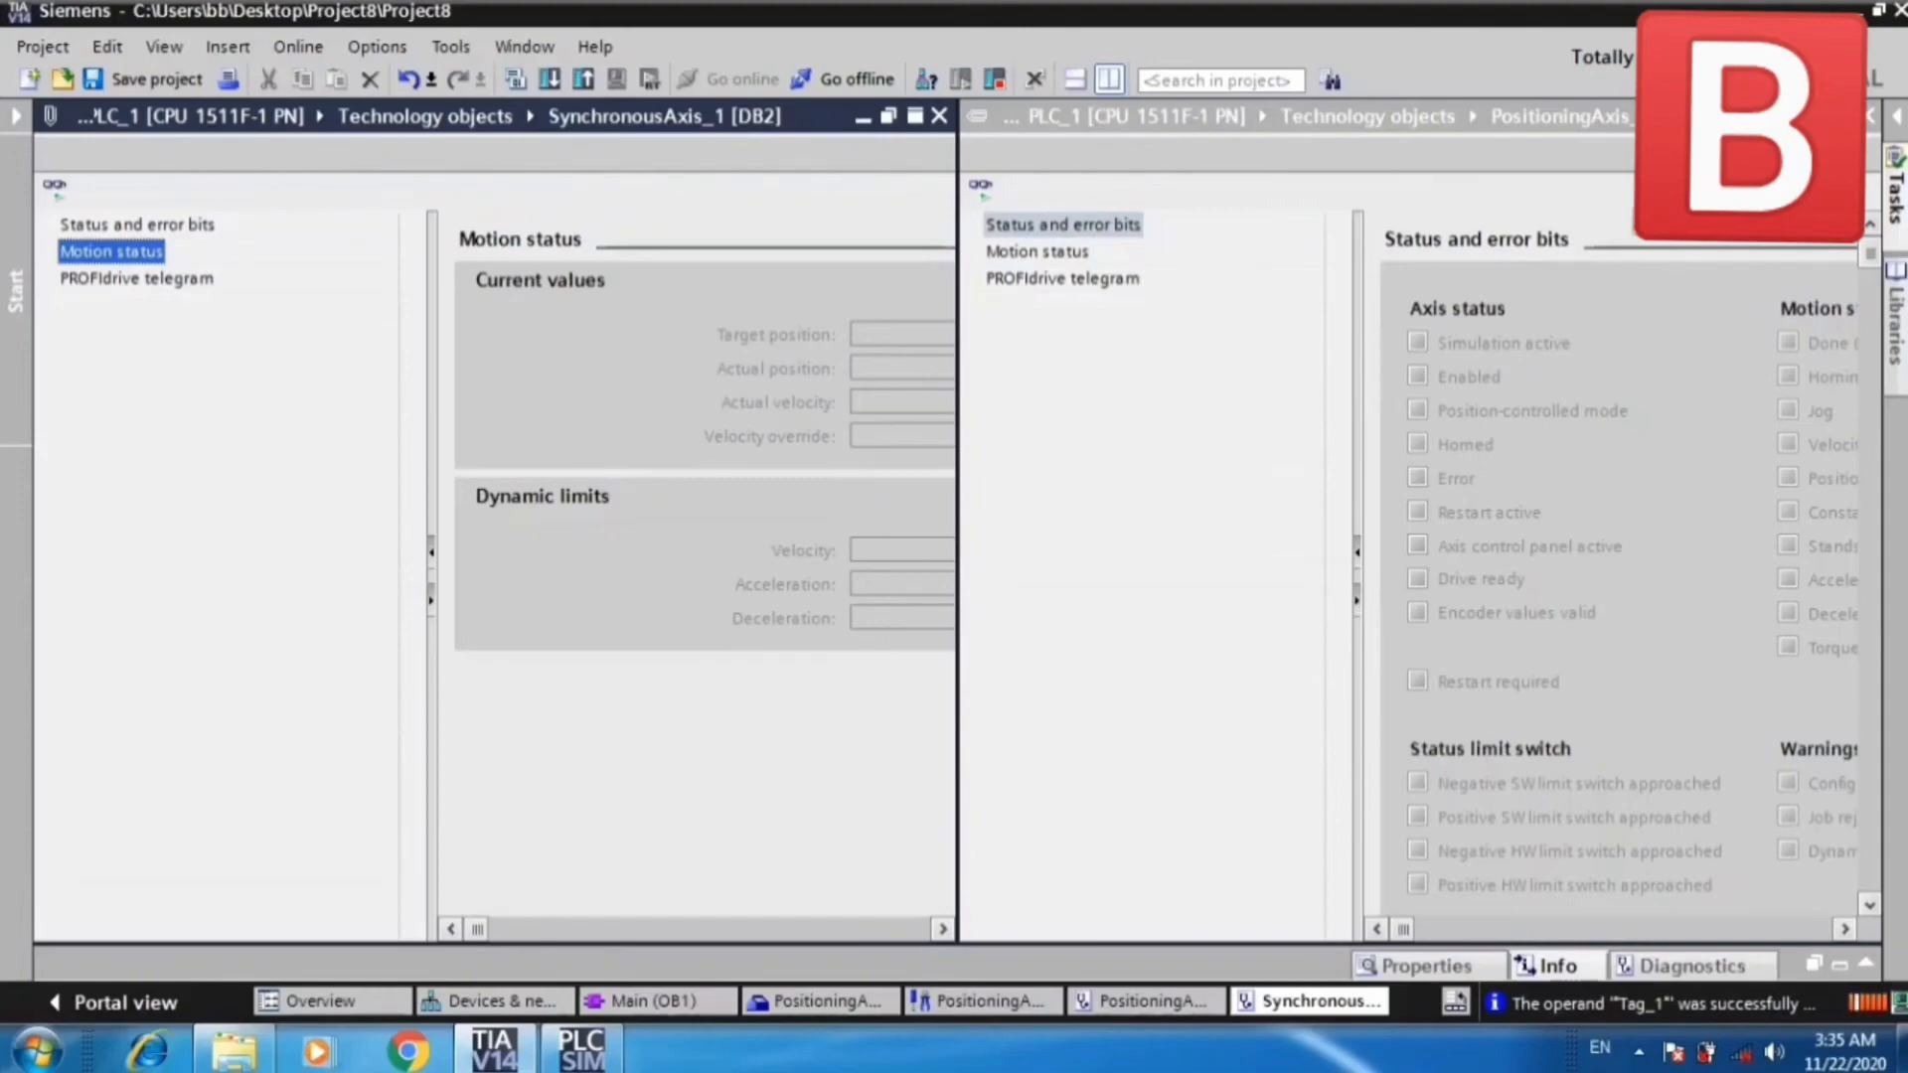
Show PositioningAxis_1 motion status and dismiss the User documentation notice.
{"action": "left_click", "coordinate": [1037, 252]}
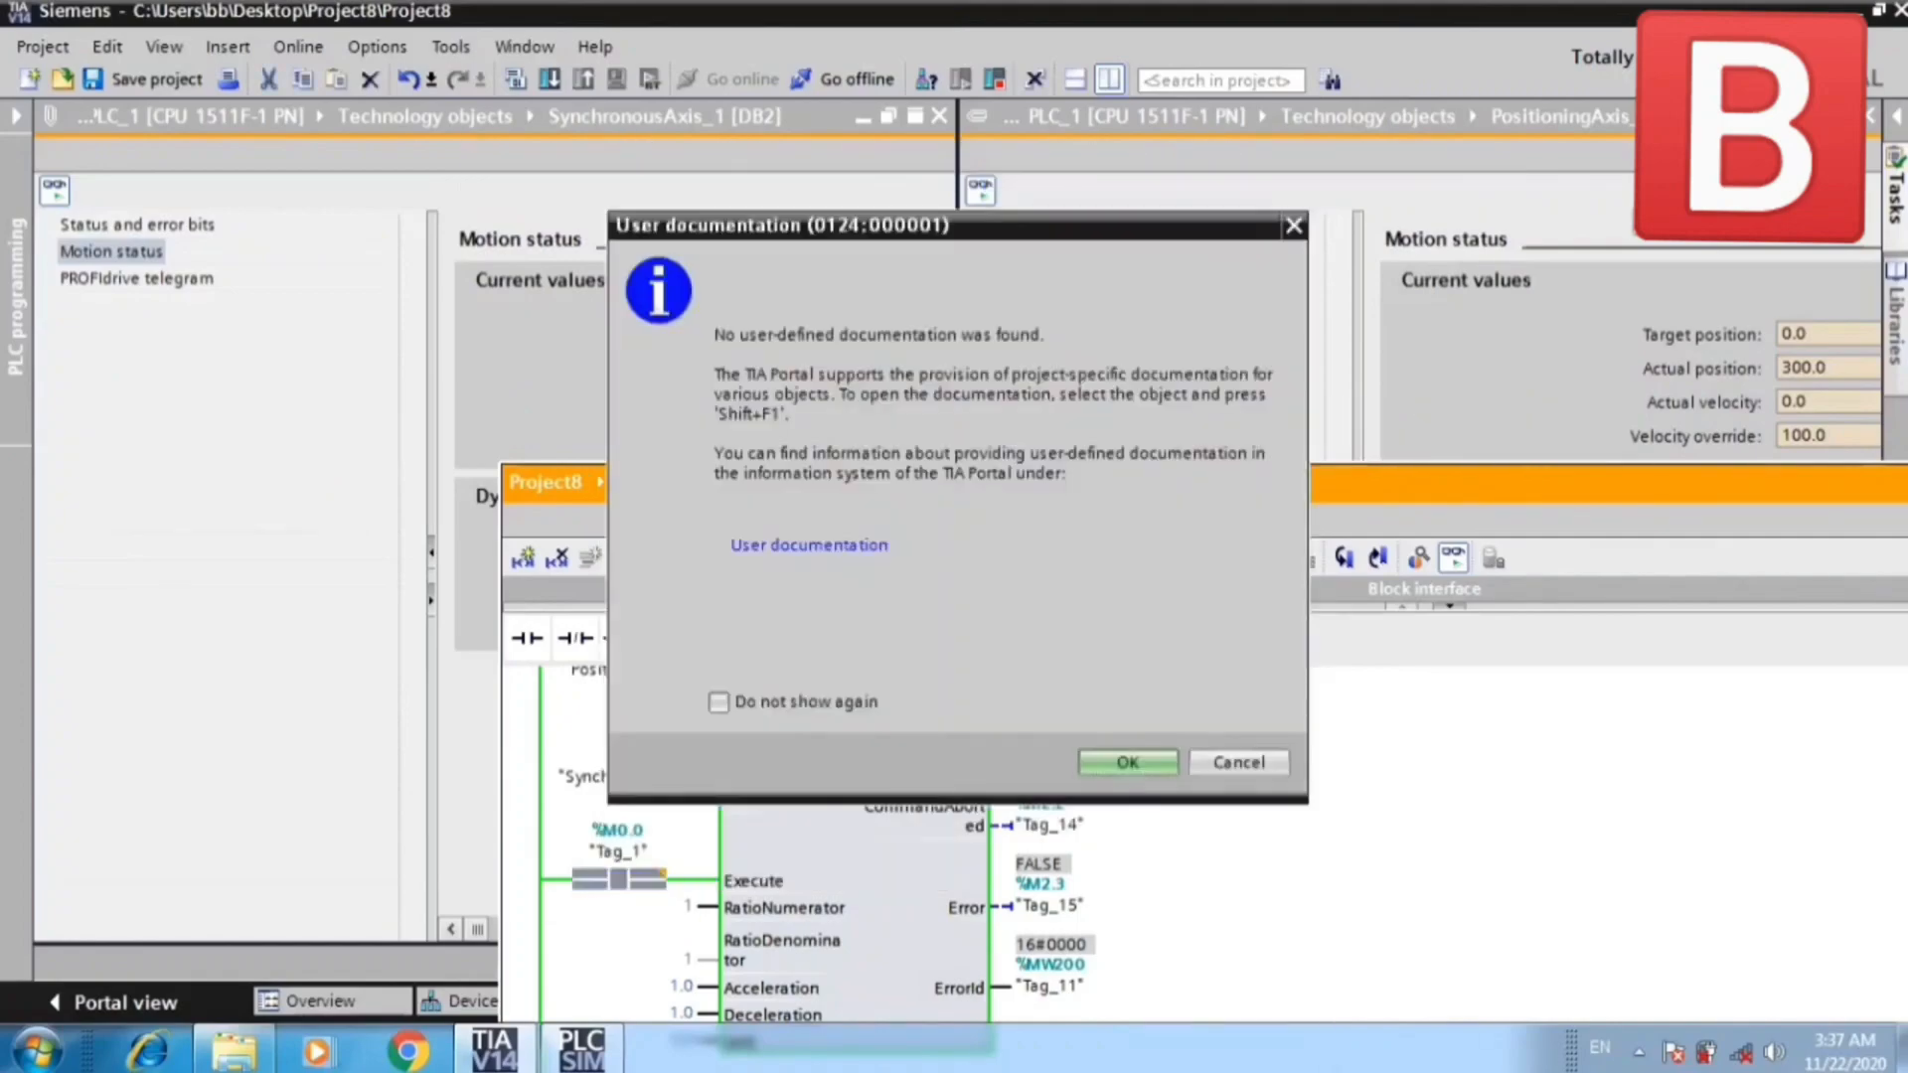
{"action": "left_click", "coordinate": [1126, 762]}
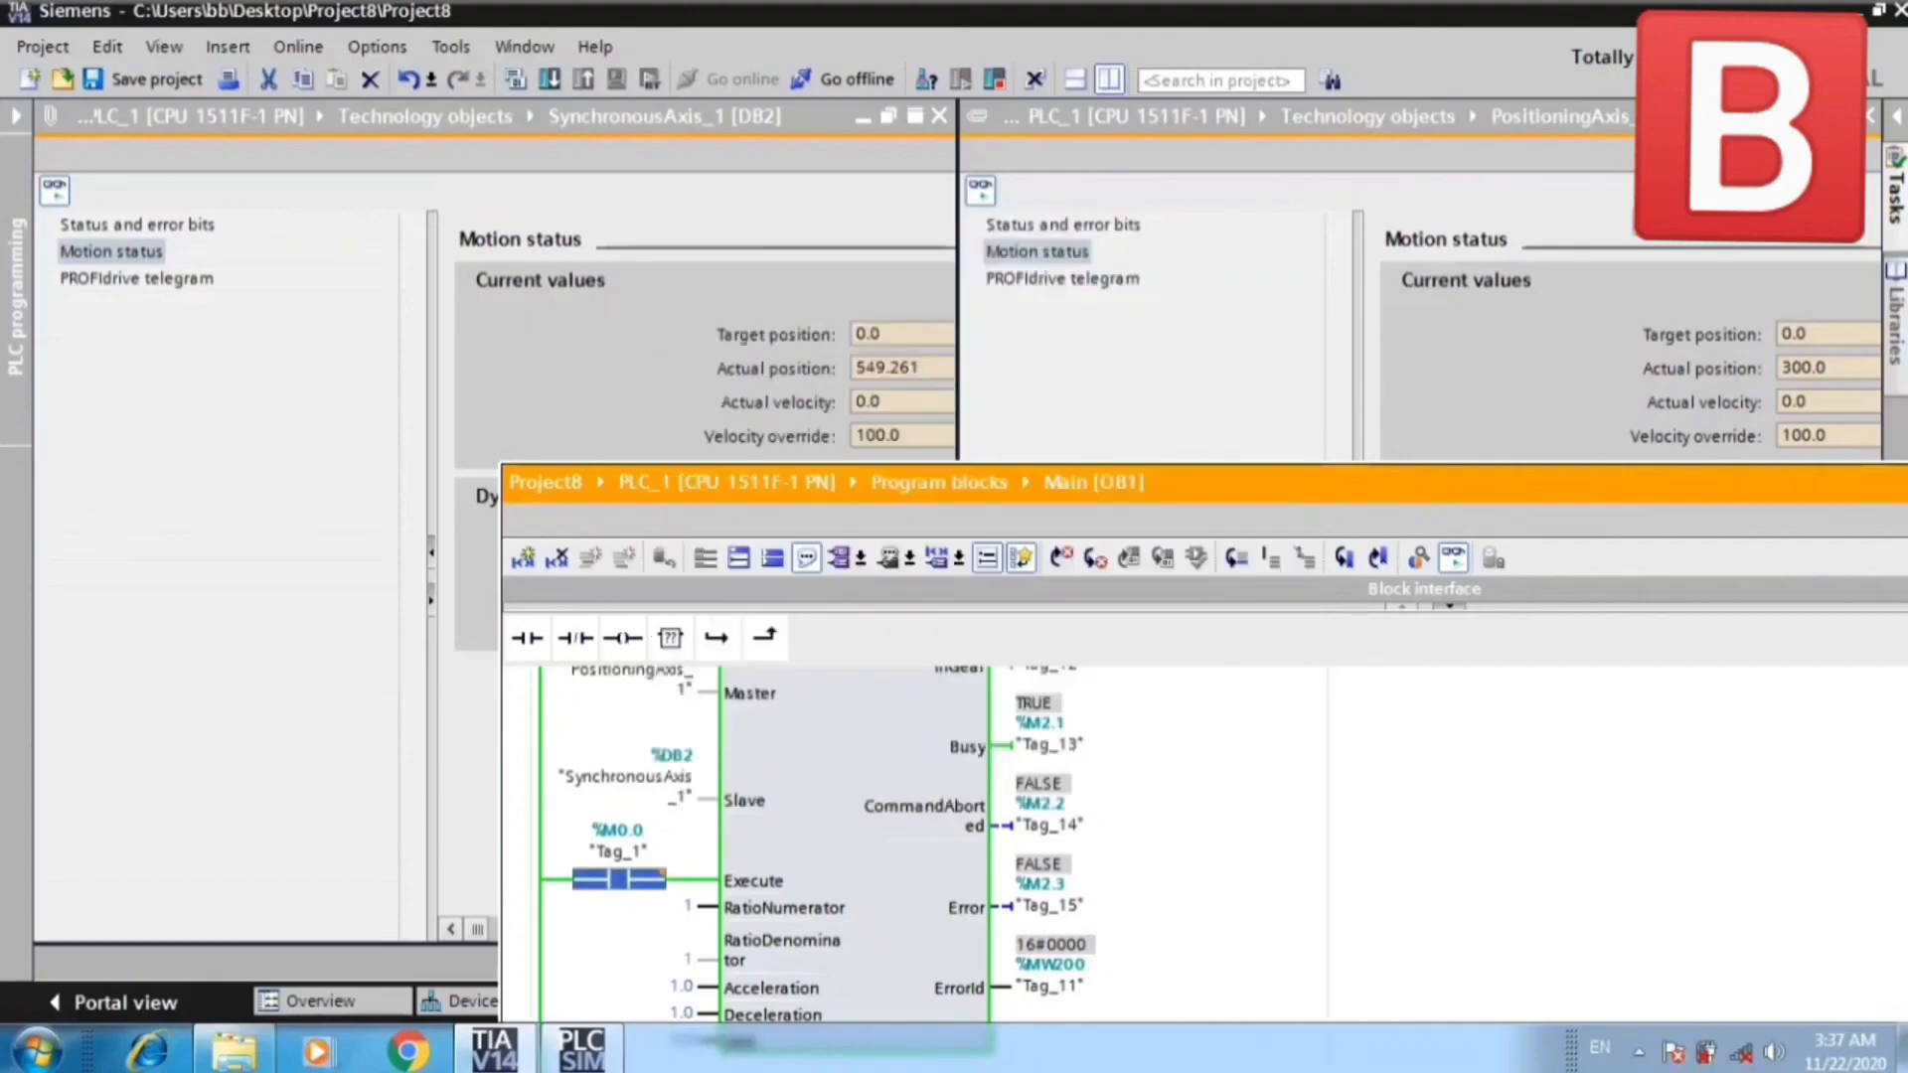